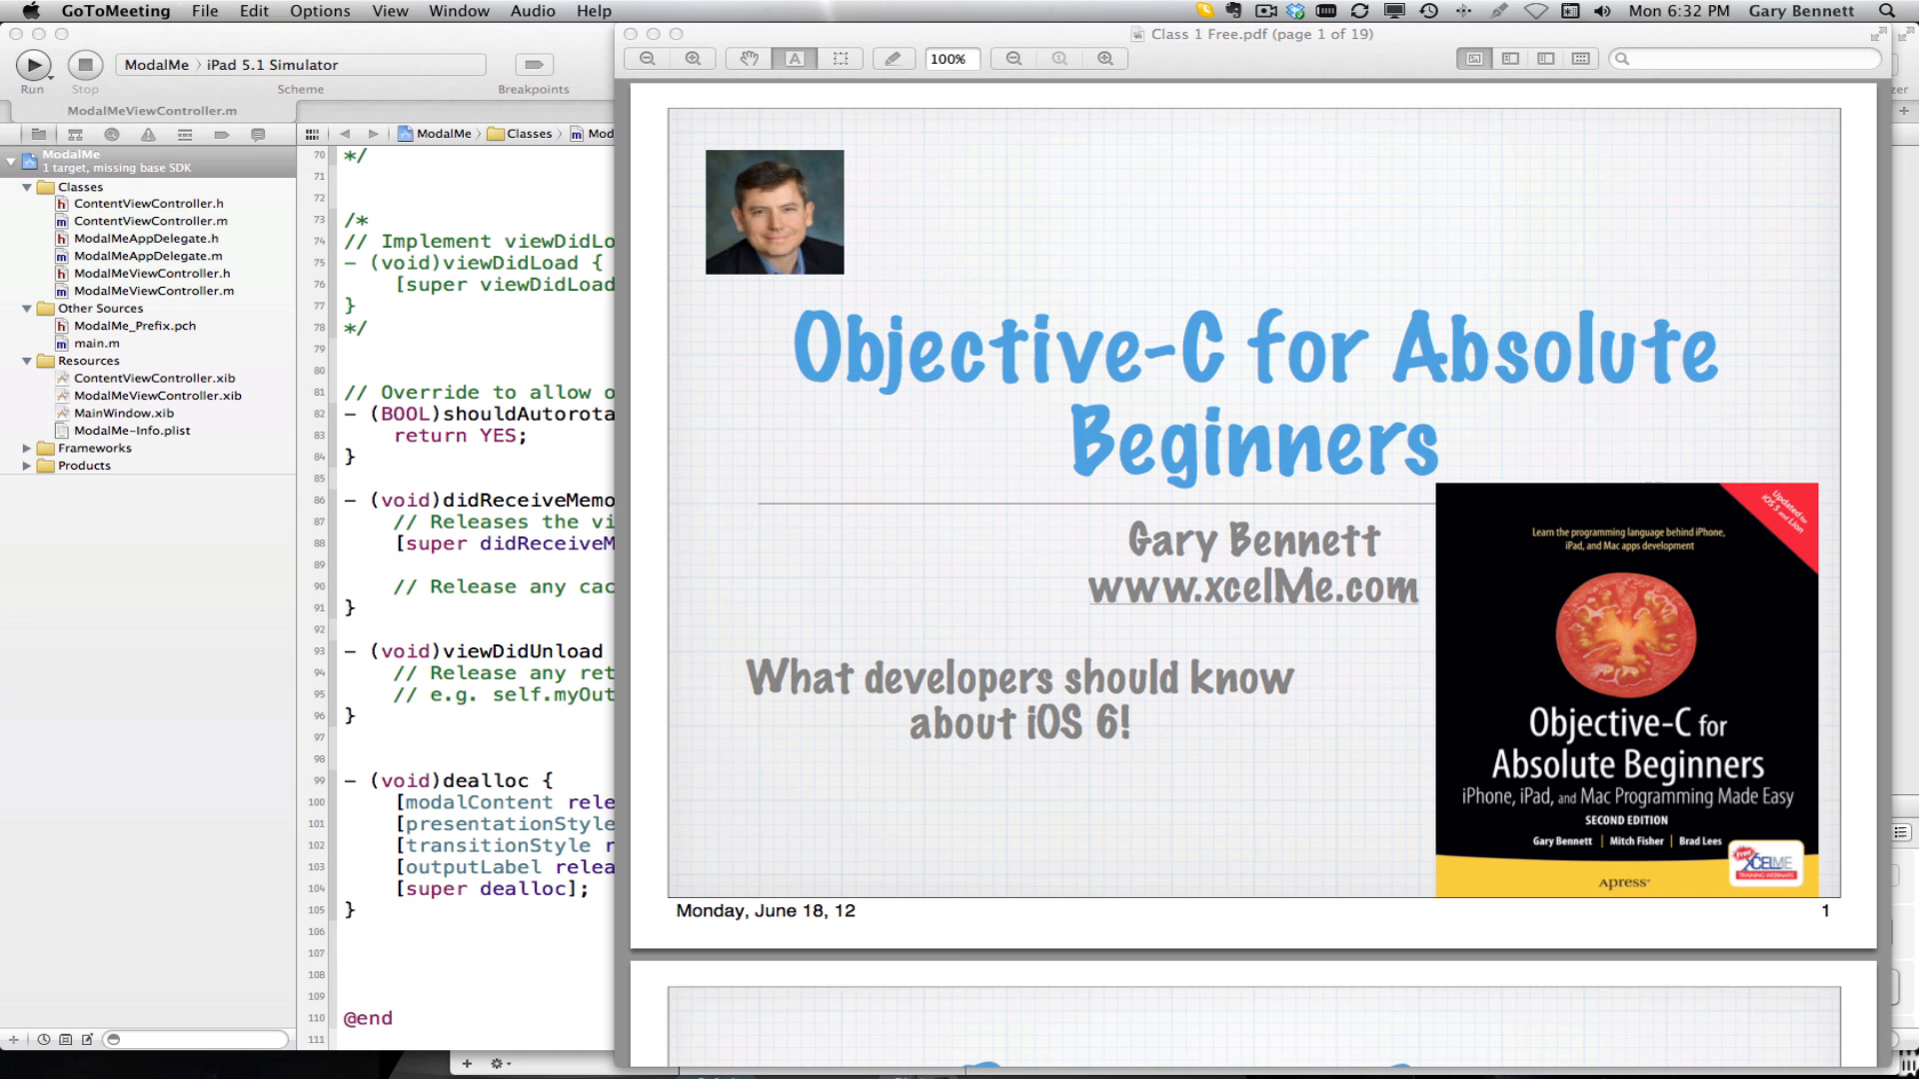
mouse_move(264, 1002)
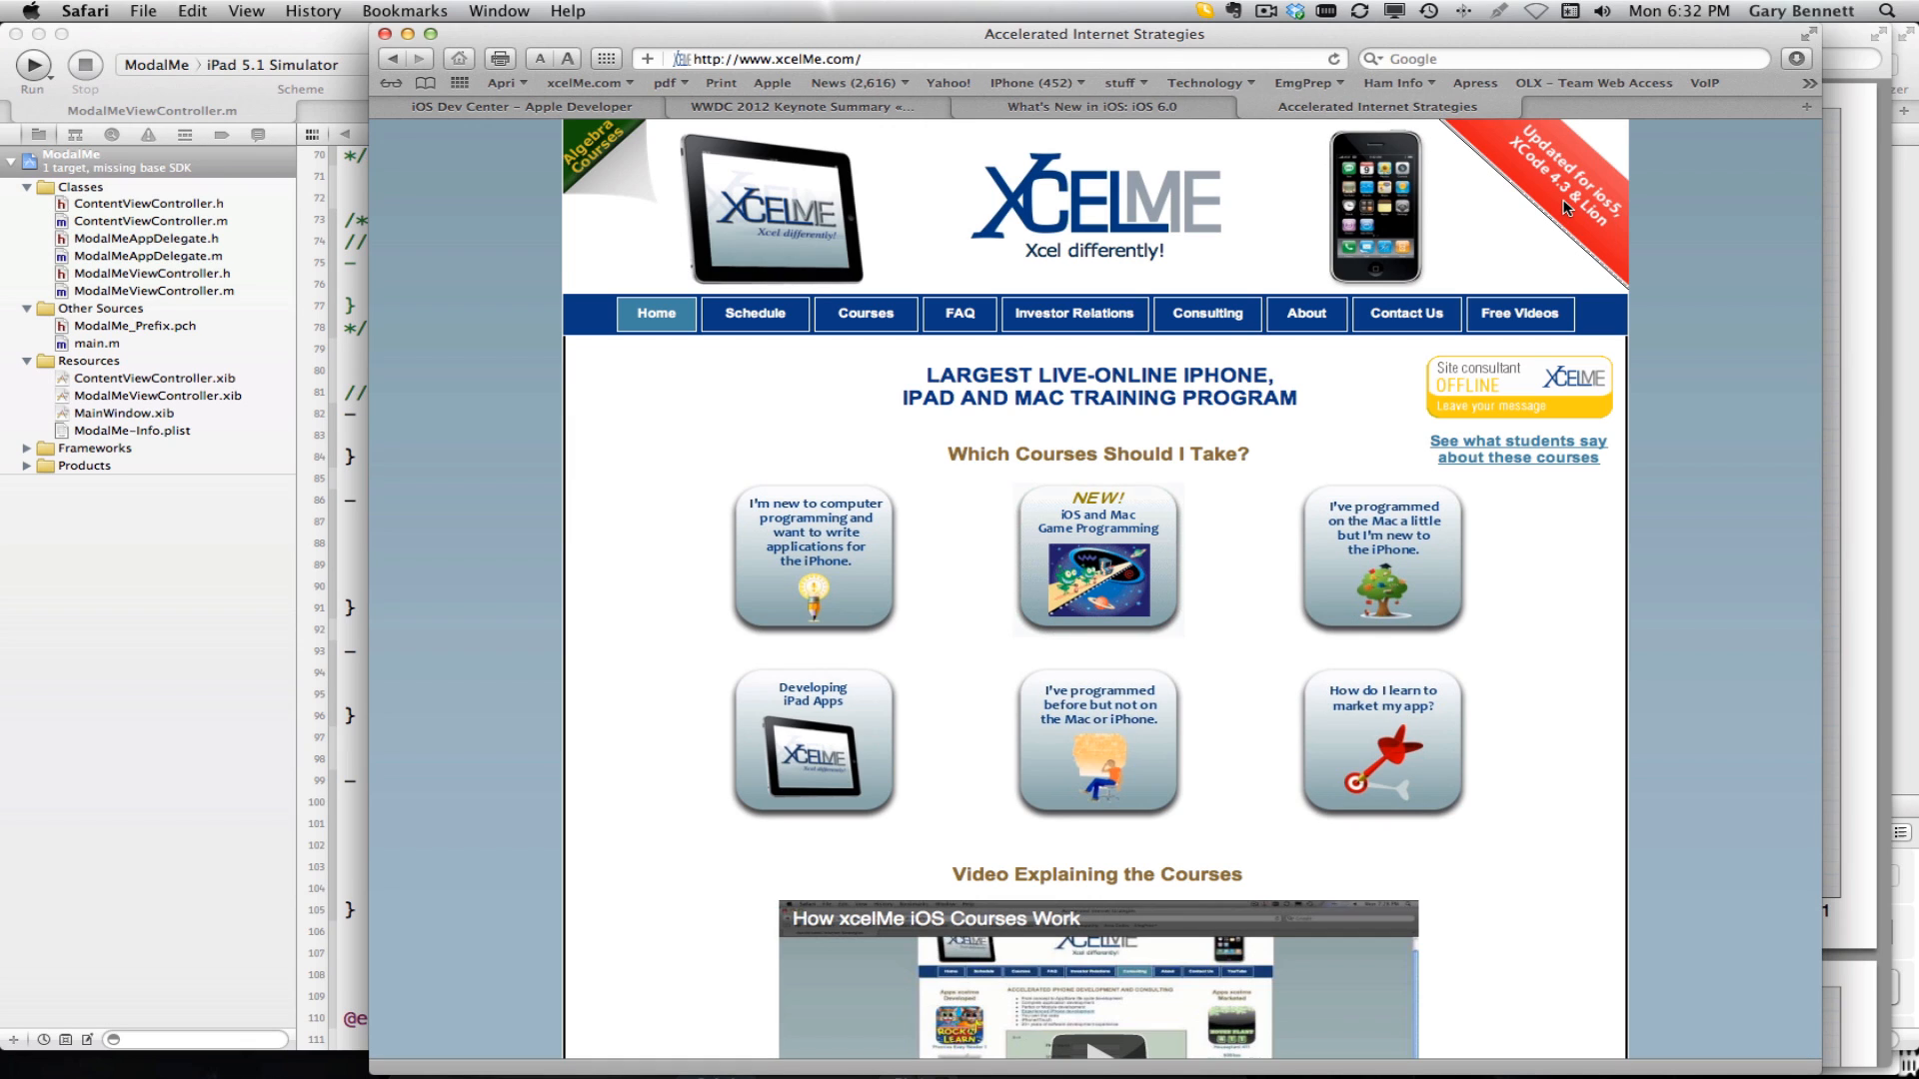
mouse_move(1590, 206)
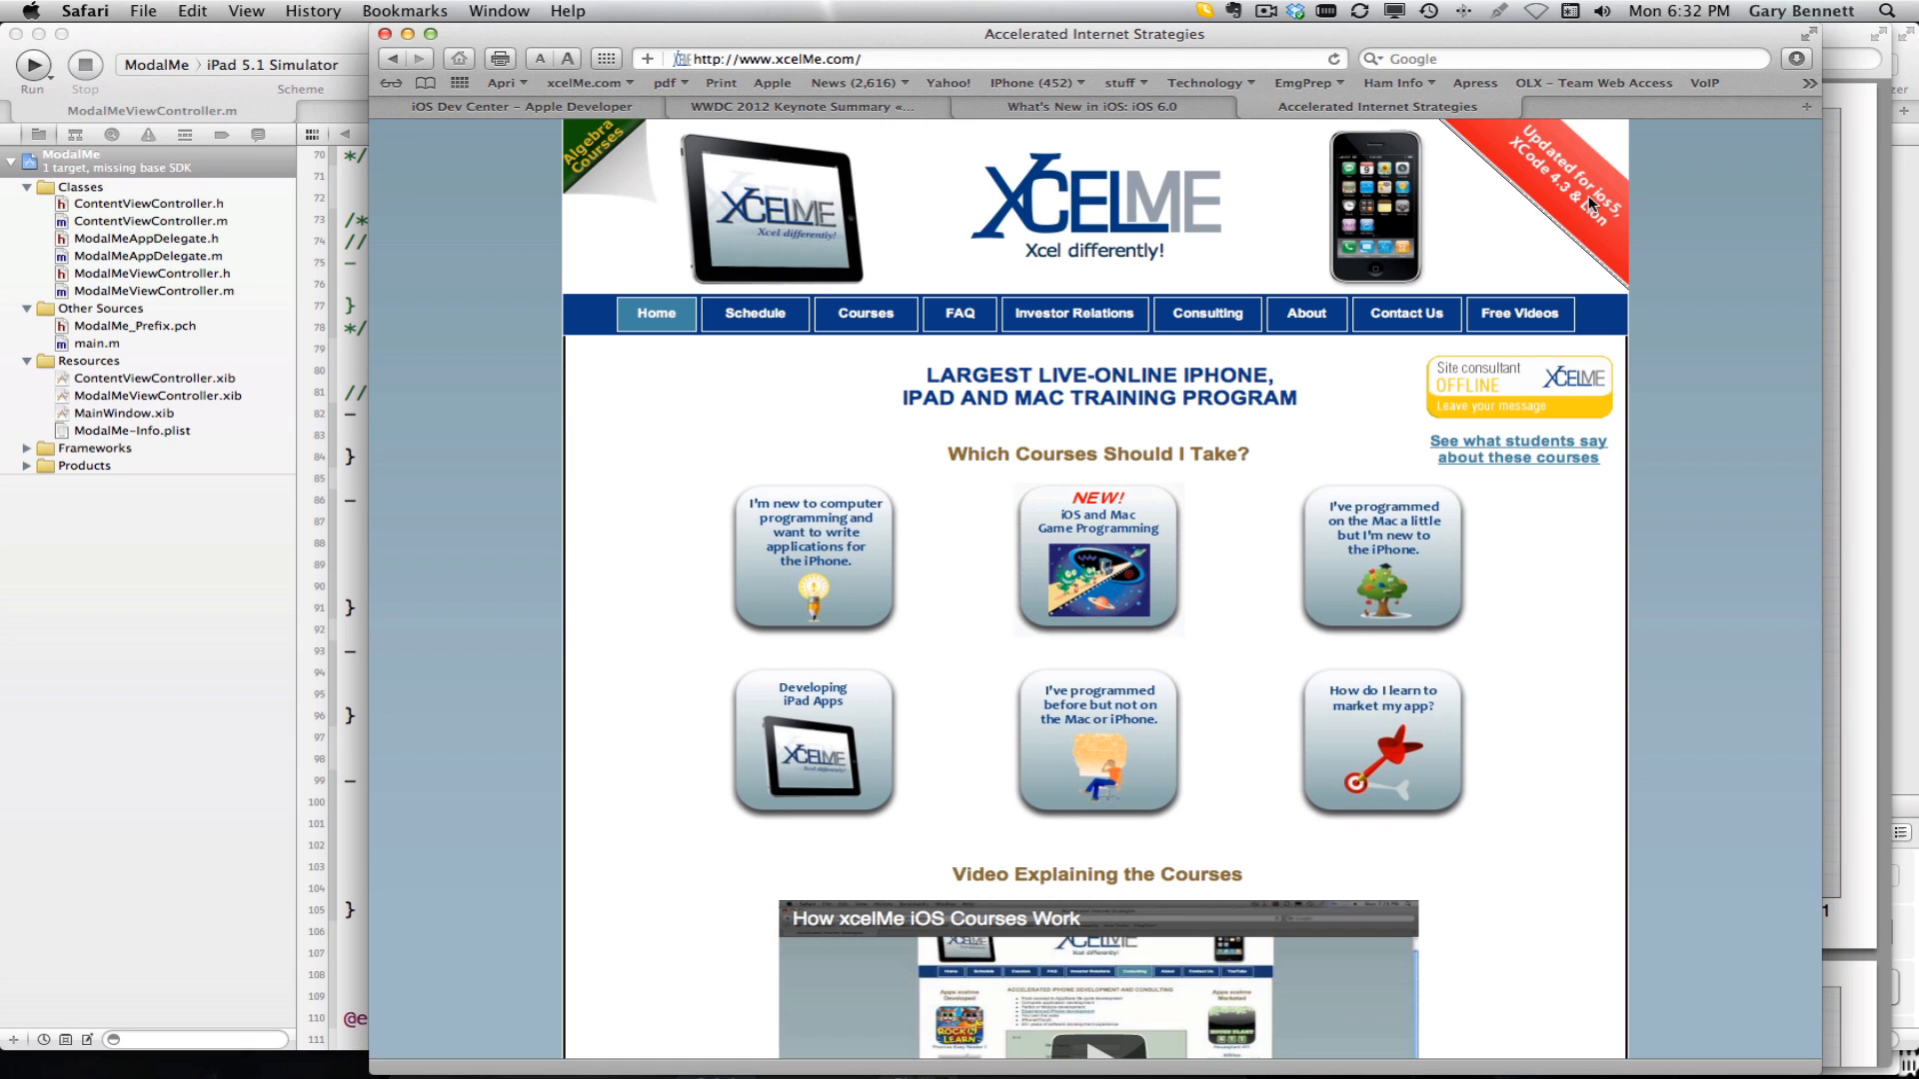
mouse_move(866, 314)
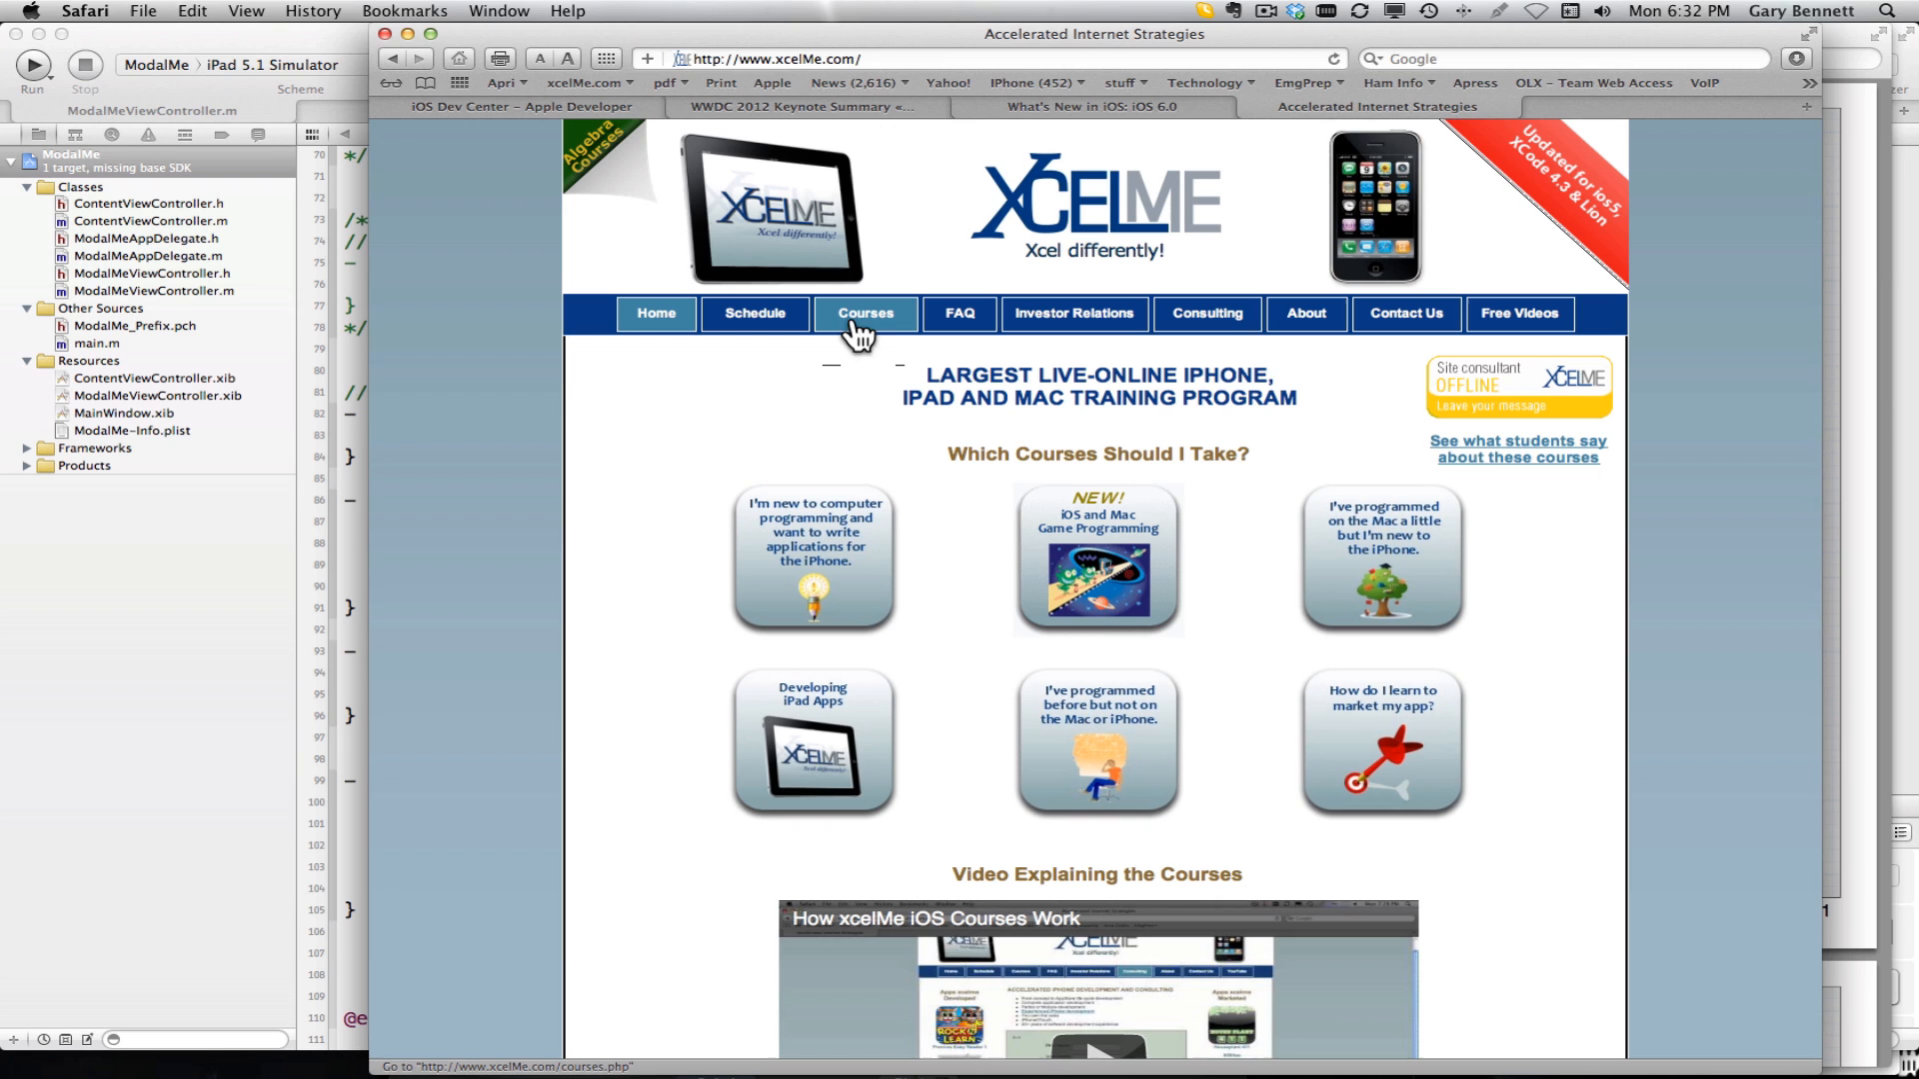
Show the xcelMe Courses page listing iPhone, iPad and Mac programming courses
click(866, 314)
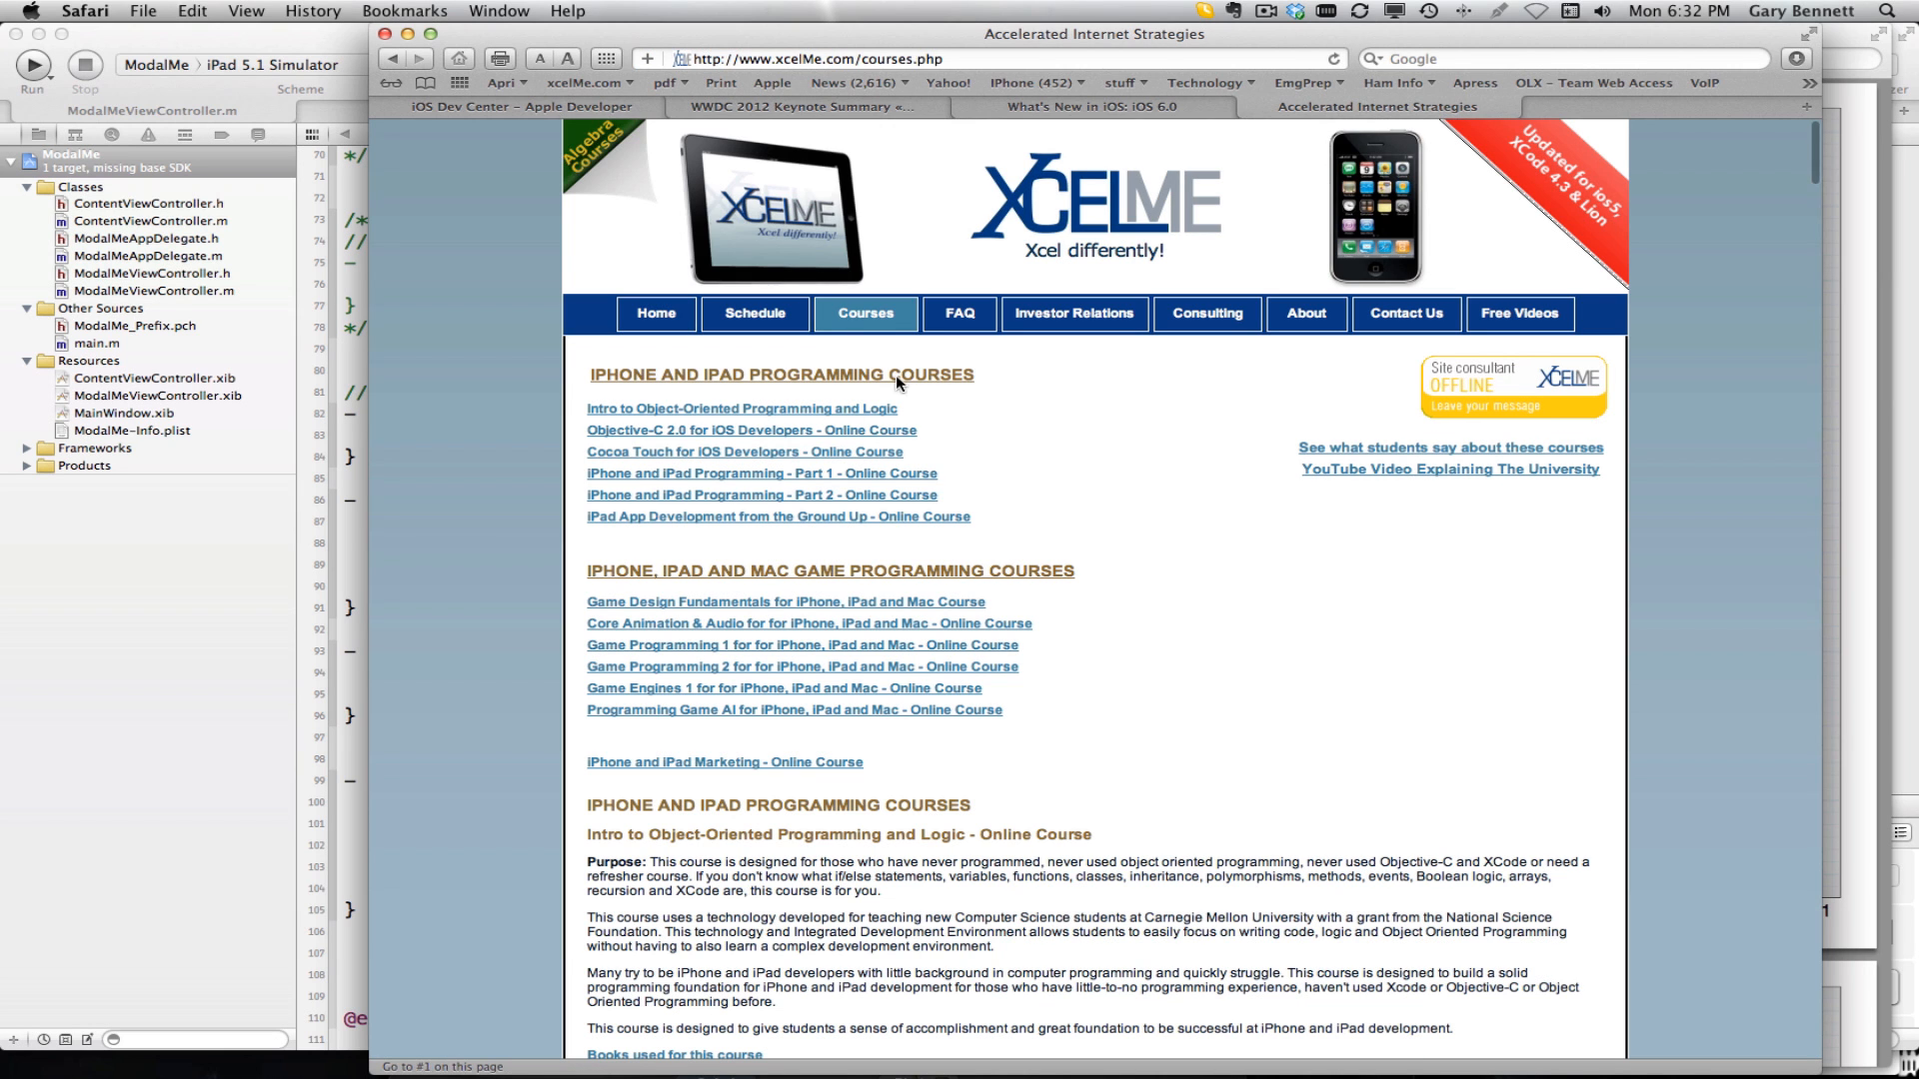
mouse_move(1170, 594)
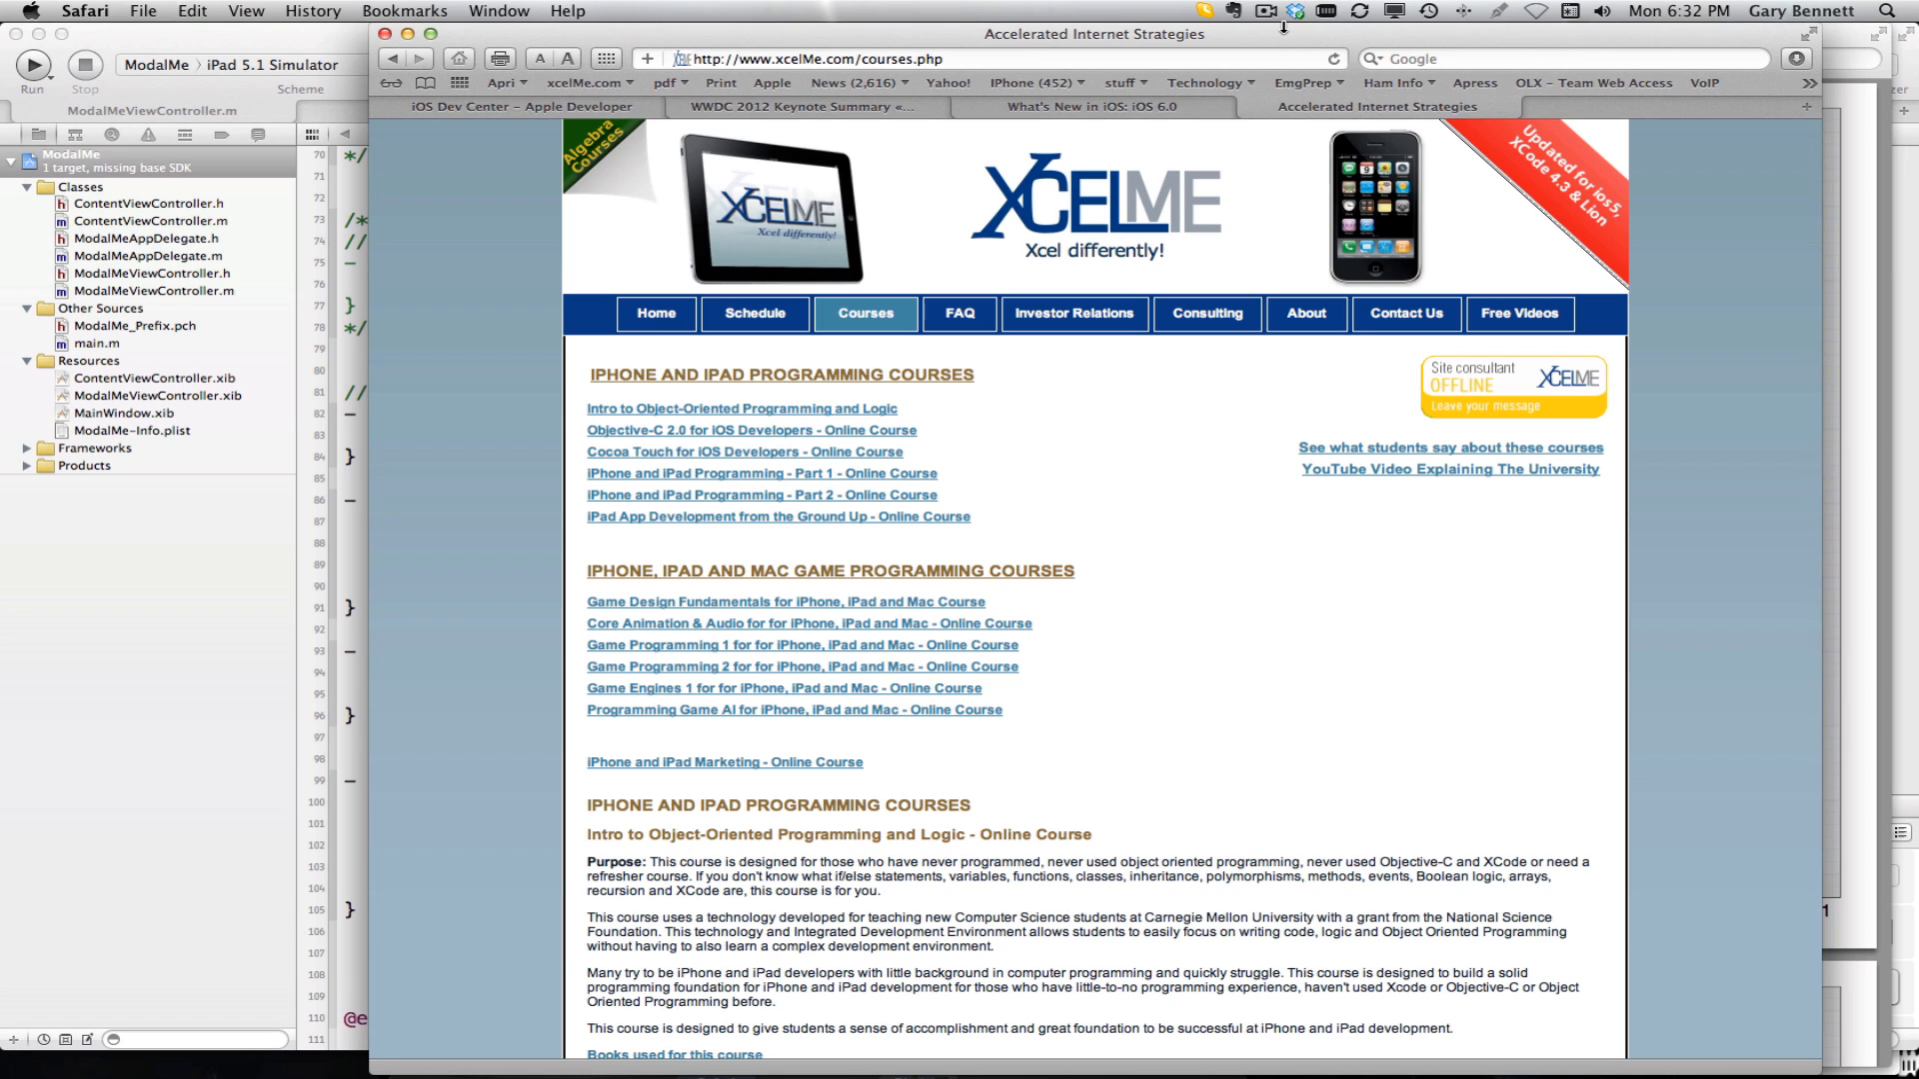
mouse_move(1281, 34)
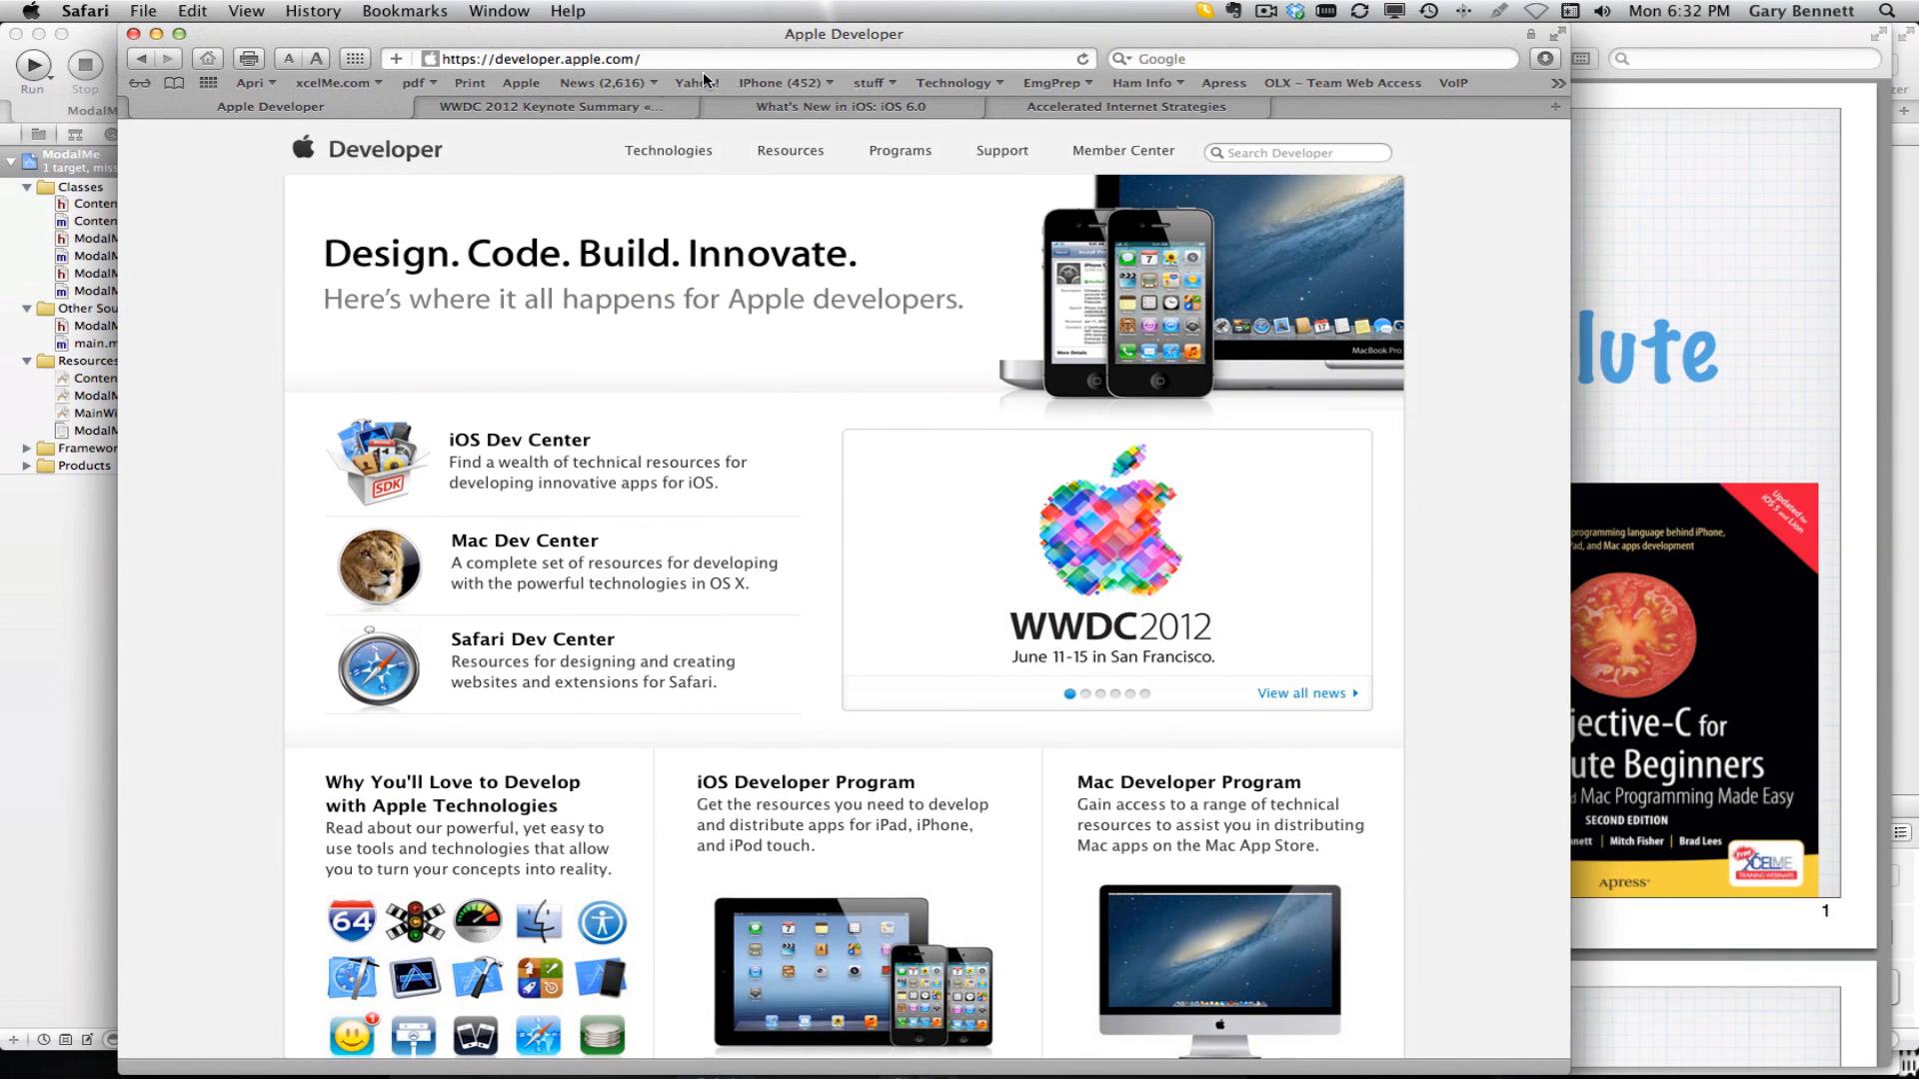
Enter the iOS Dev Center from developer.apple.com and switch to its iOS 5.1 SDK resources
click(520, 440)
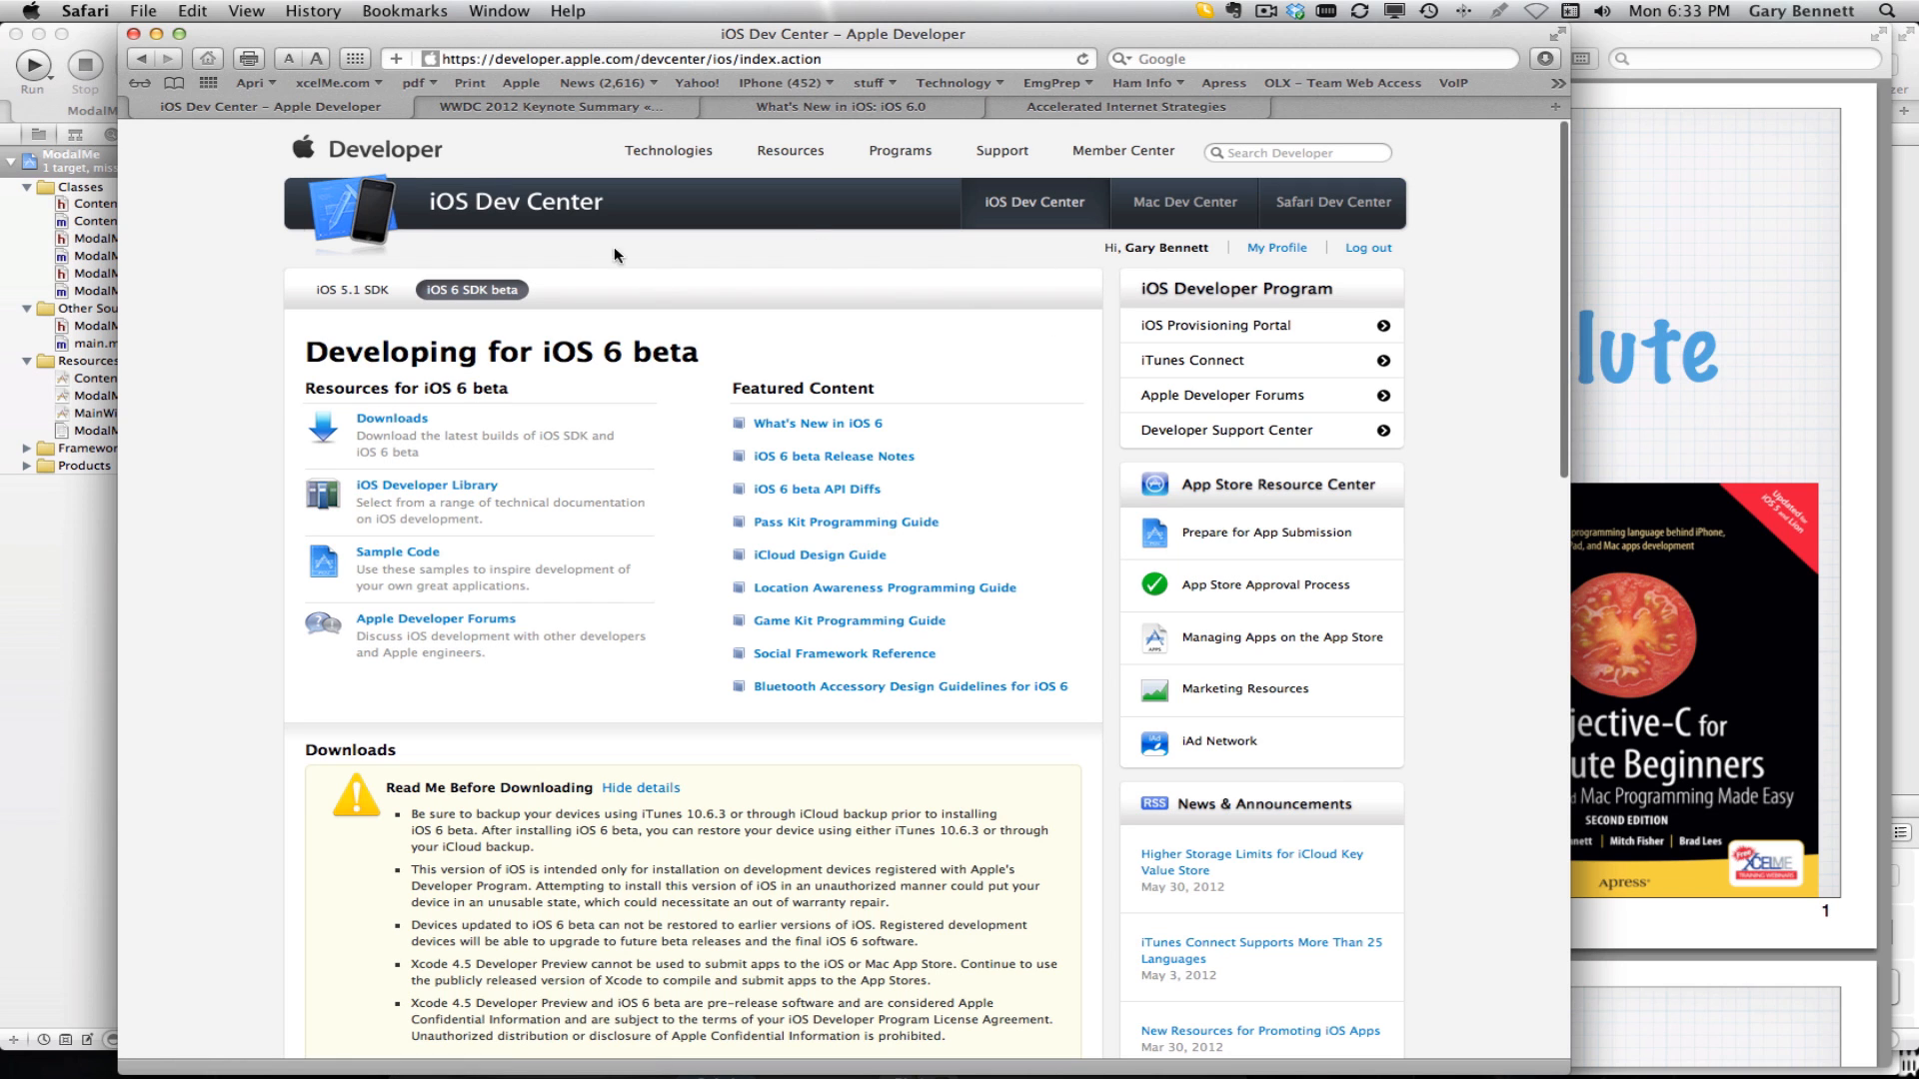
click(352, 288)
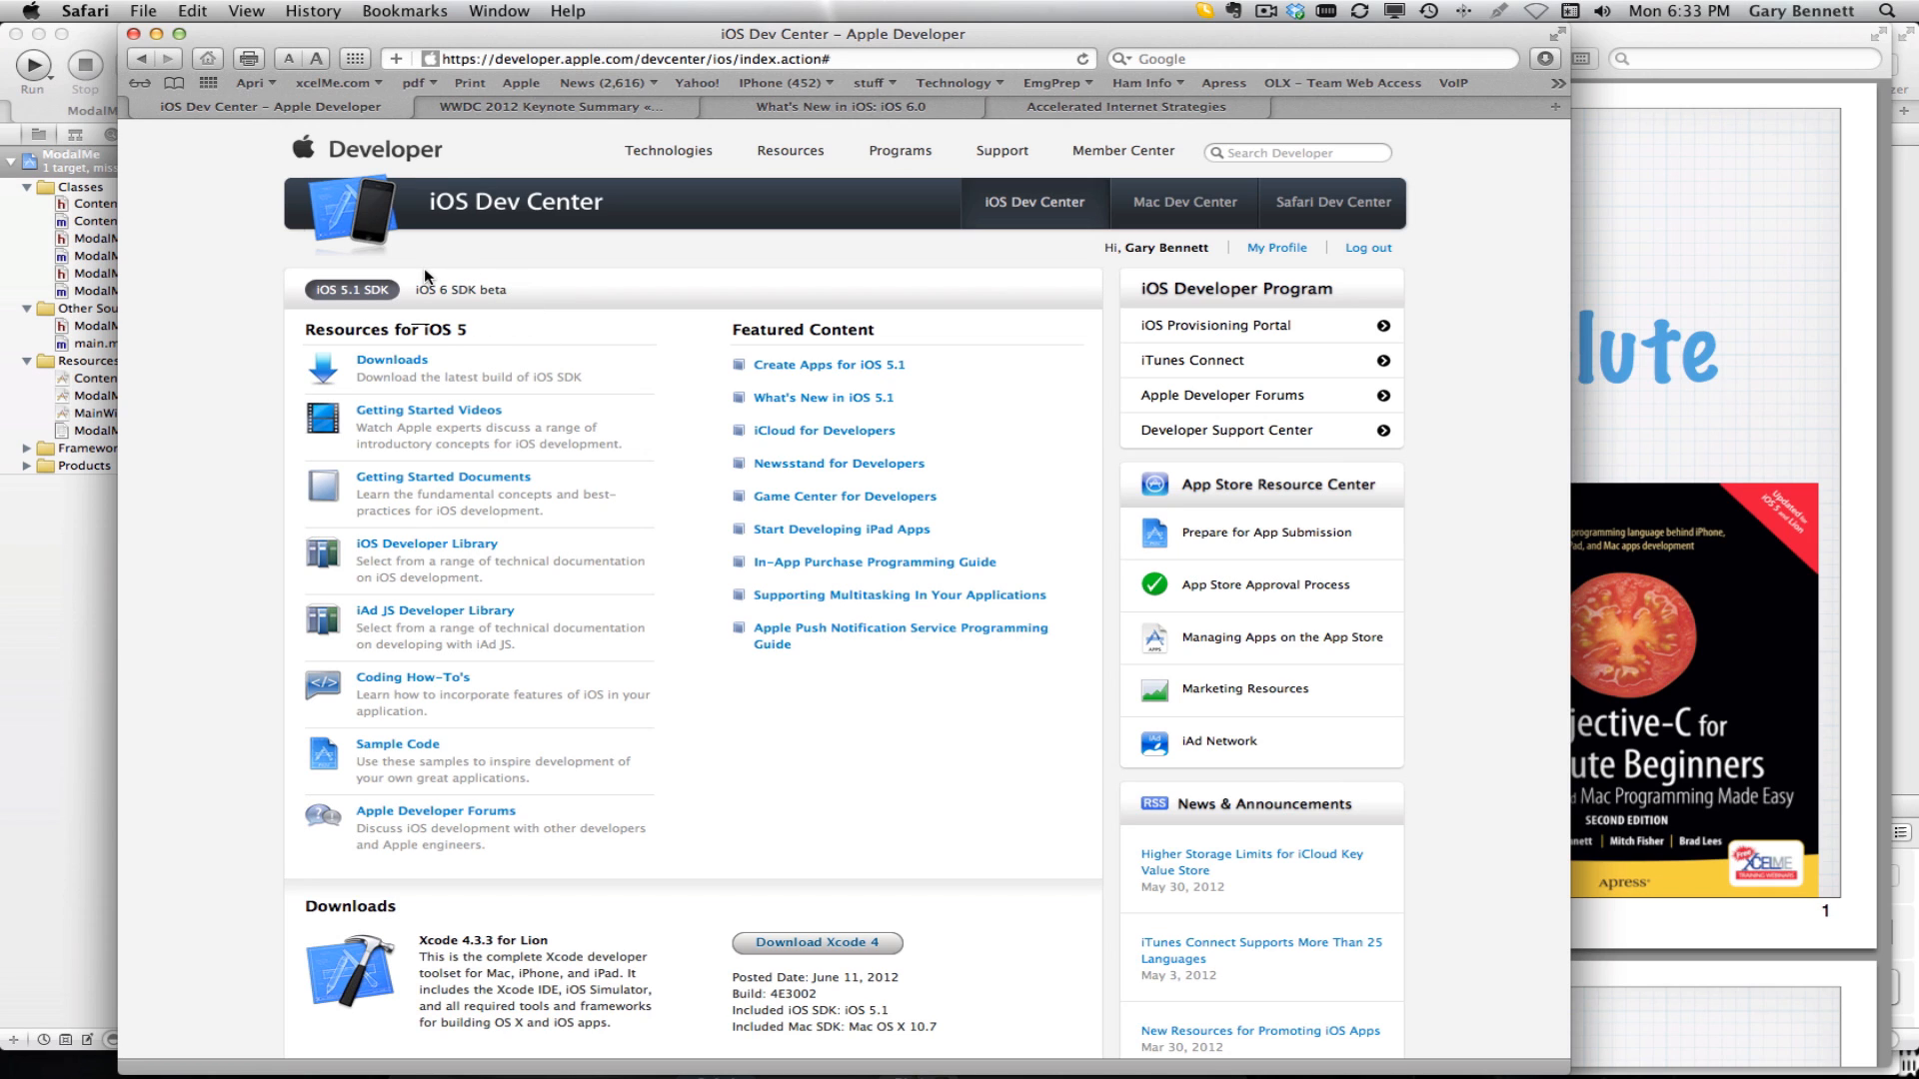
mouse_move(506, 314)
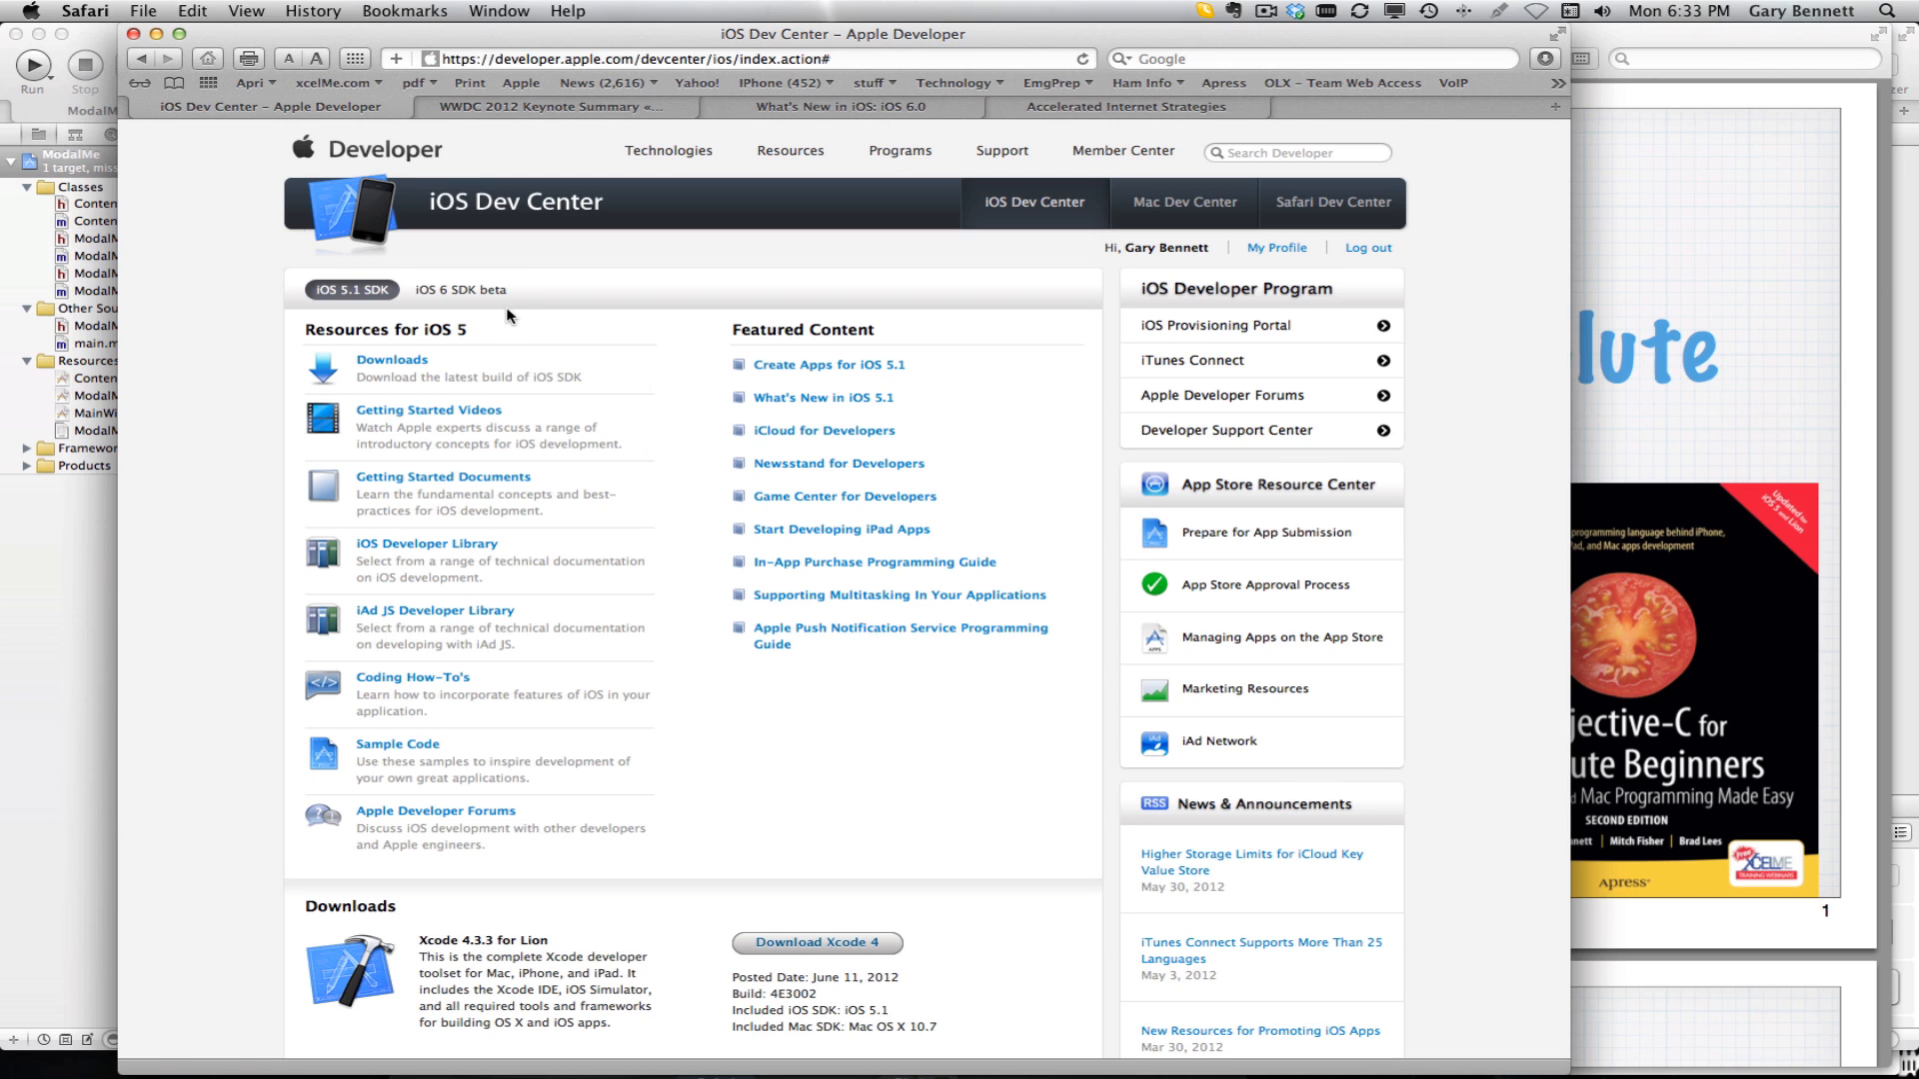
mouse_move(536, 292)
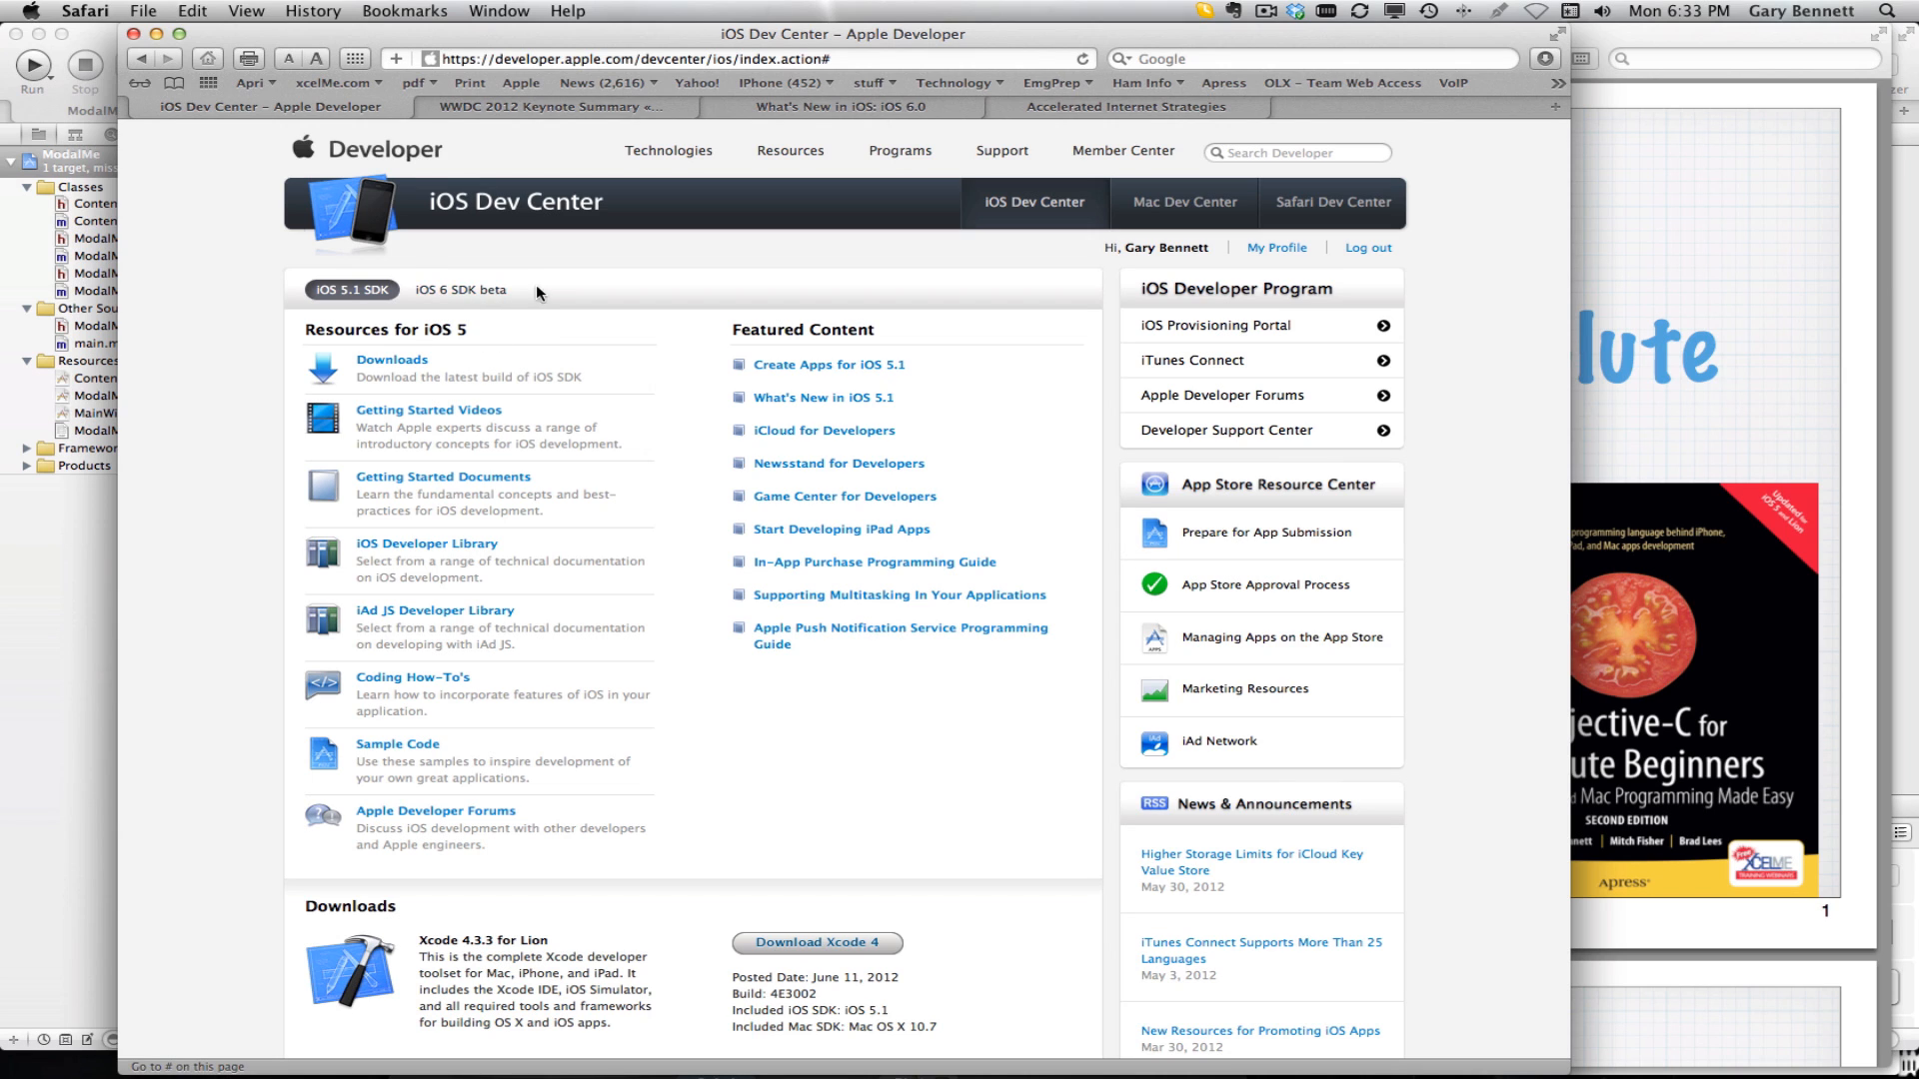
mouse_move(428, 280)
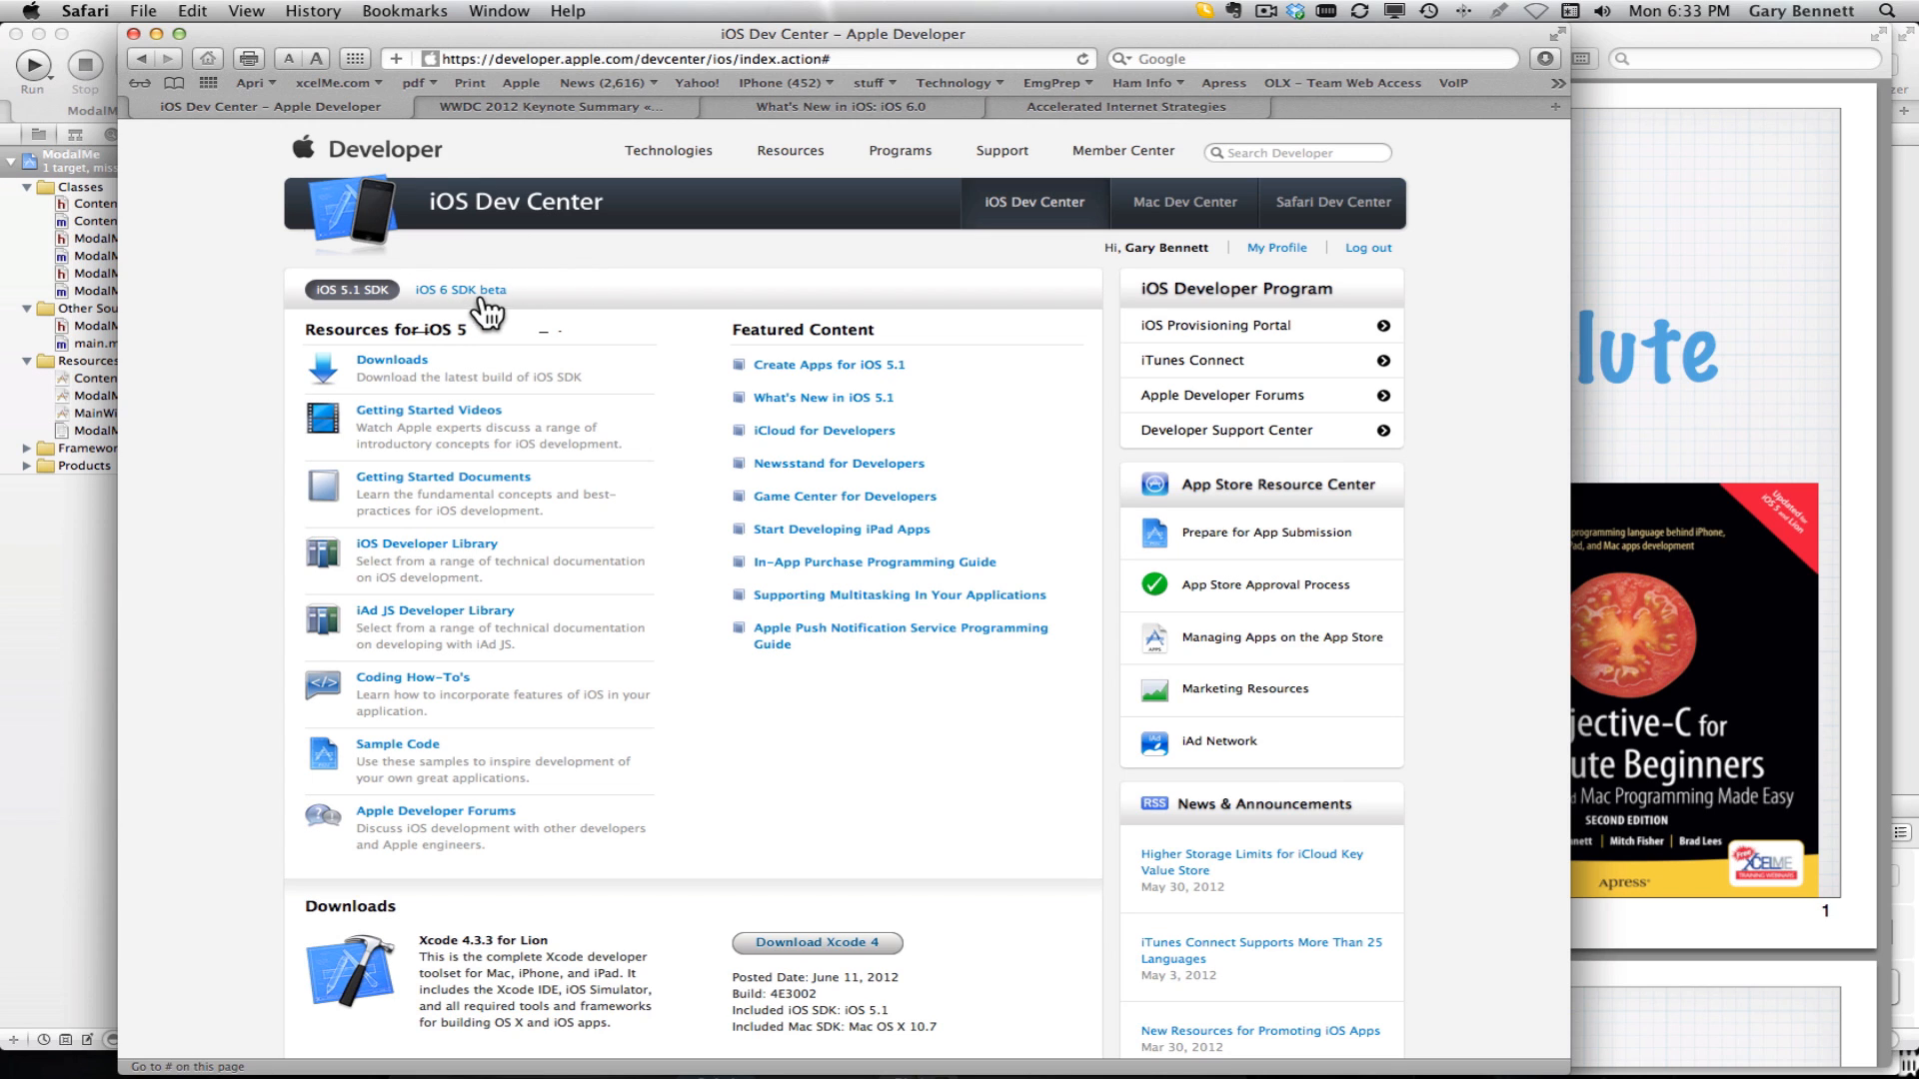
mouse_move(784, 380)
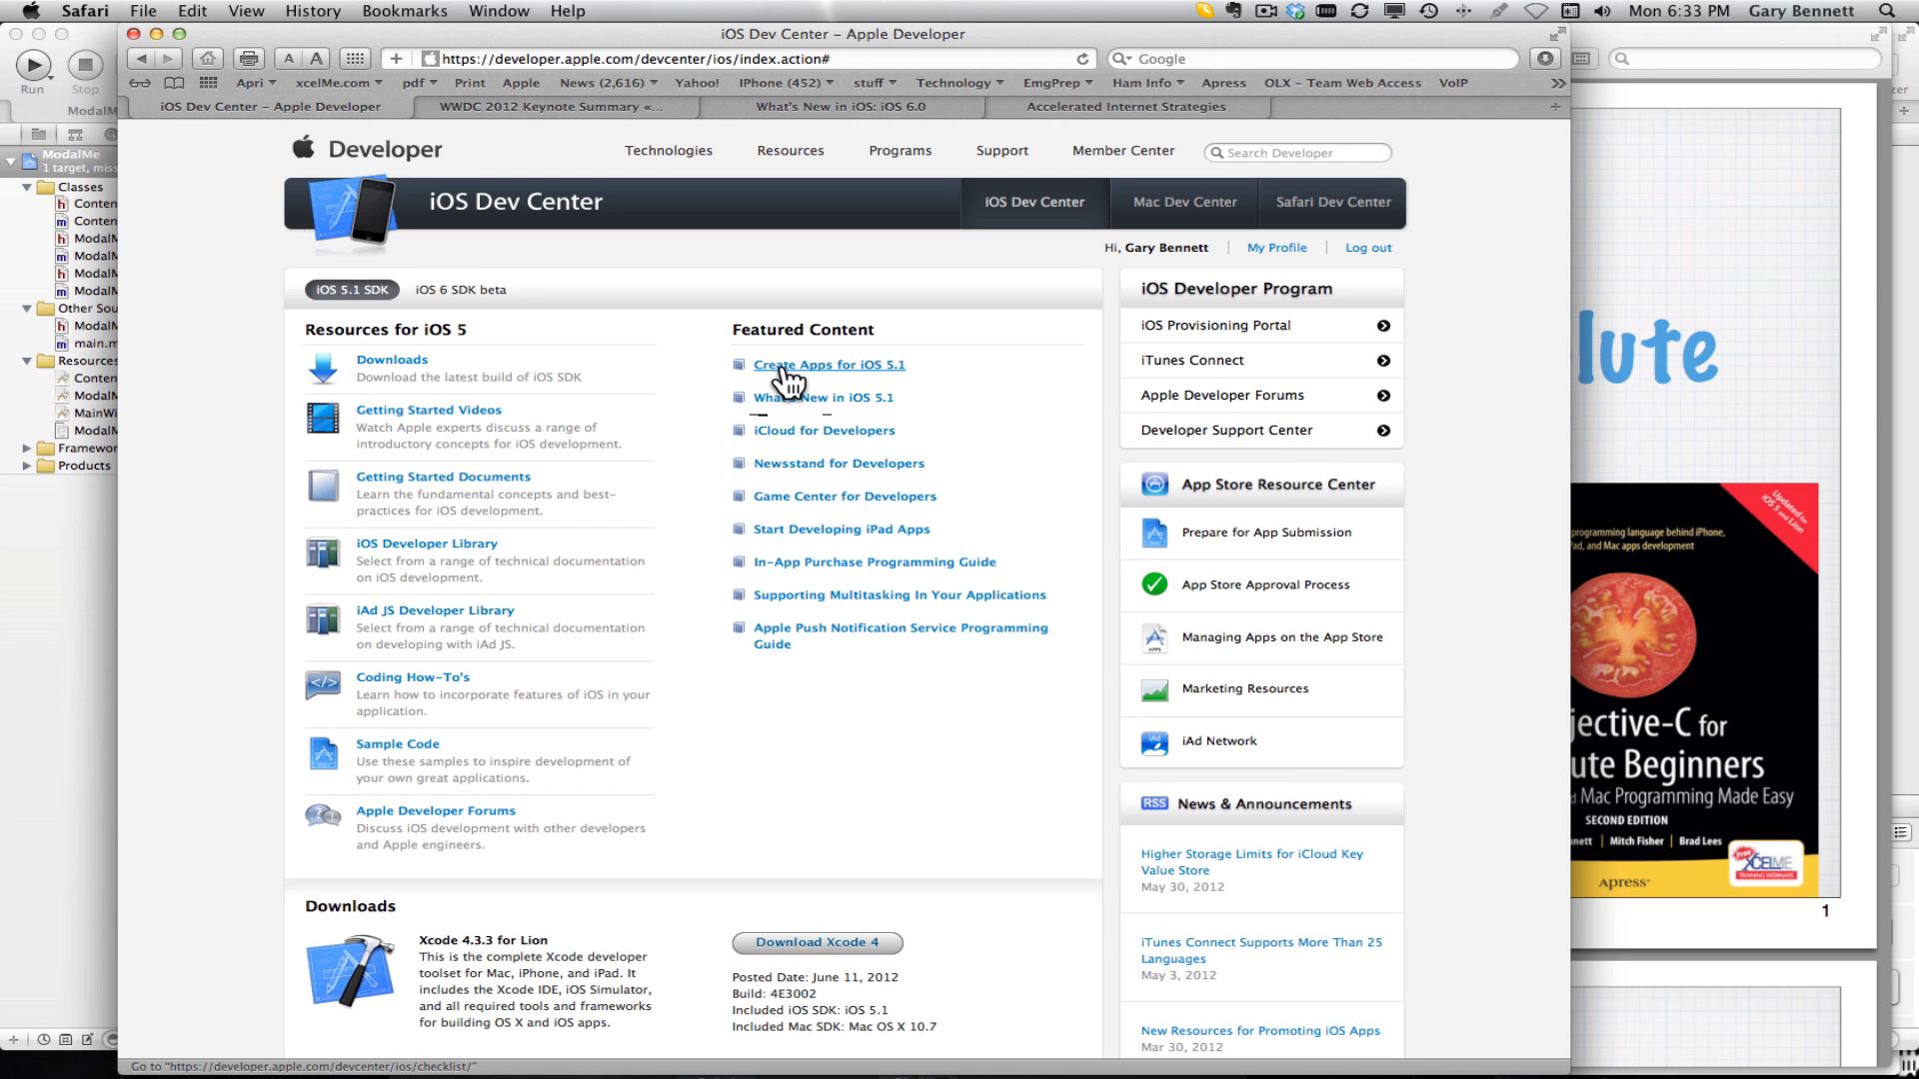
Scroll the iOS Dev Center page to its Downloads section with Xcode 4.3.3, Xcode 4.2 and iOS 5.1
scroll(down, 3)
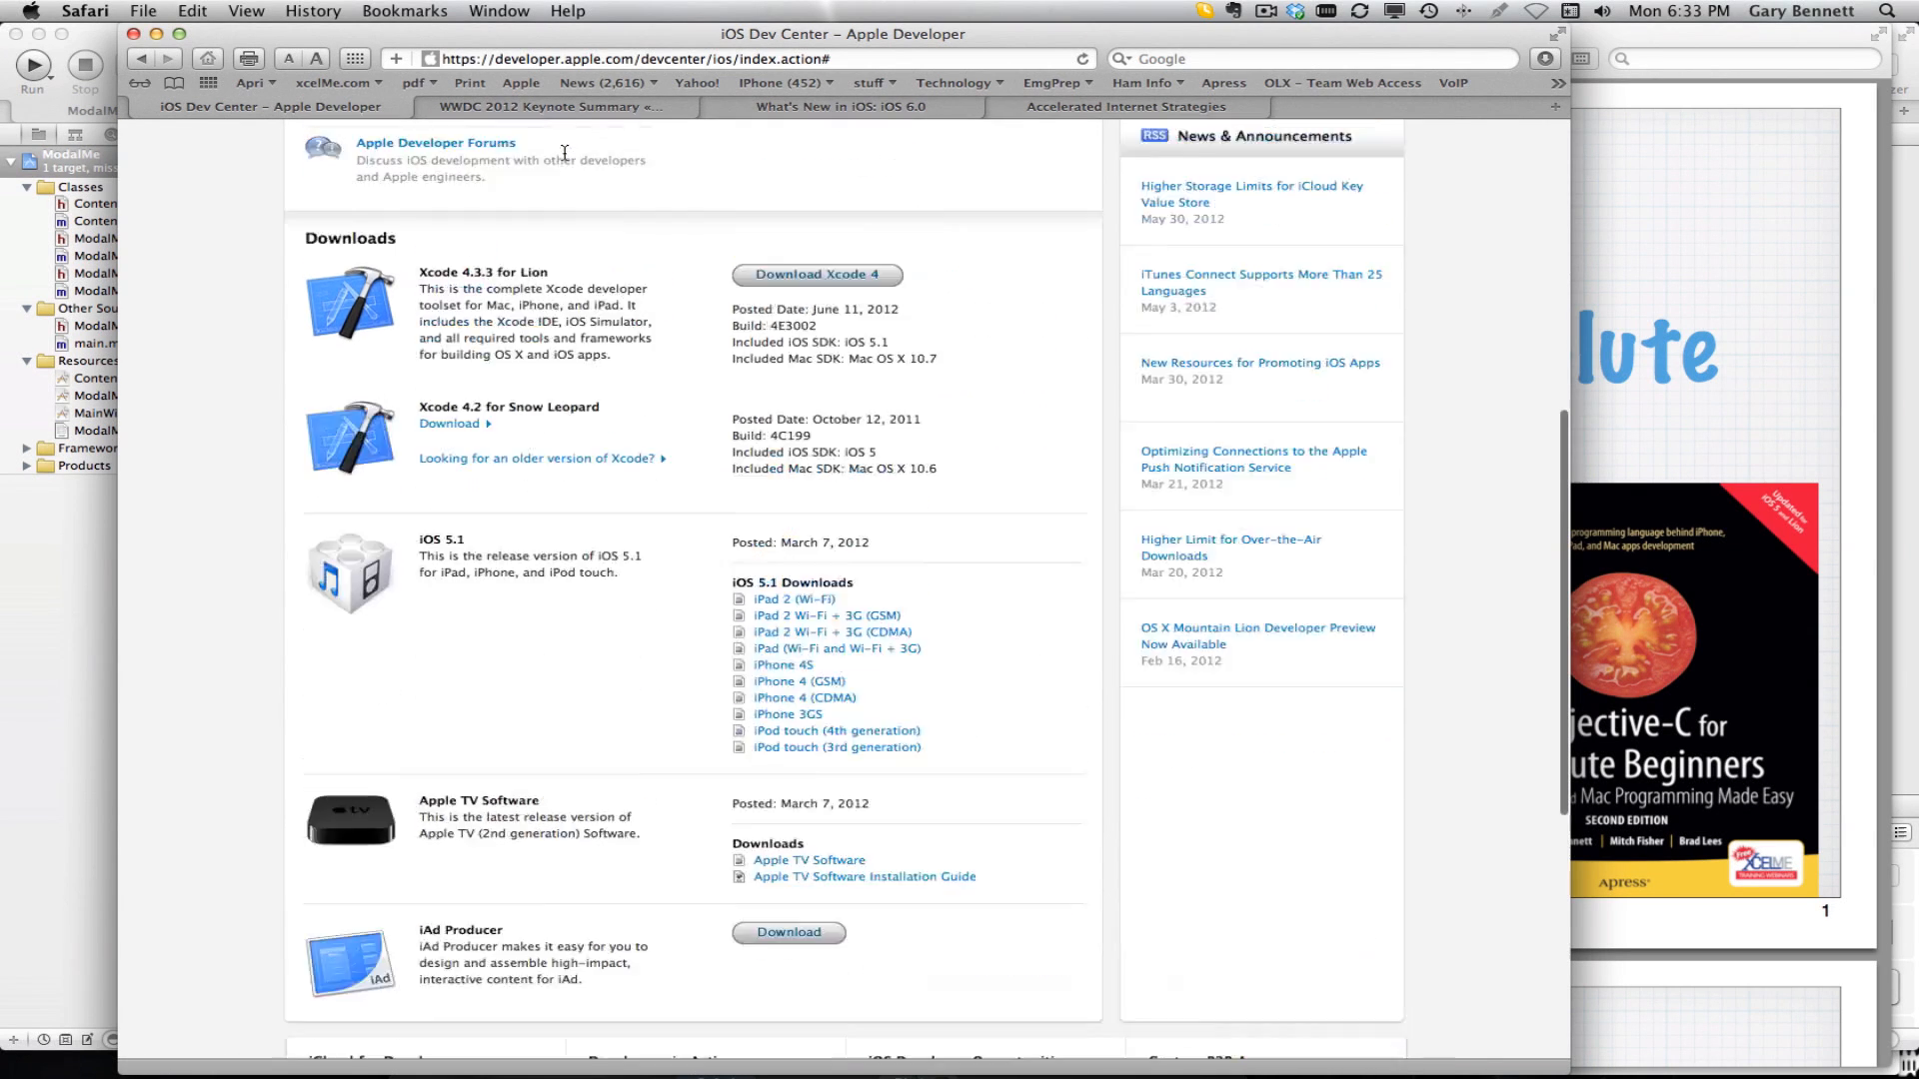
scroll(up, 3)
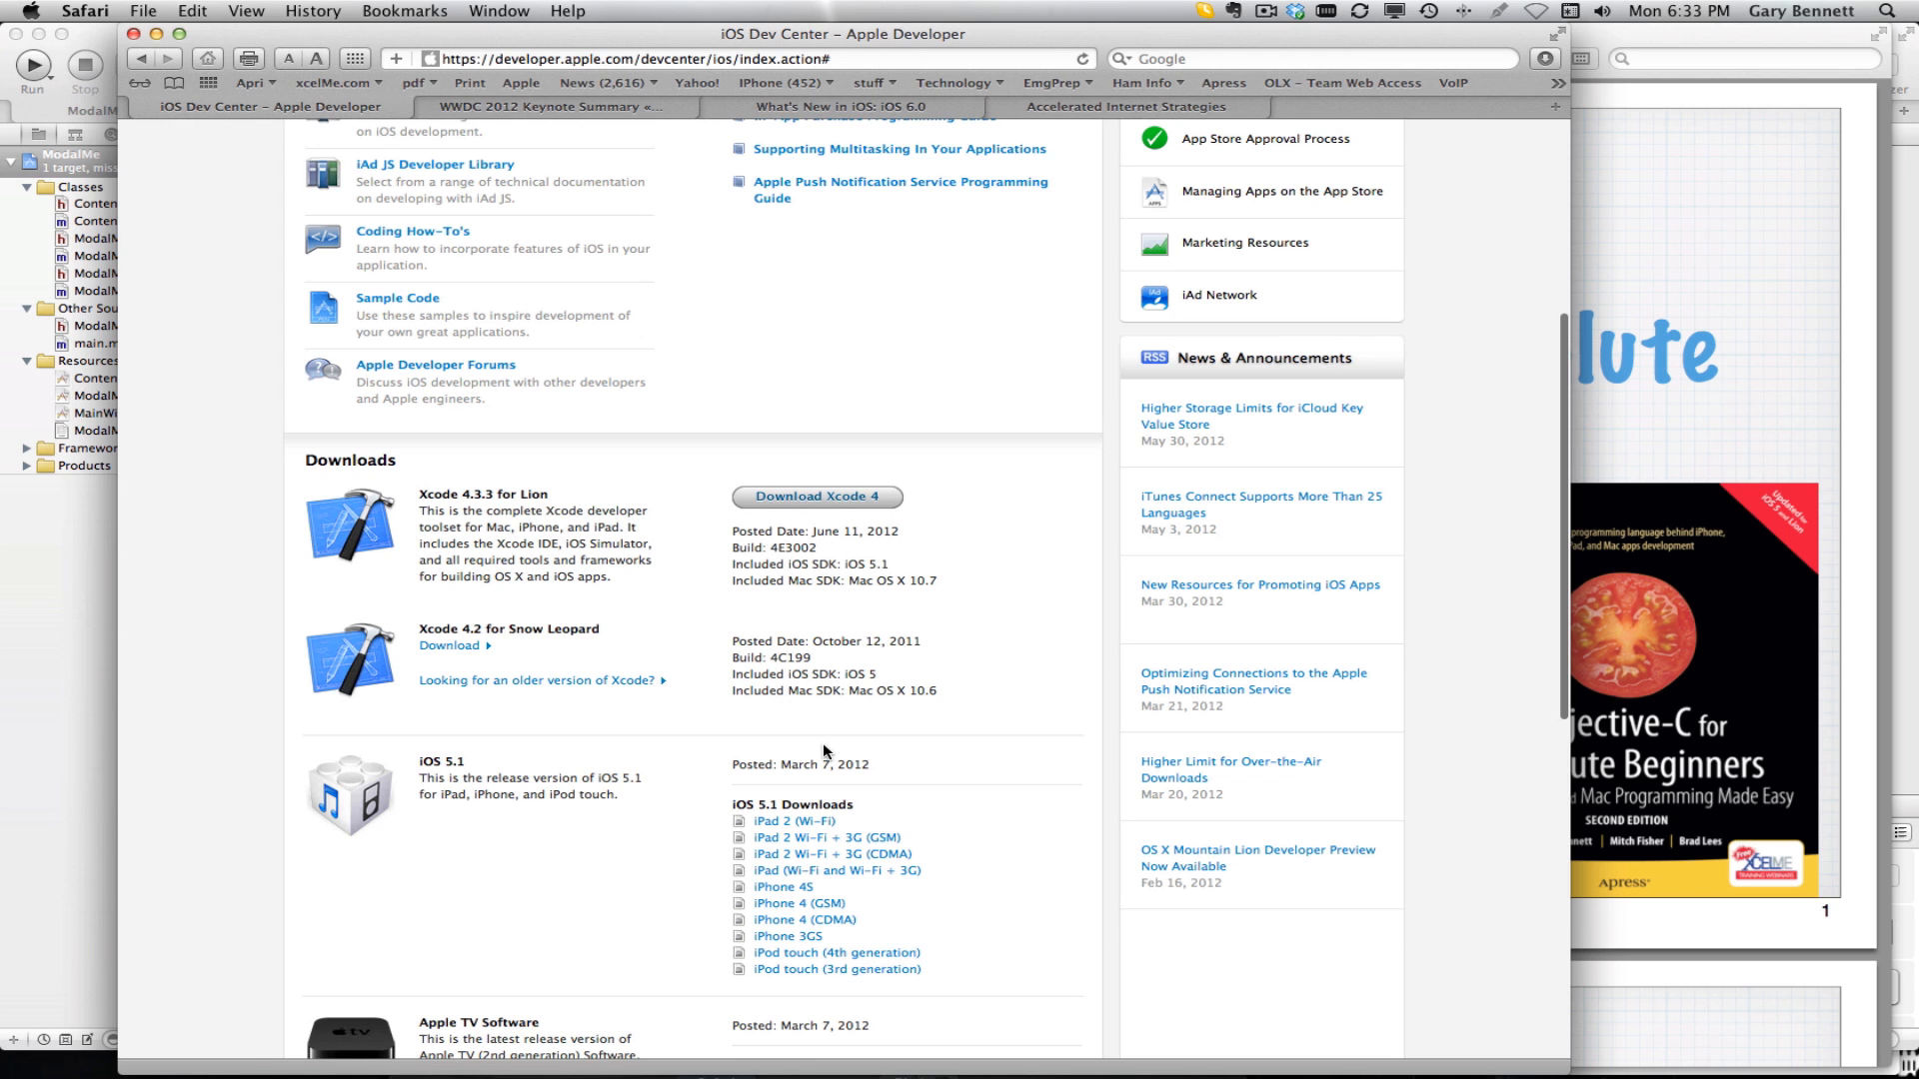
scroll(down, 3)
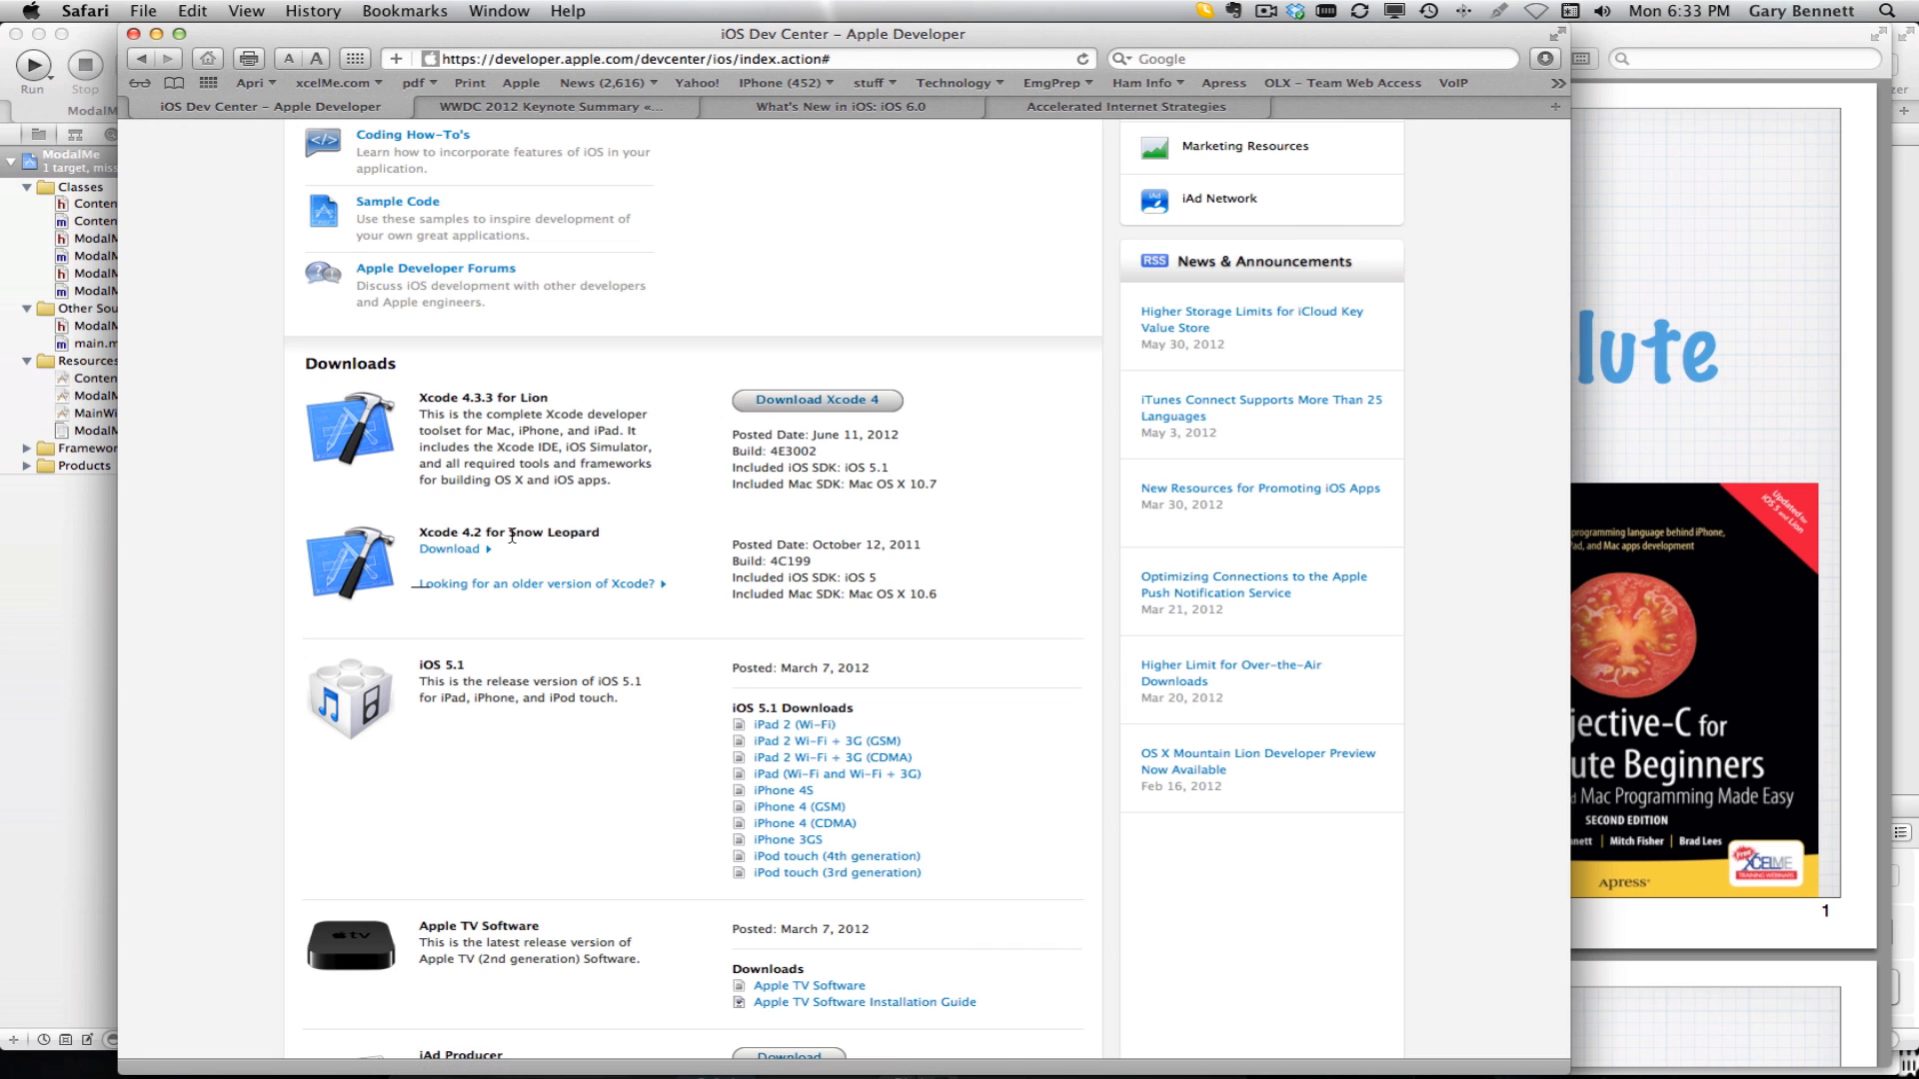
mouse_move(449, 558)
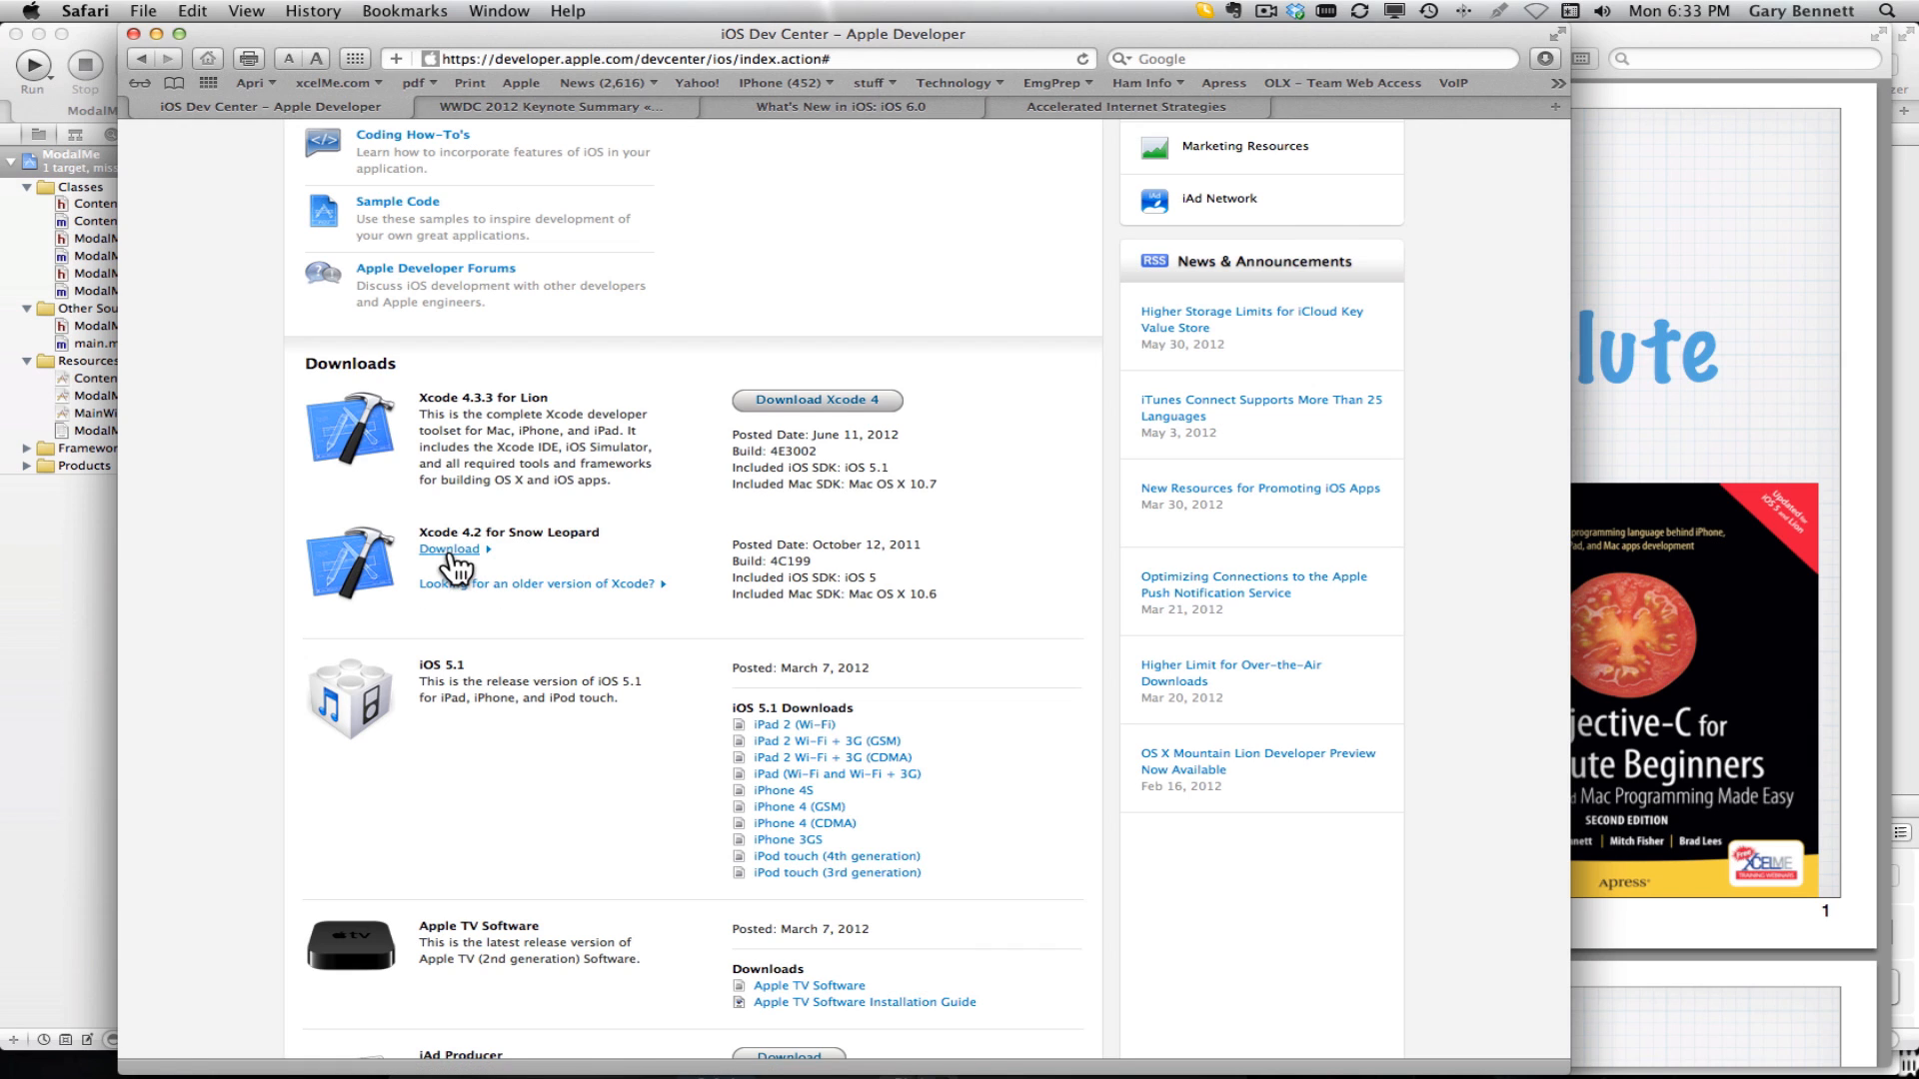
mouse_move(1469, 1043)
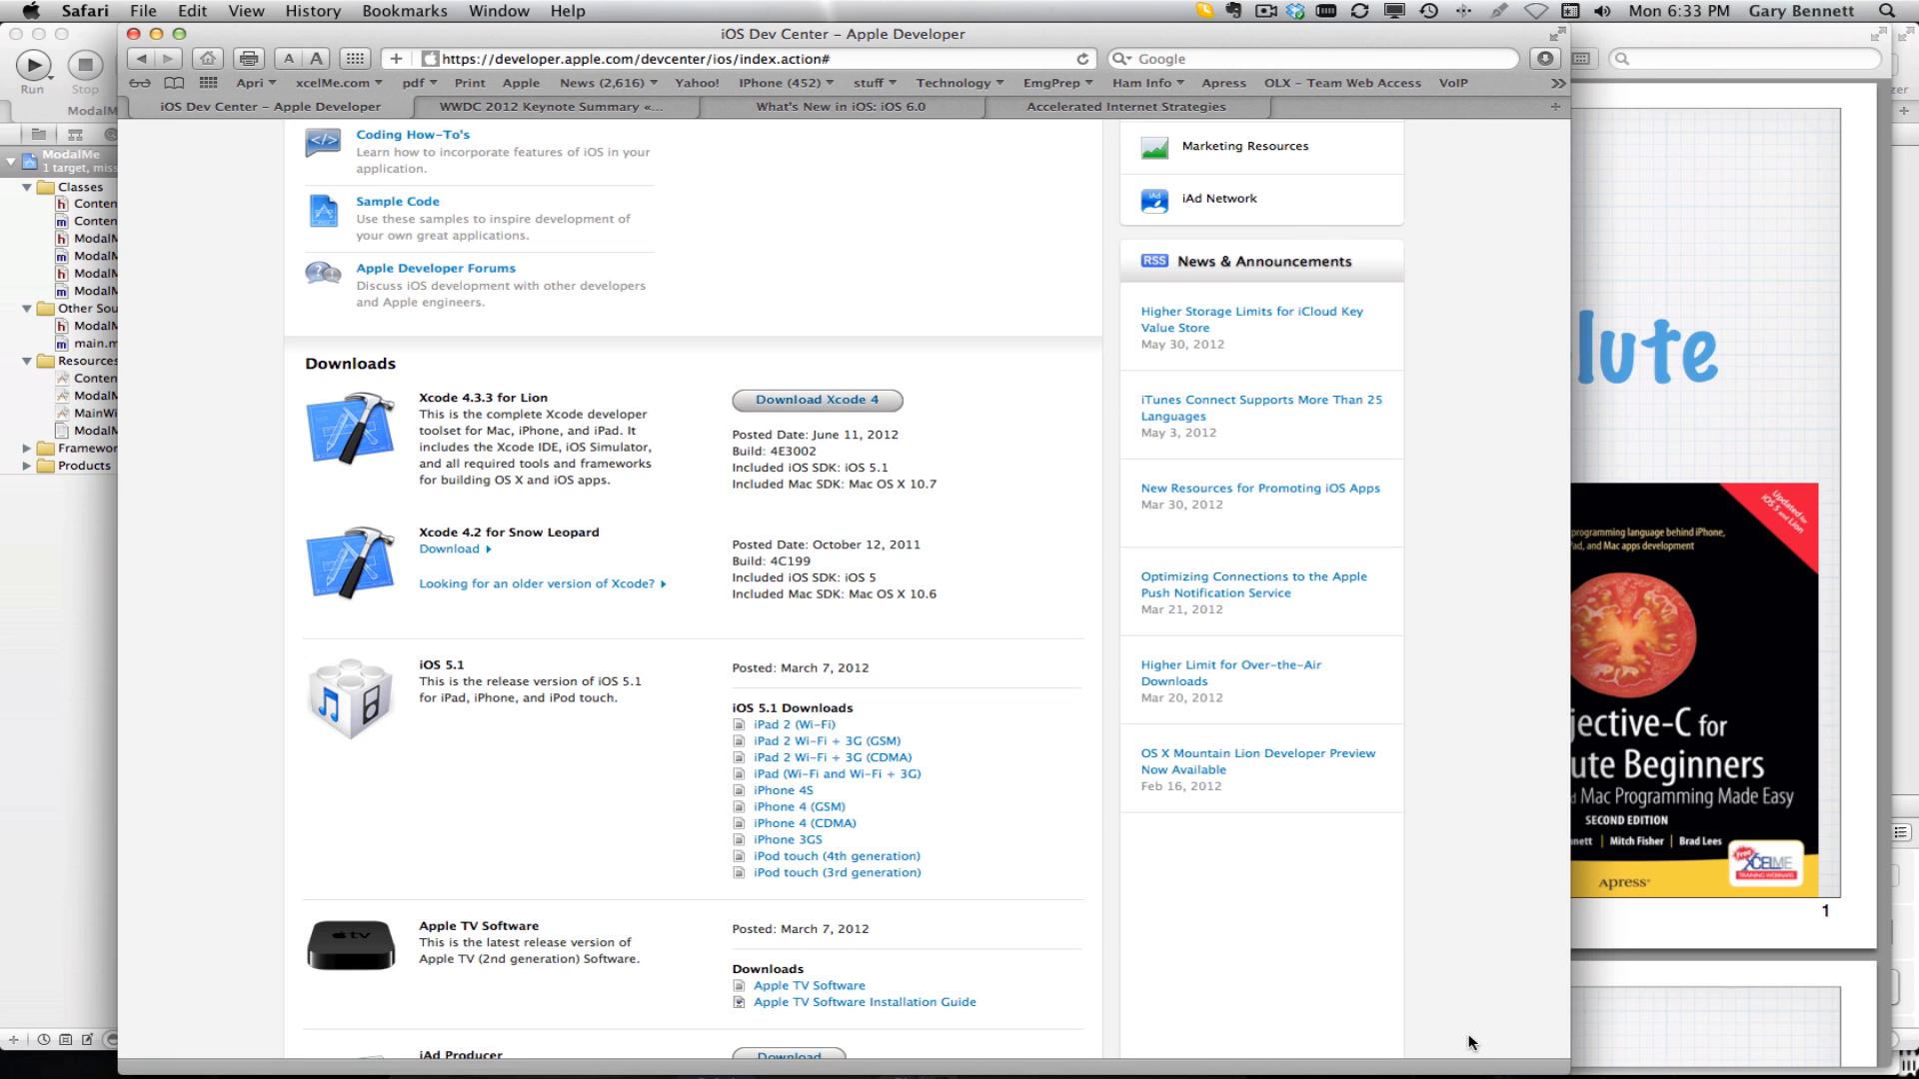
mouse_move(566, 538)
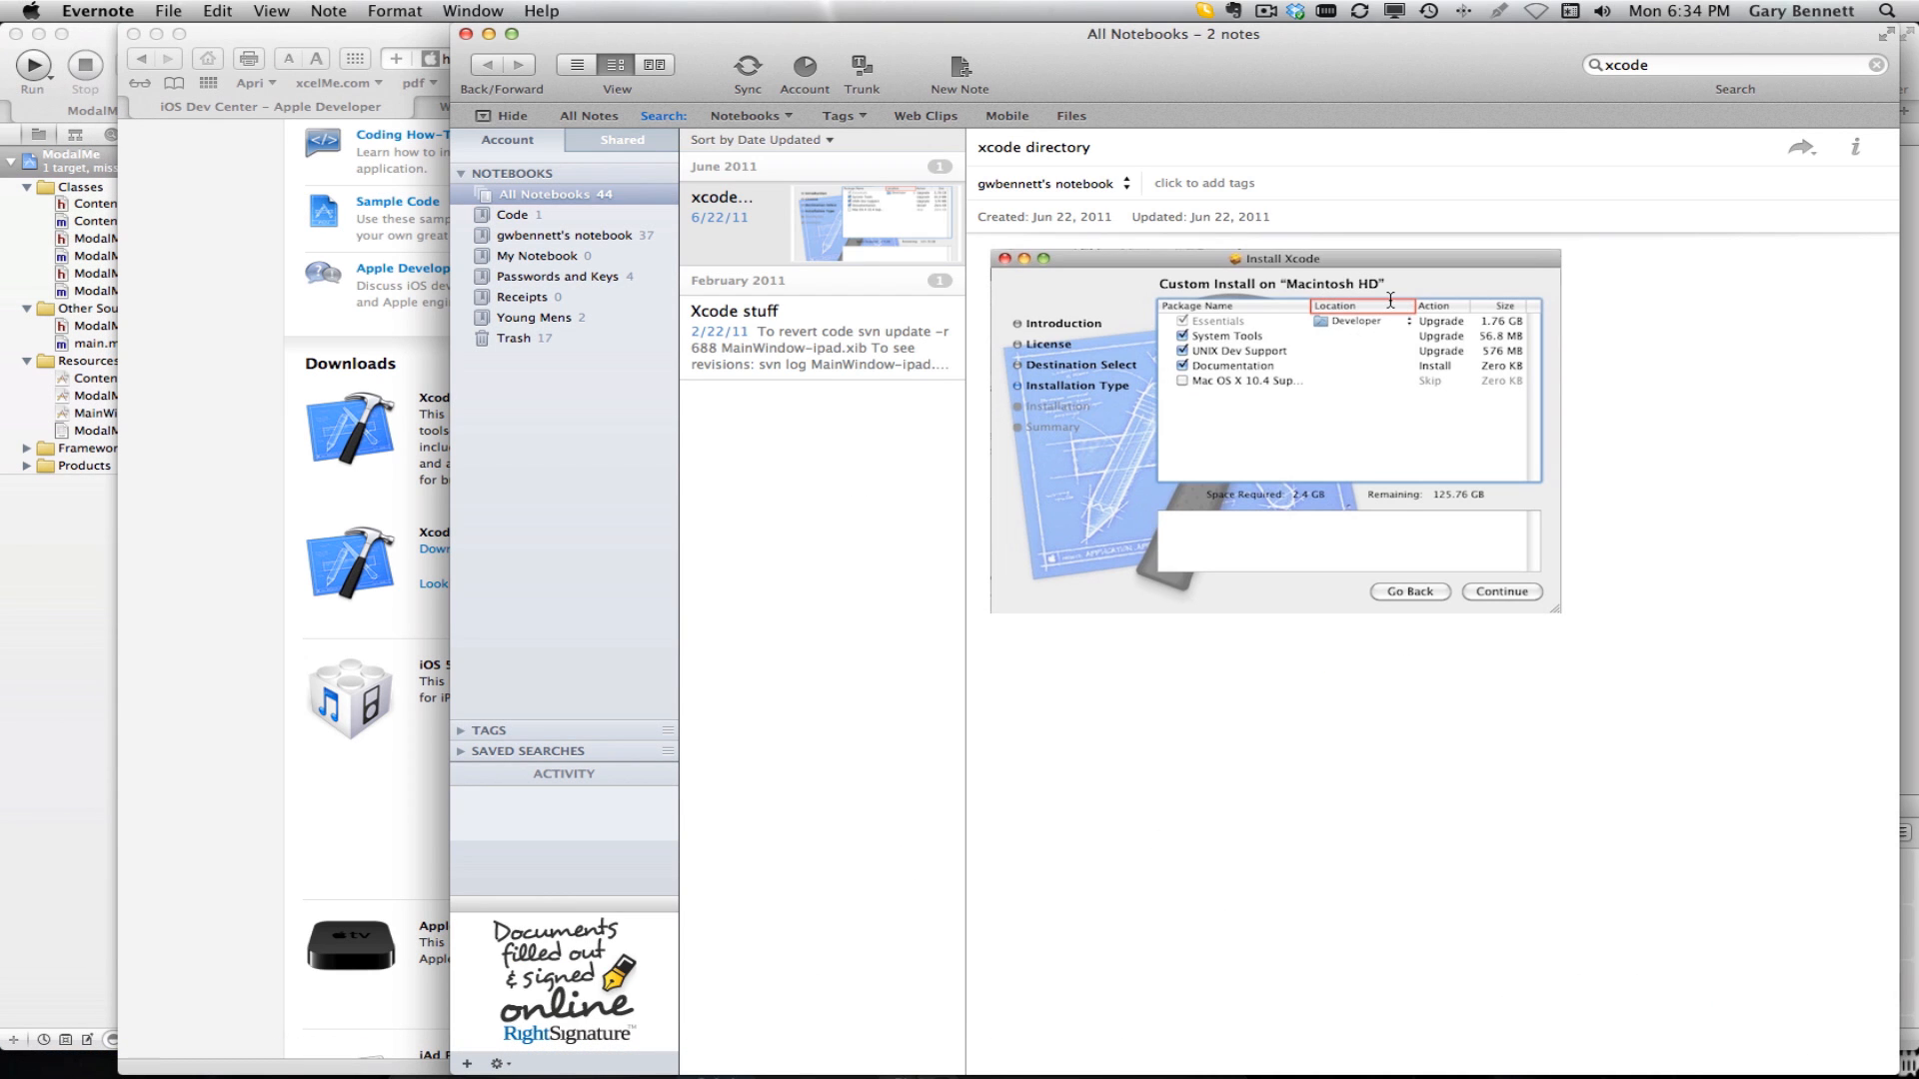
mouse_move(1355, 320)
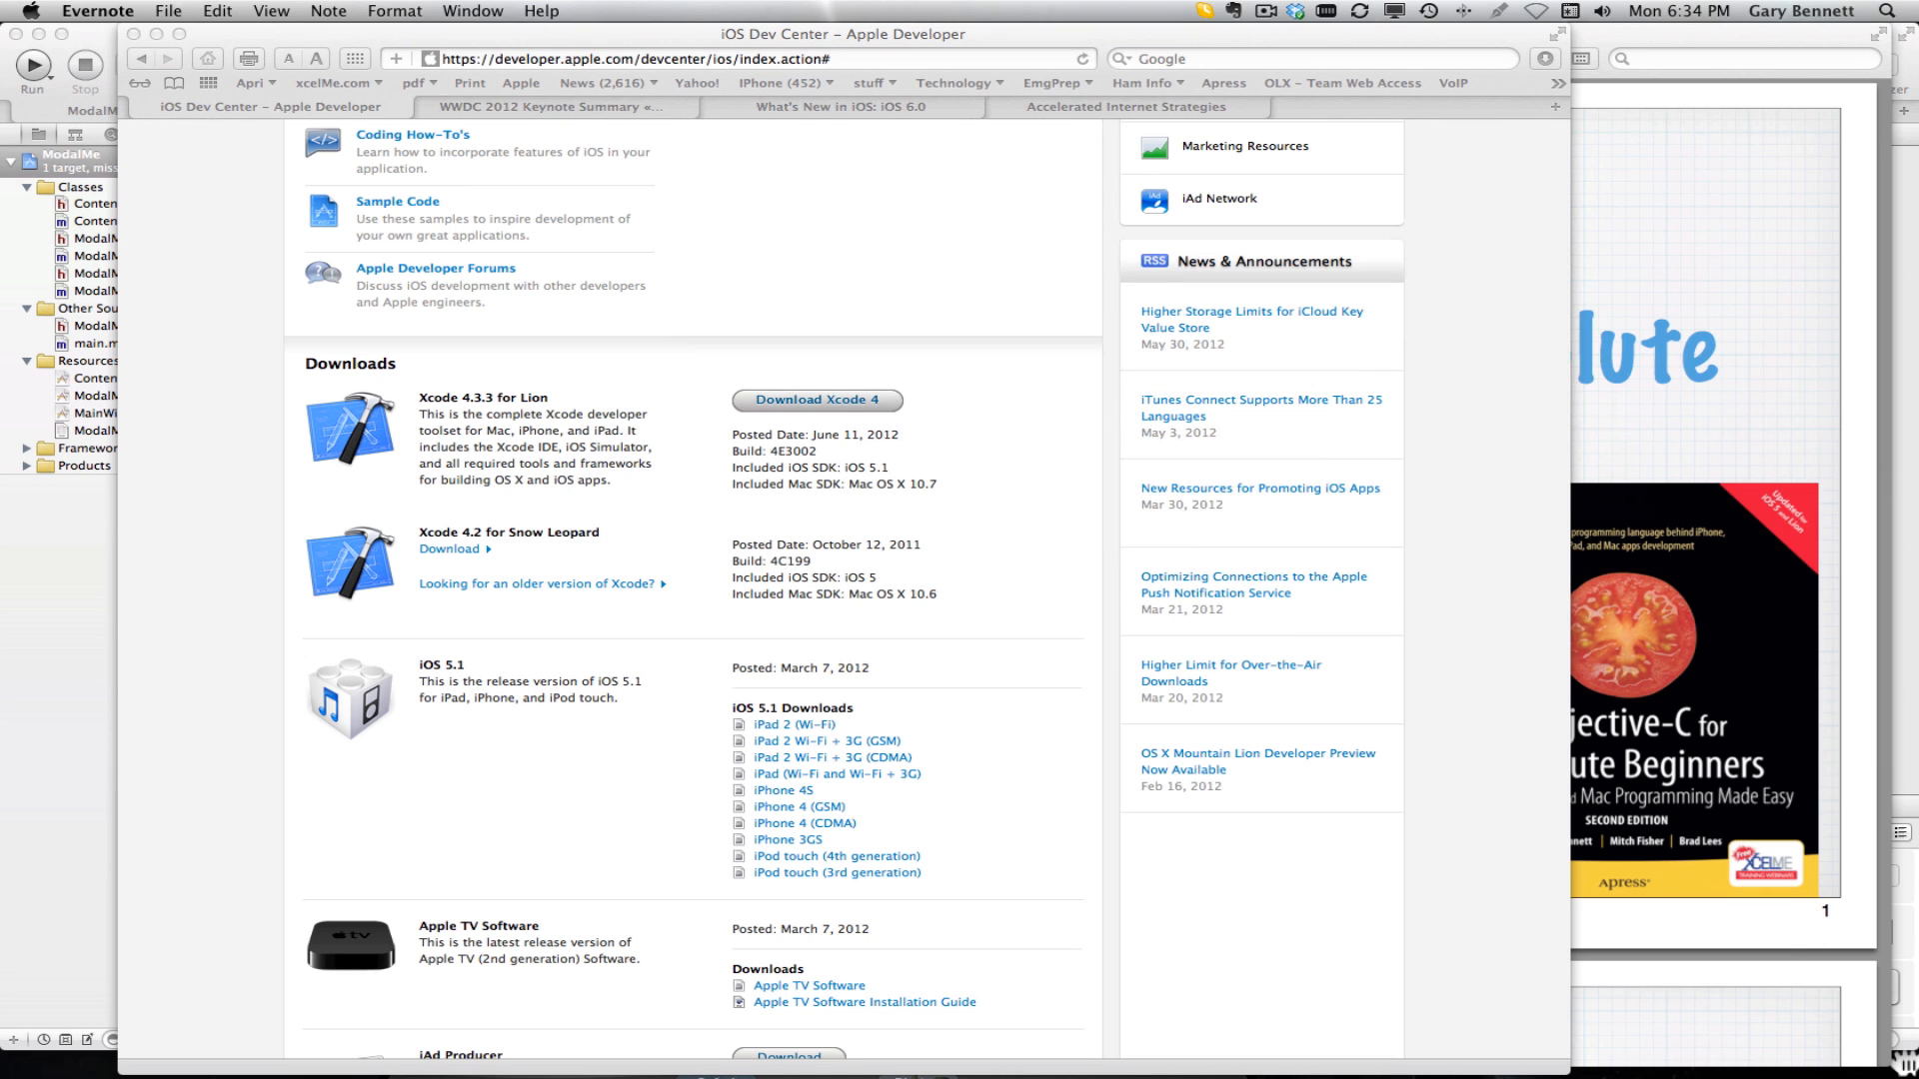
scroll(up, 3)
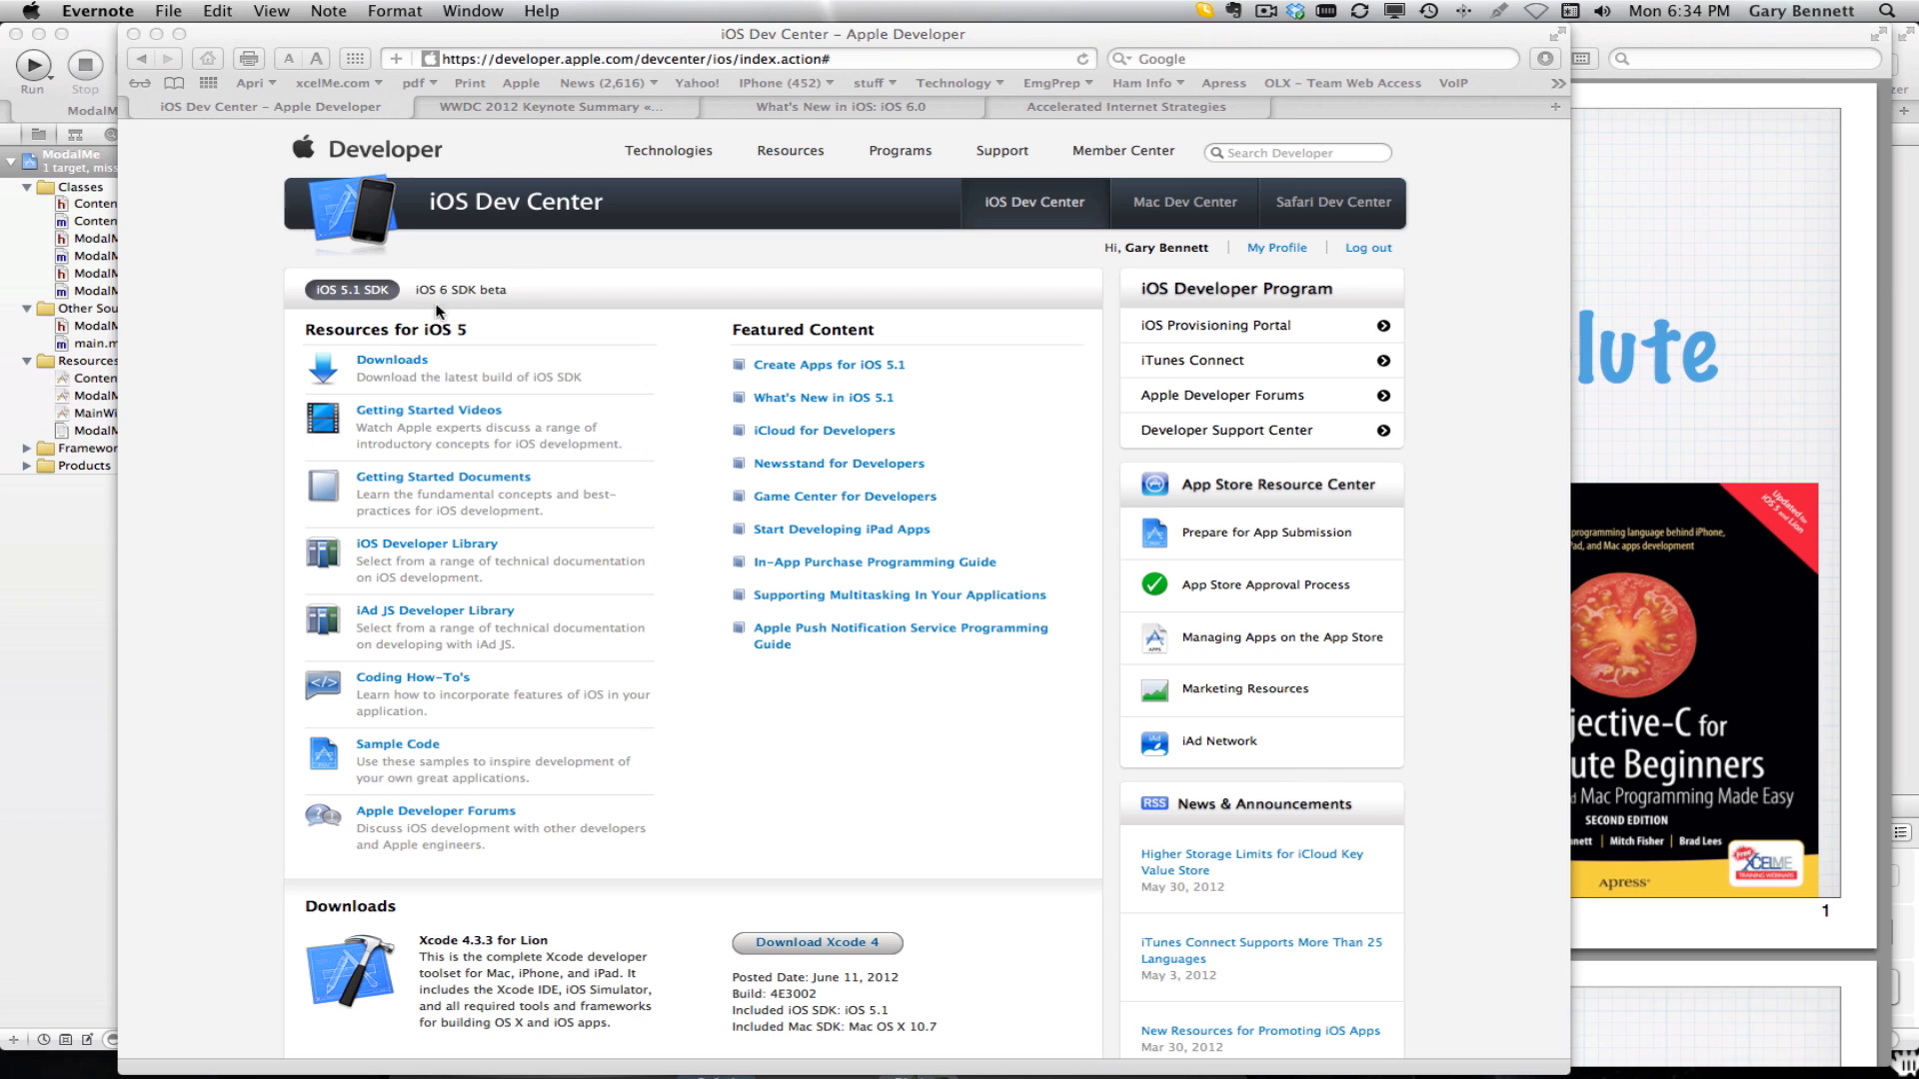
mouse_move(482, 314)
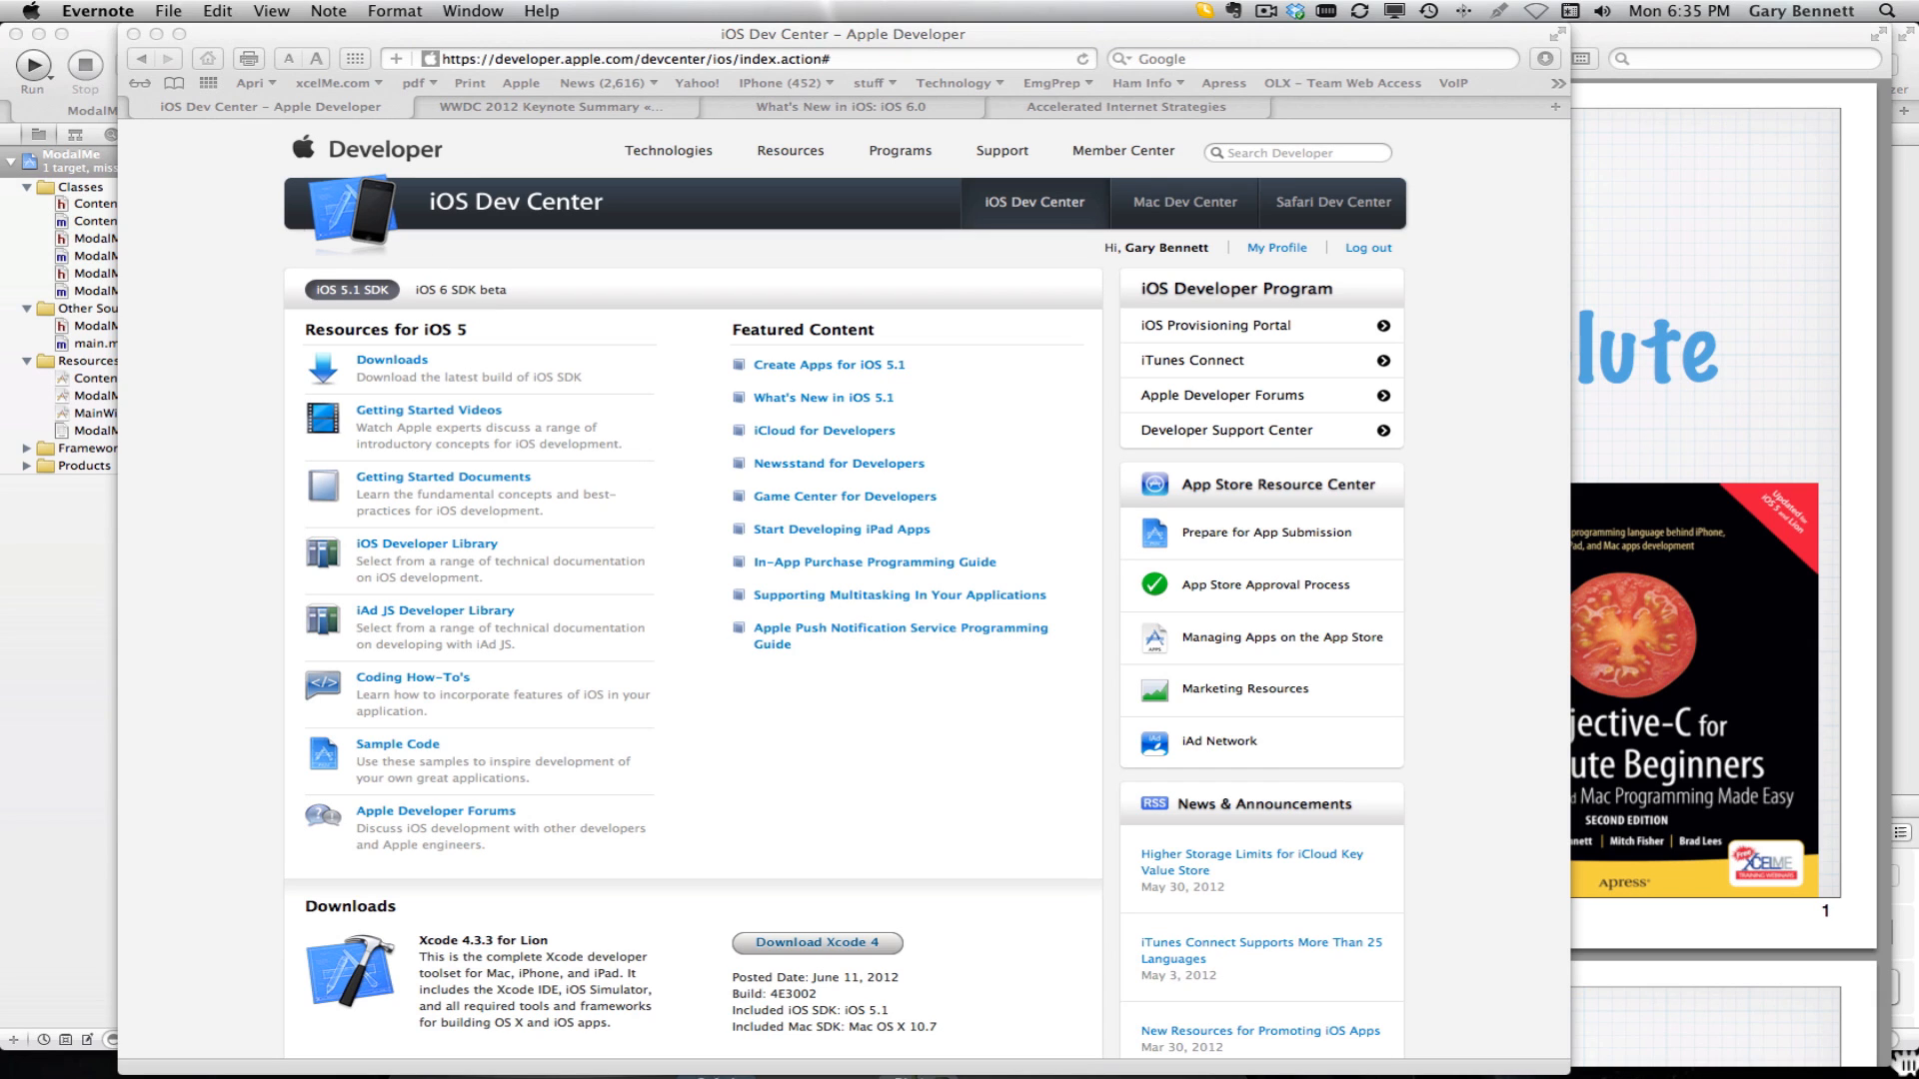
Bring Xcode's ModalMeViewController.m code to the front over Safari
click(490, 36)
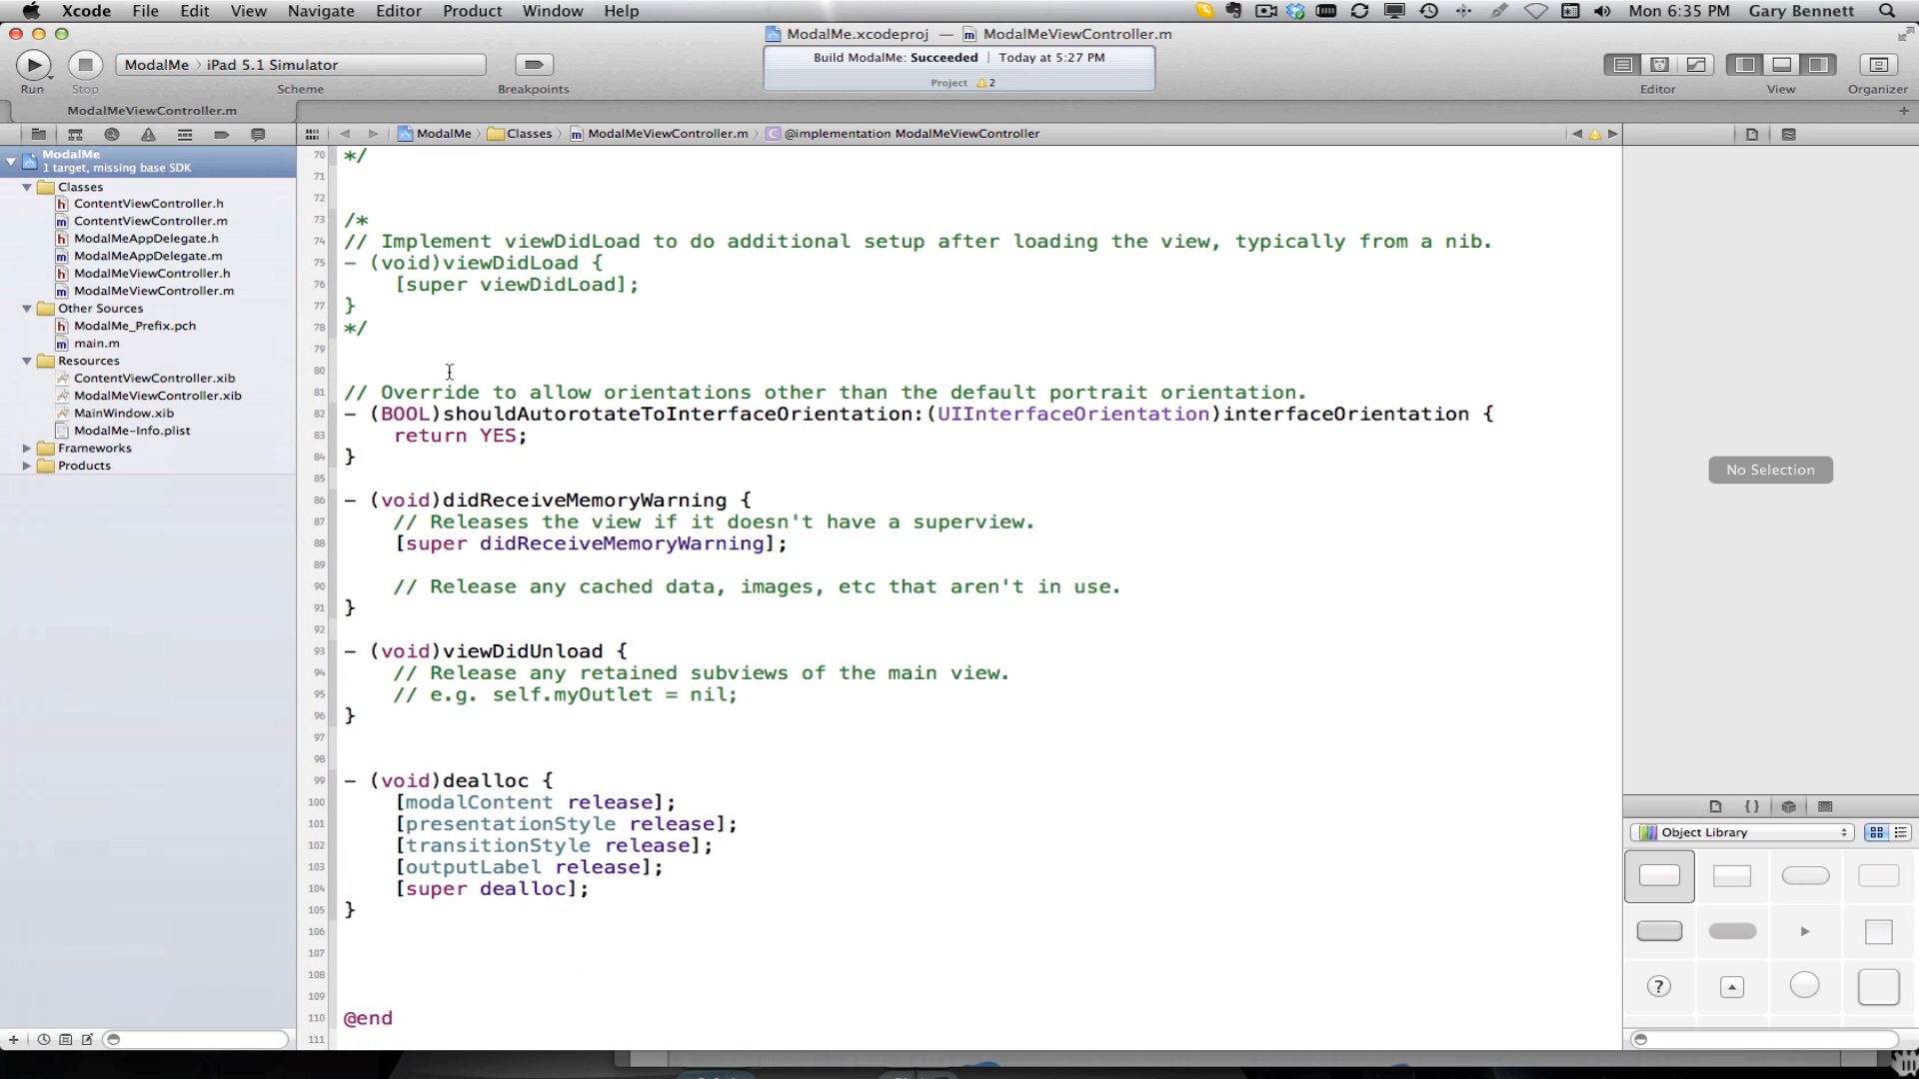
click(1749, 134)
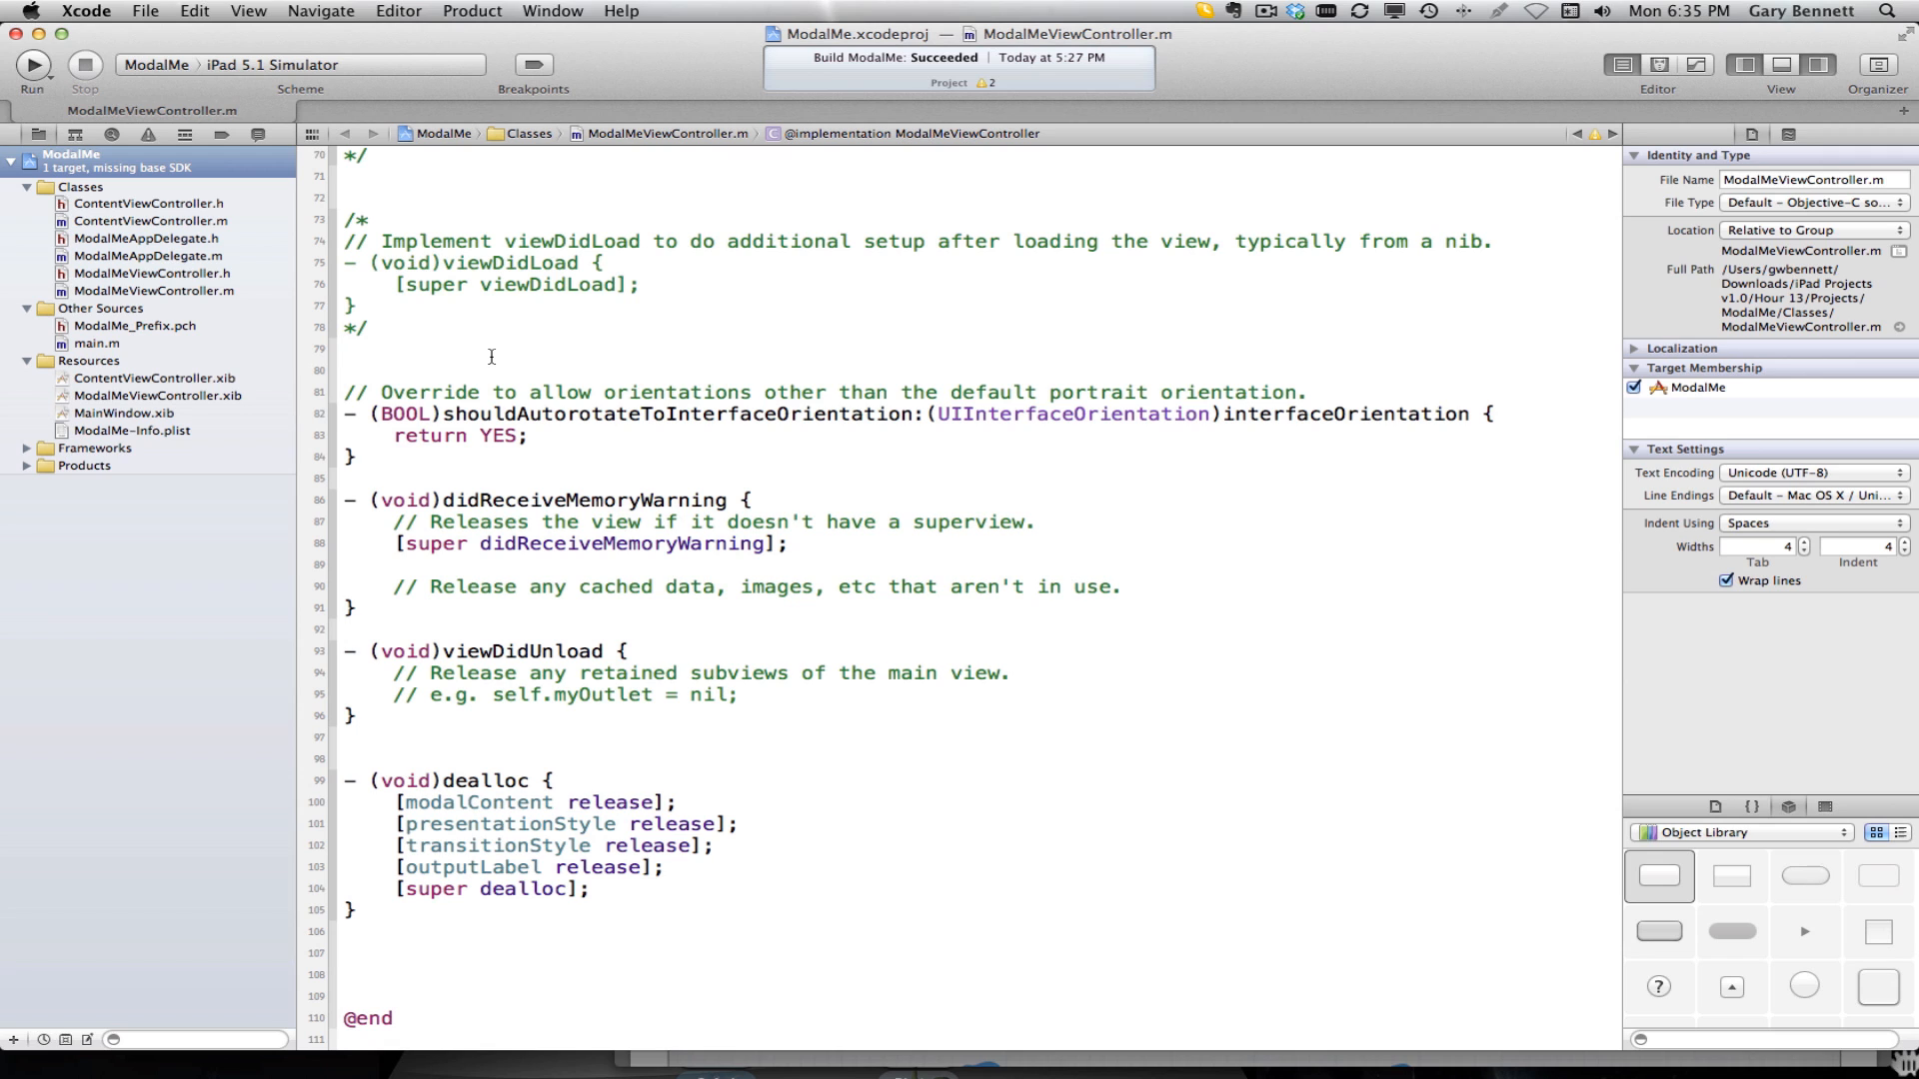
text(object)
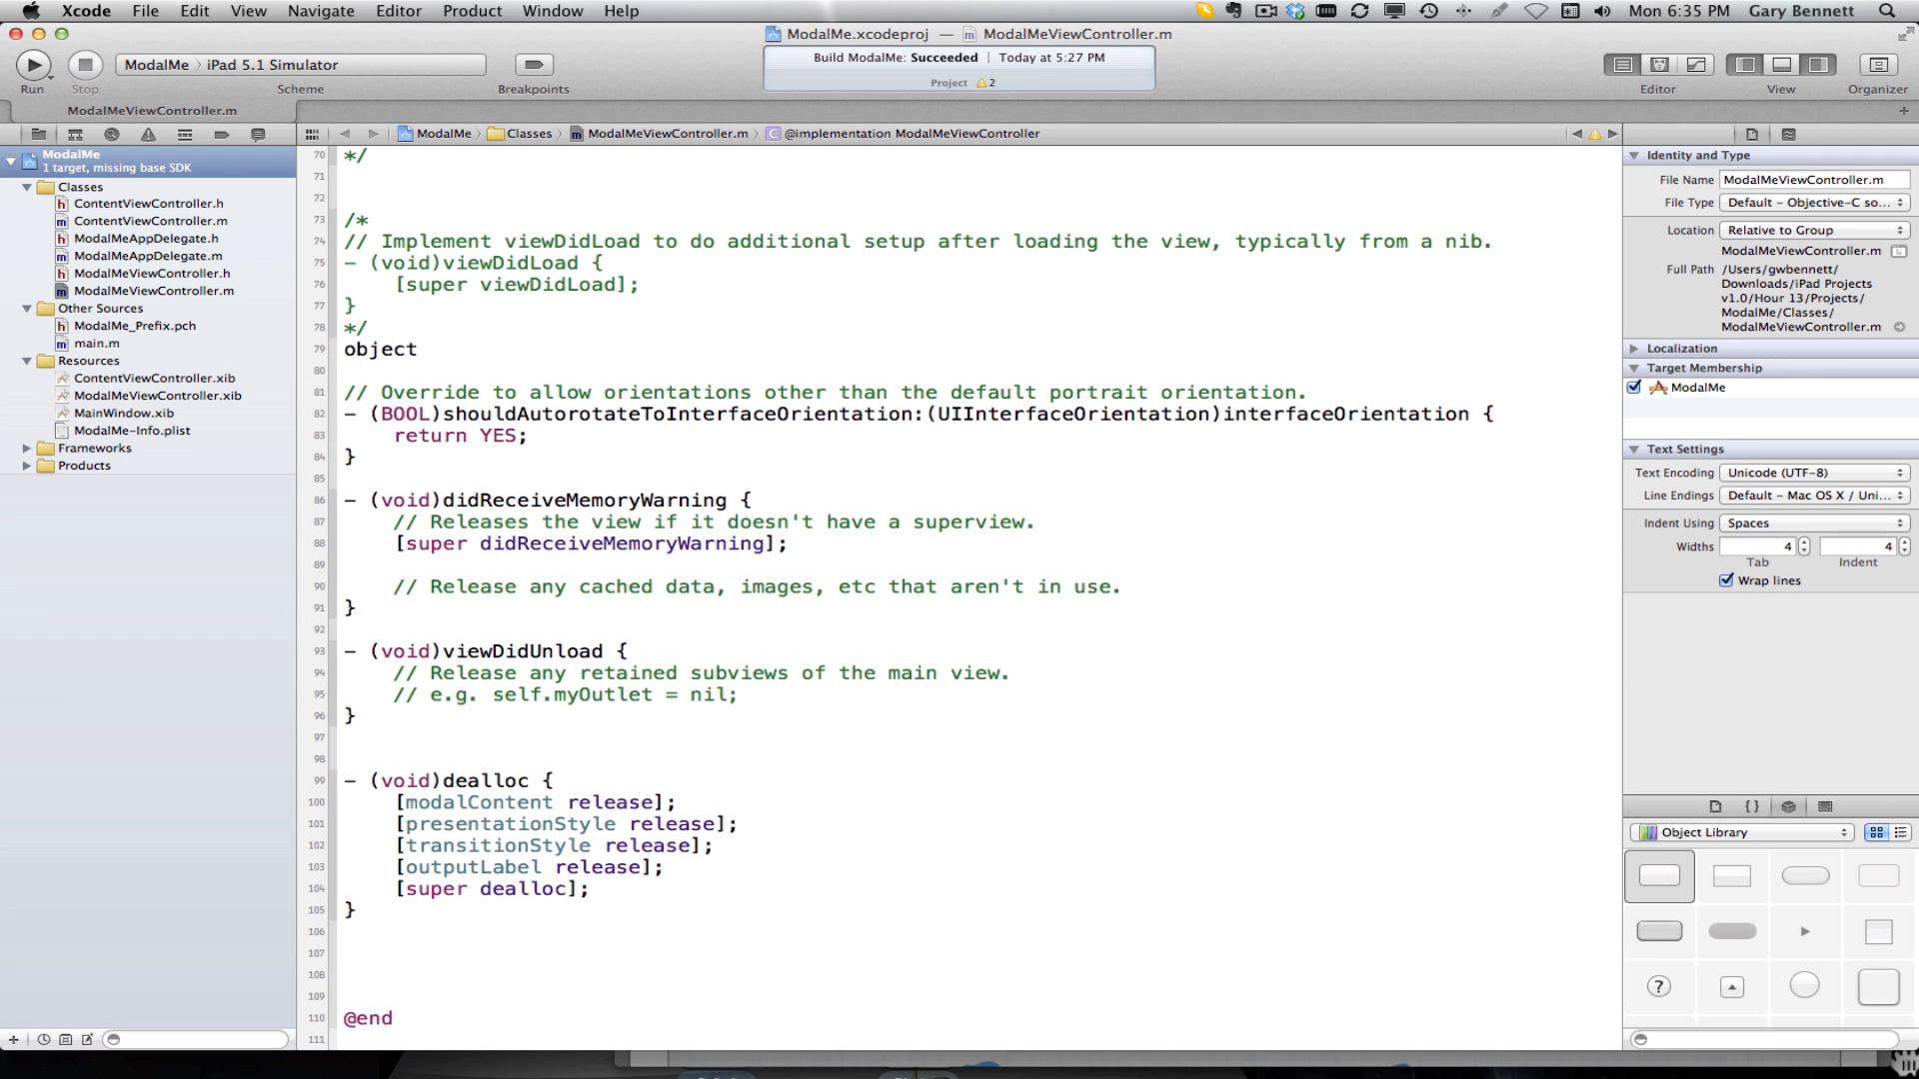
text(ati)
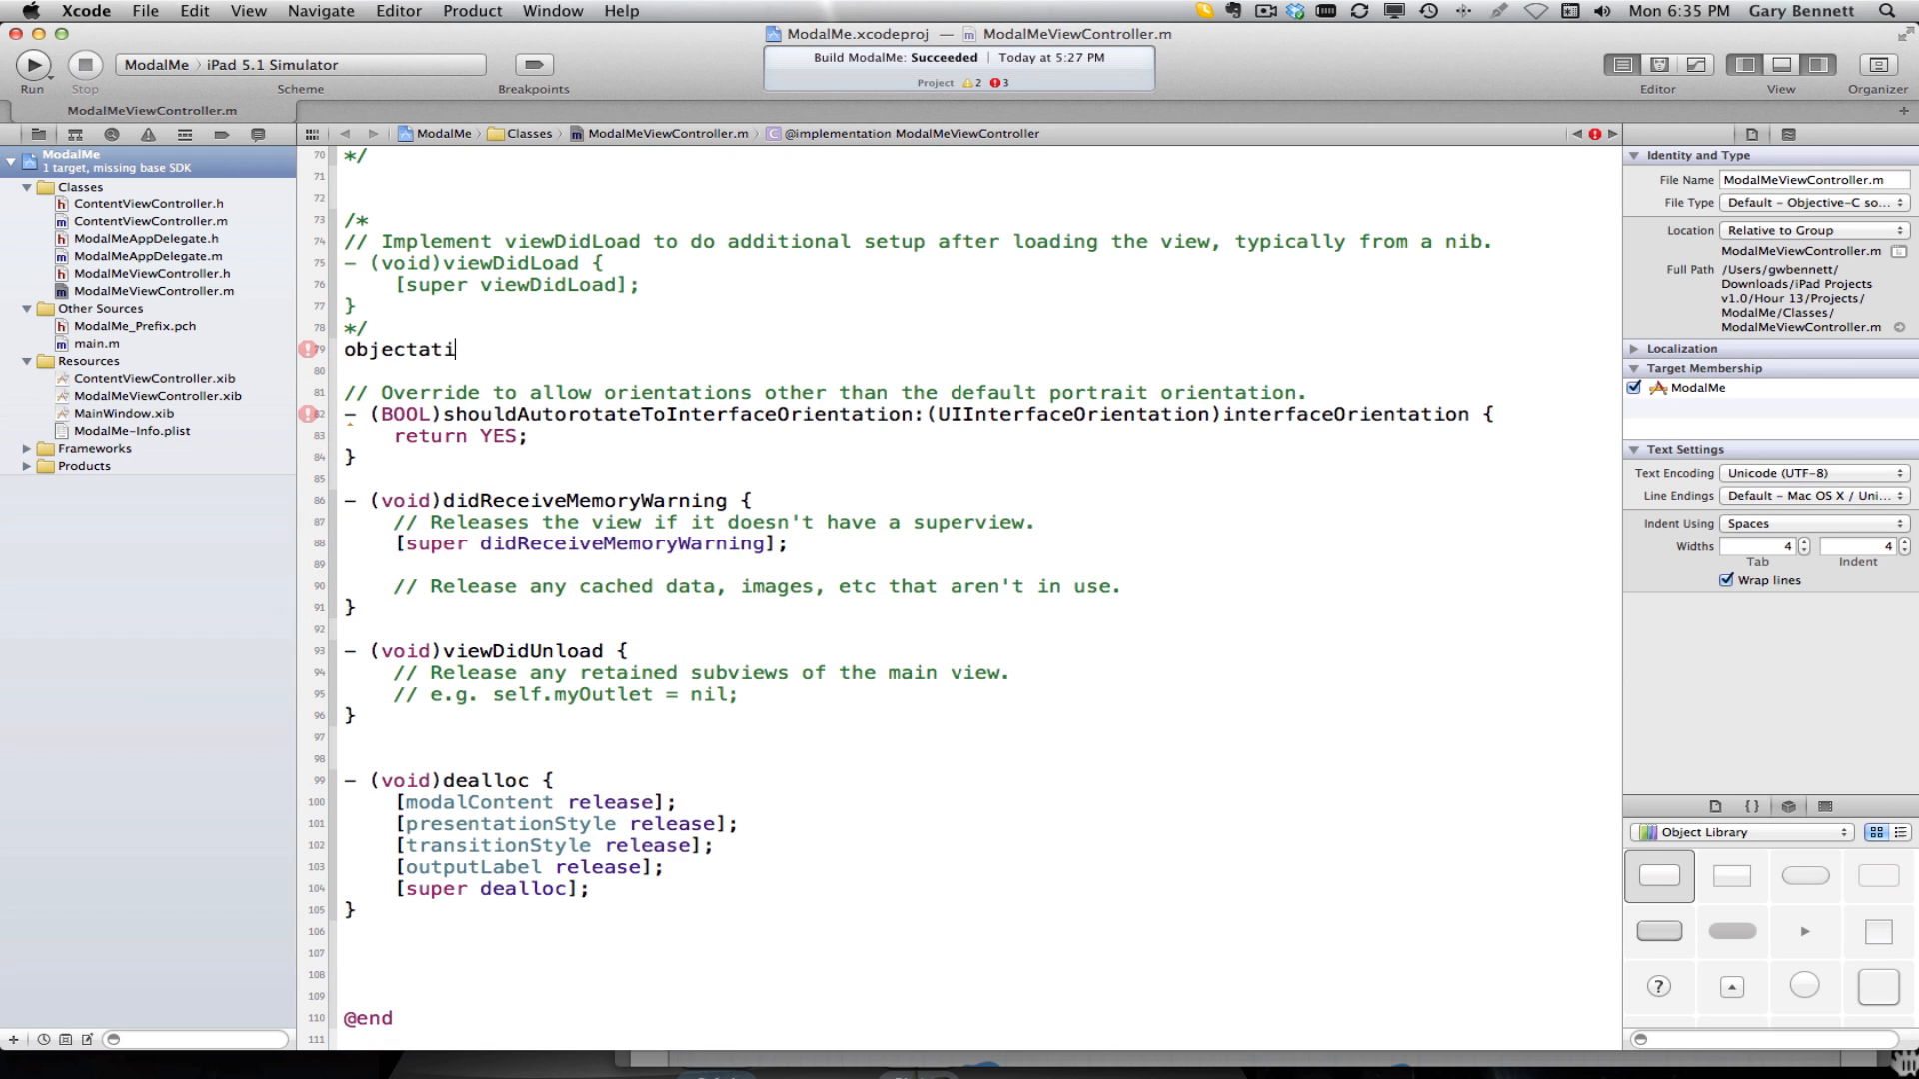
text(ndex)
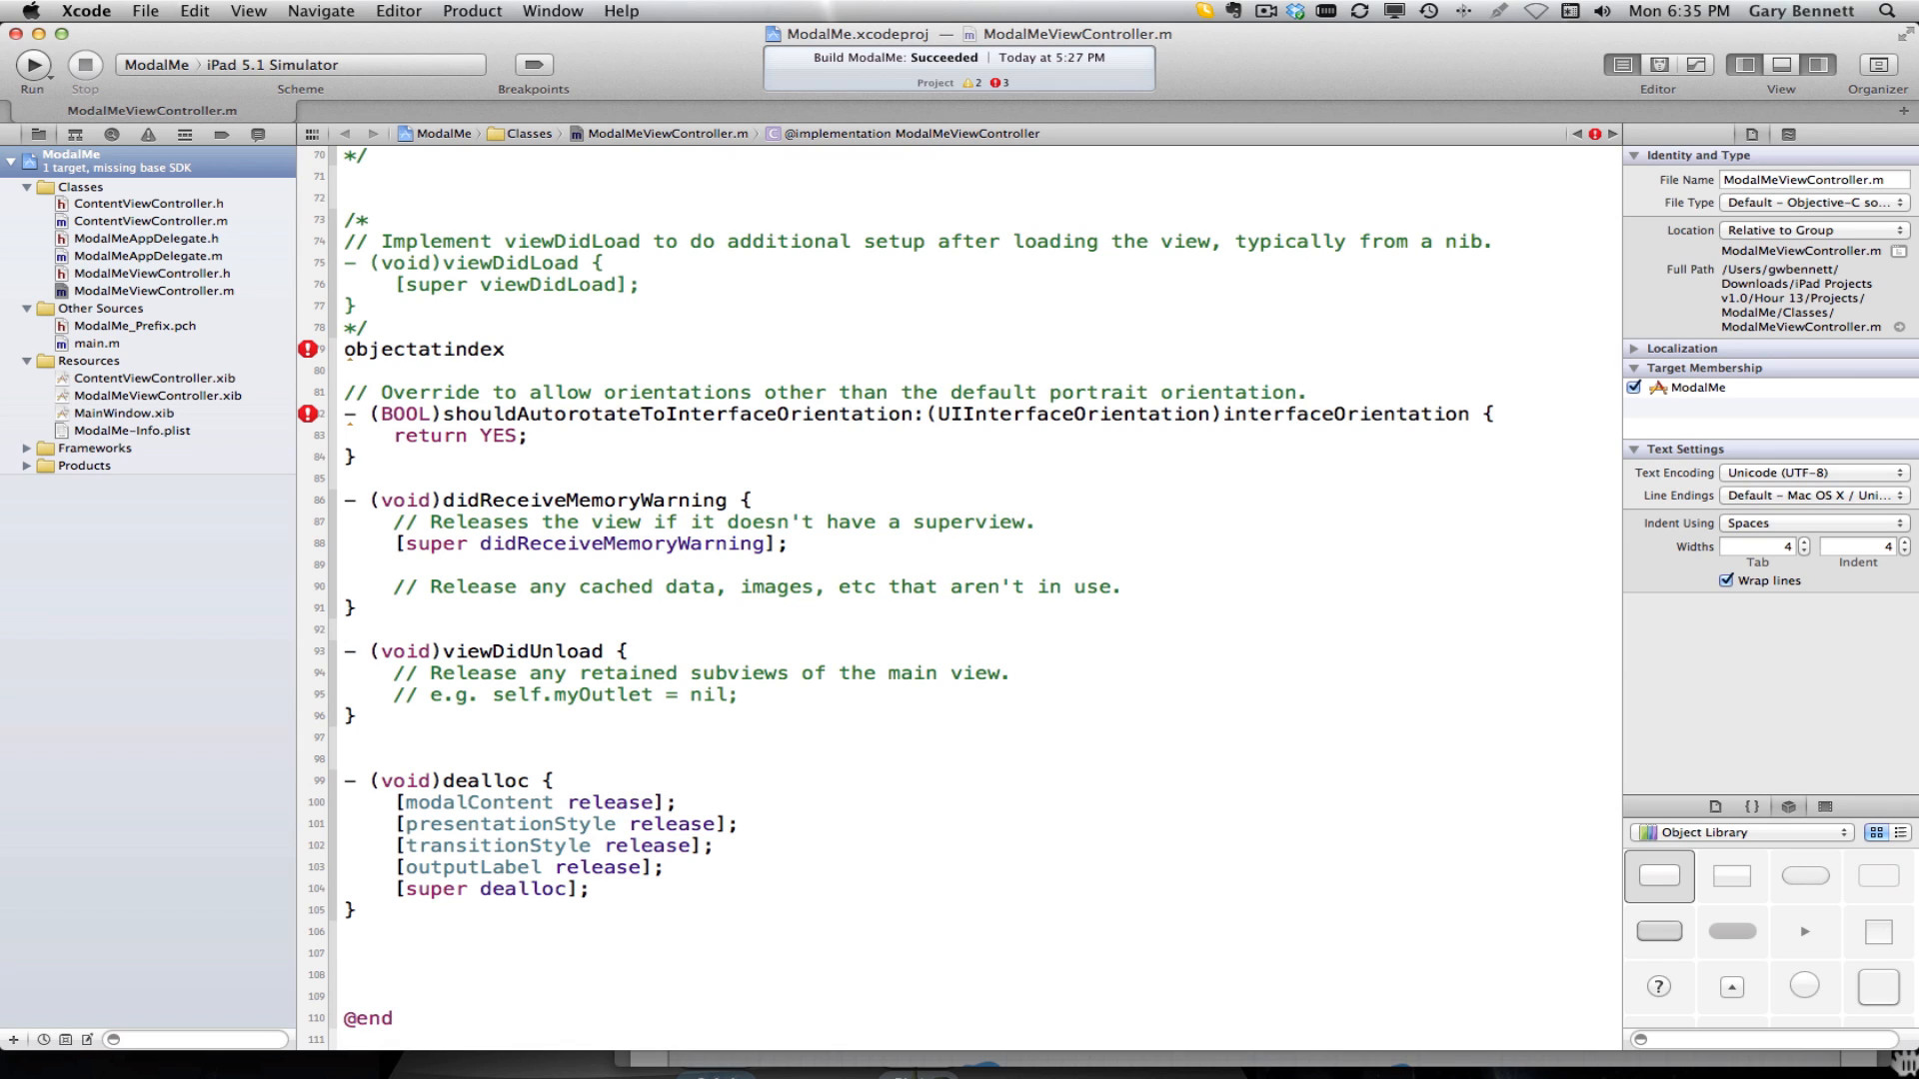
key(Backspace)
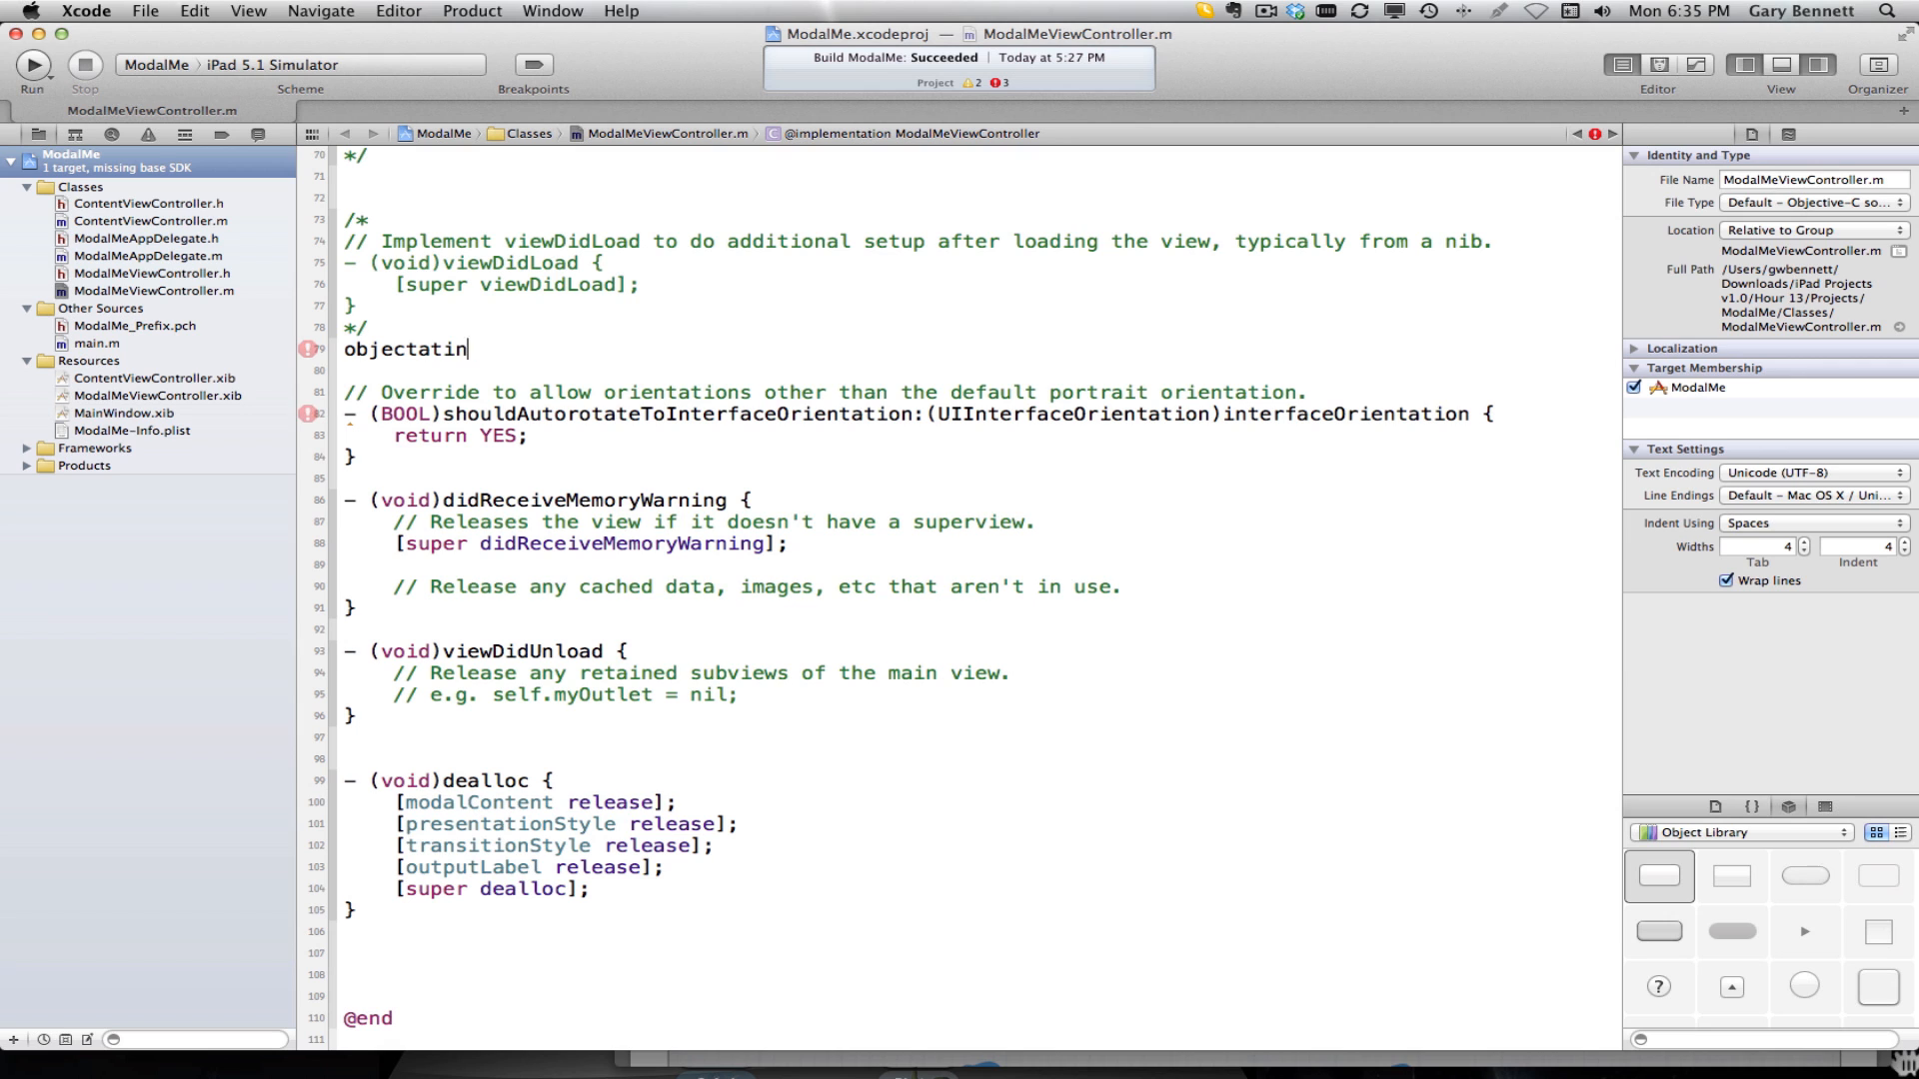
text(objc_objectptr_t)
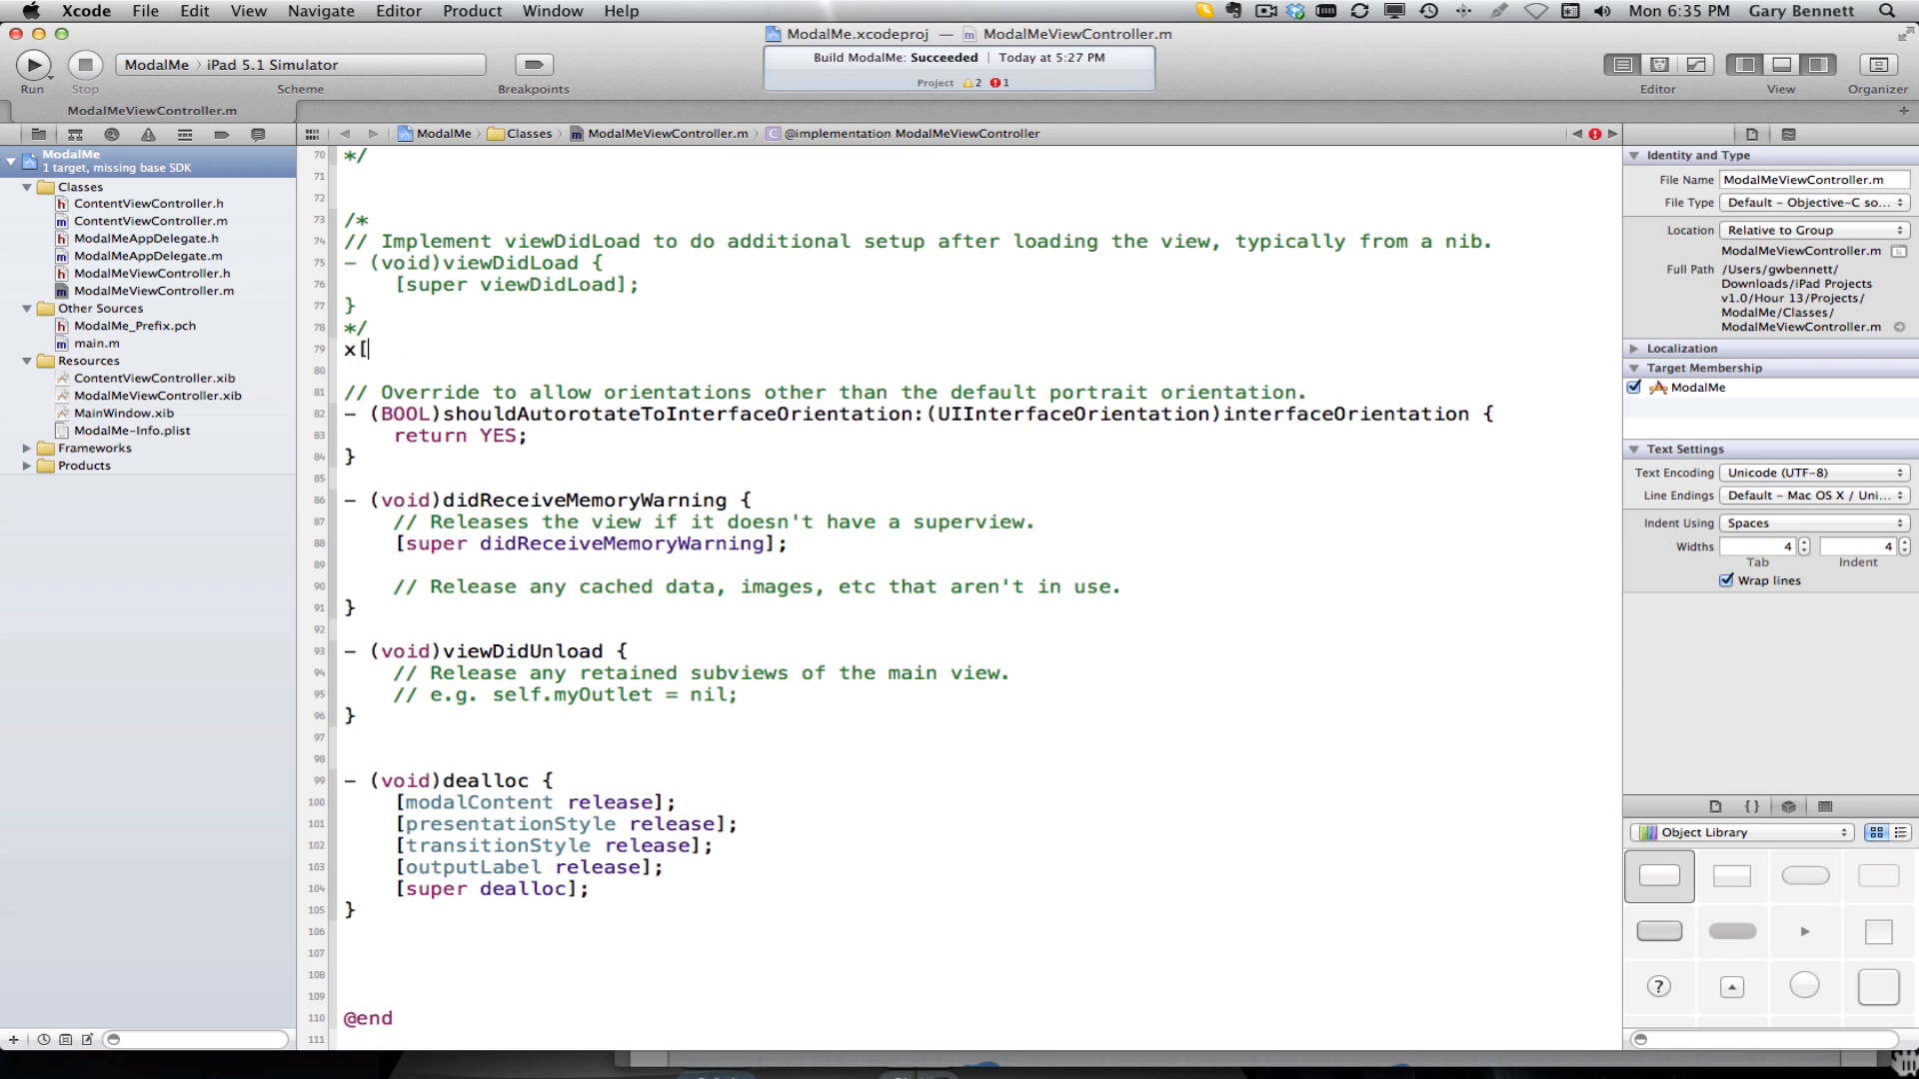
text(1 ])
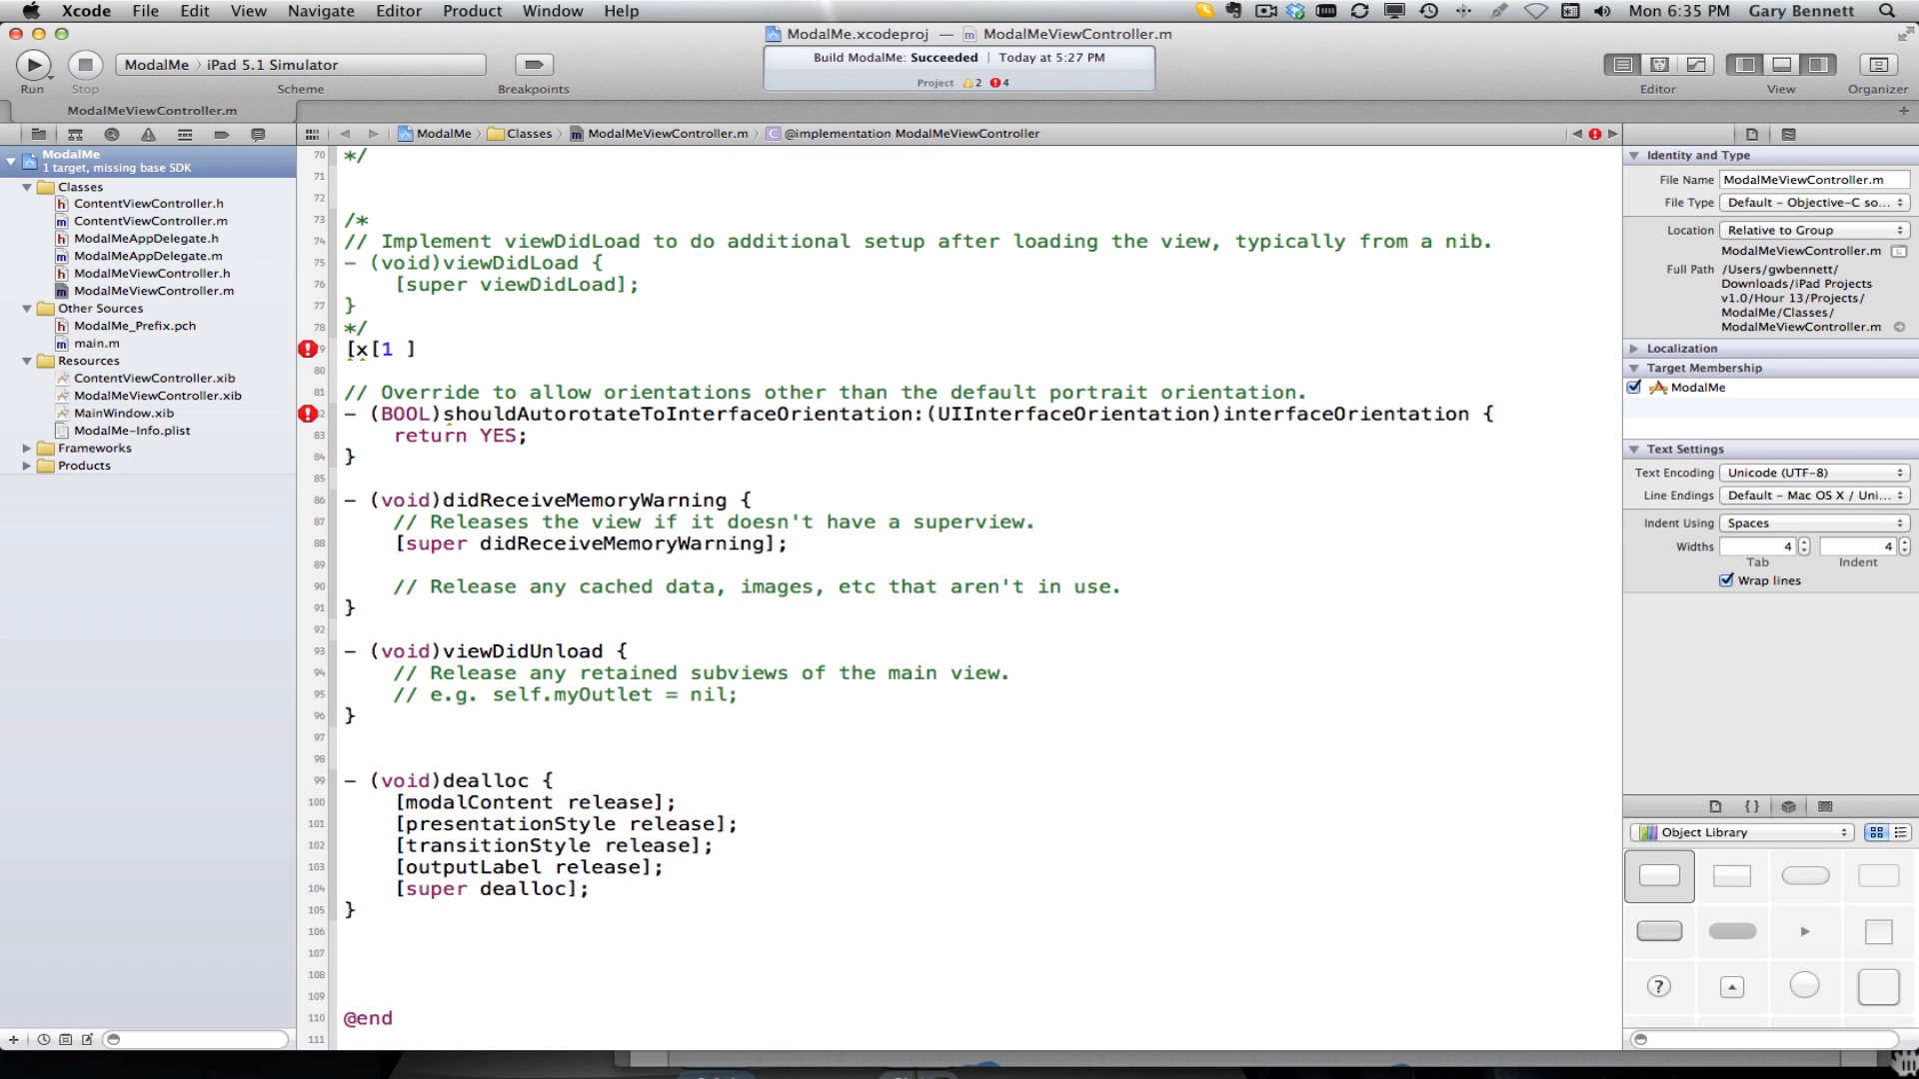
key(Backspace)
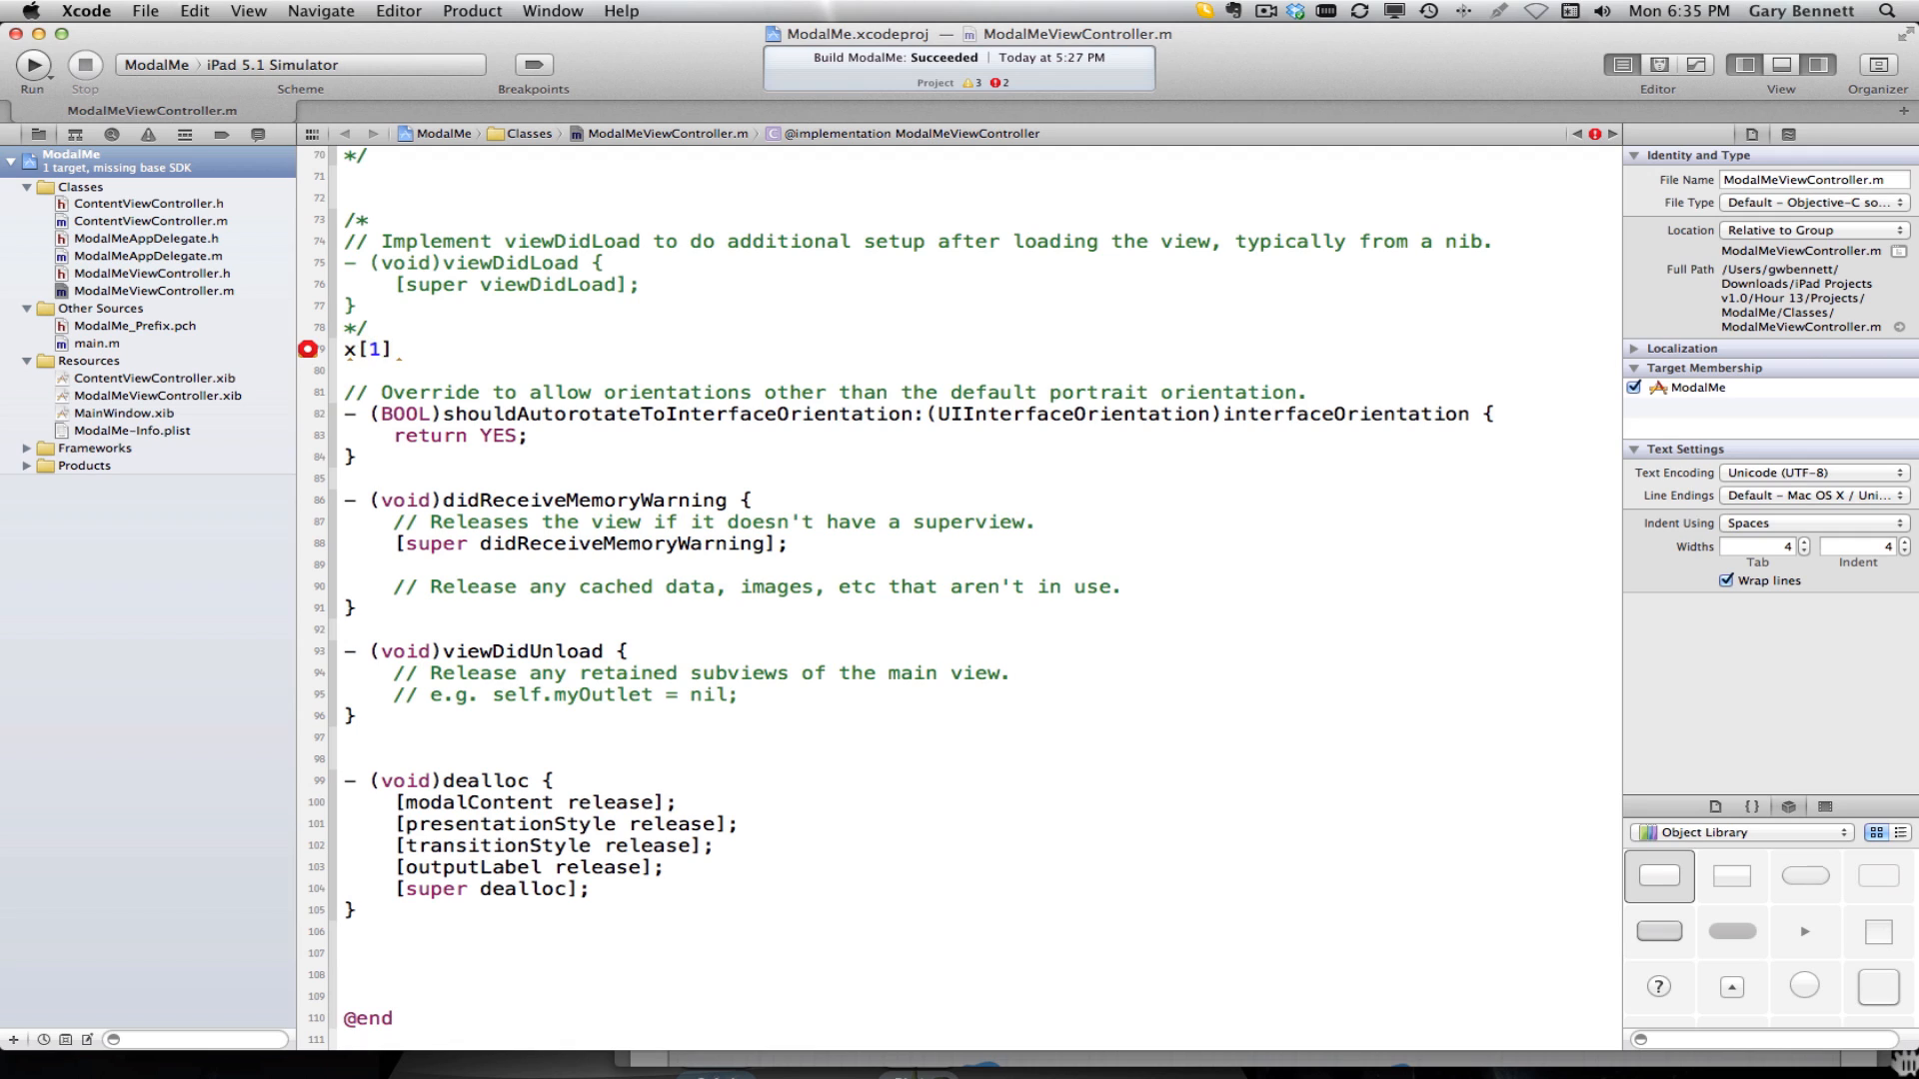
key(Backspace)
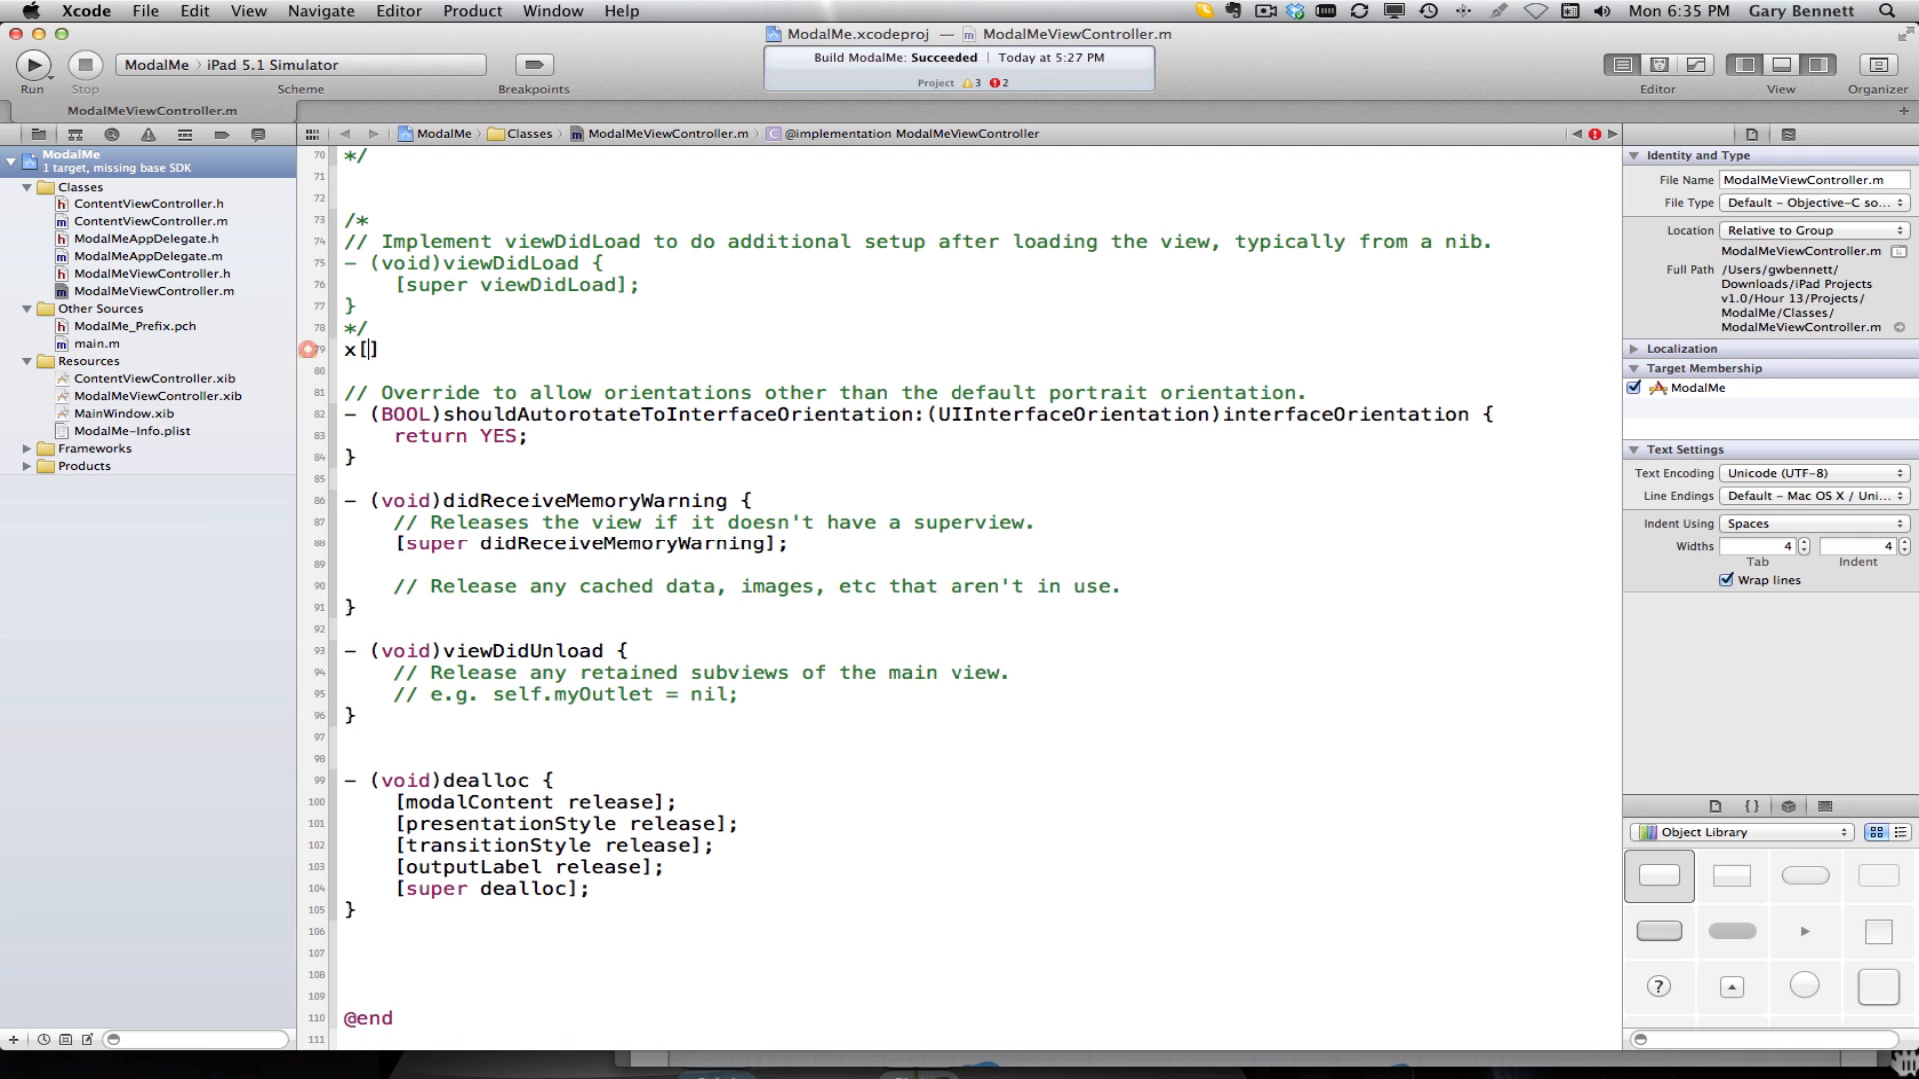
text(,)
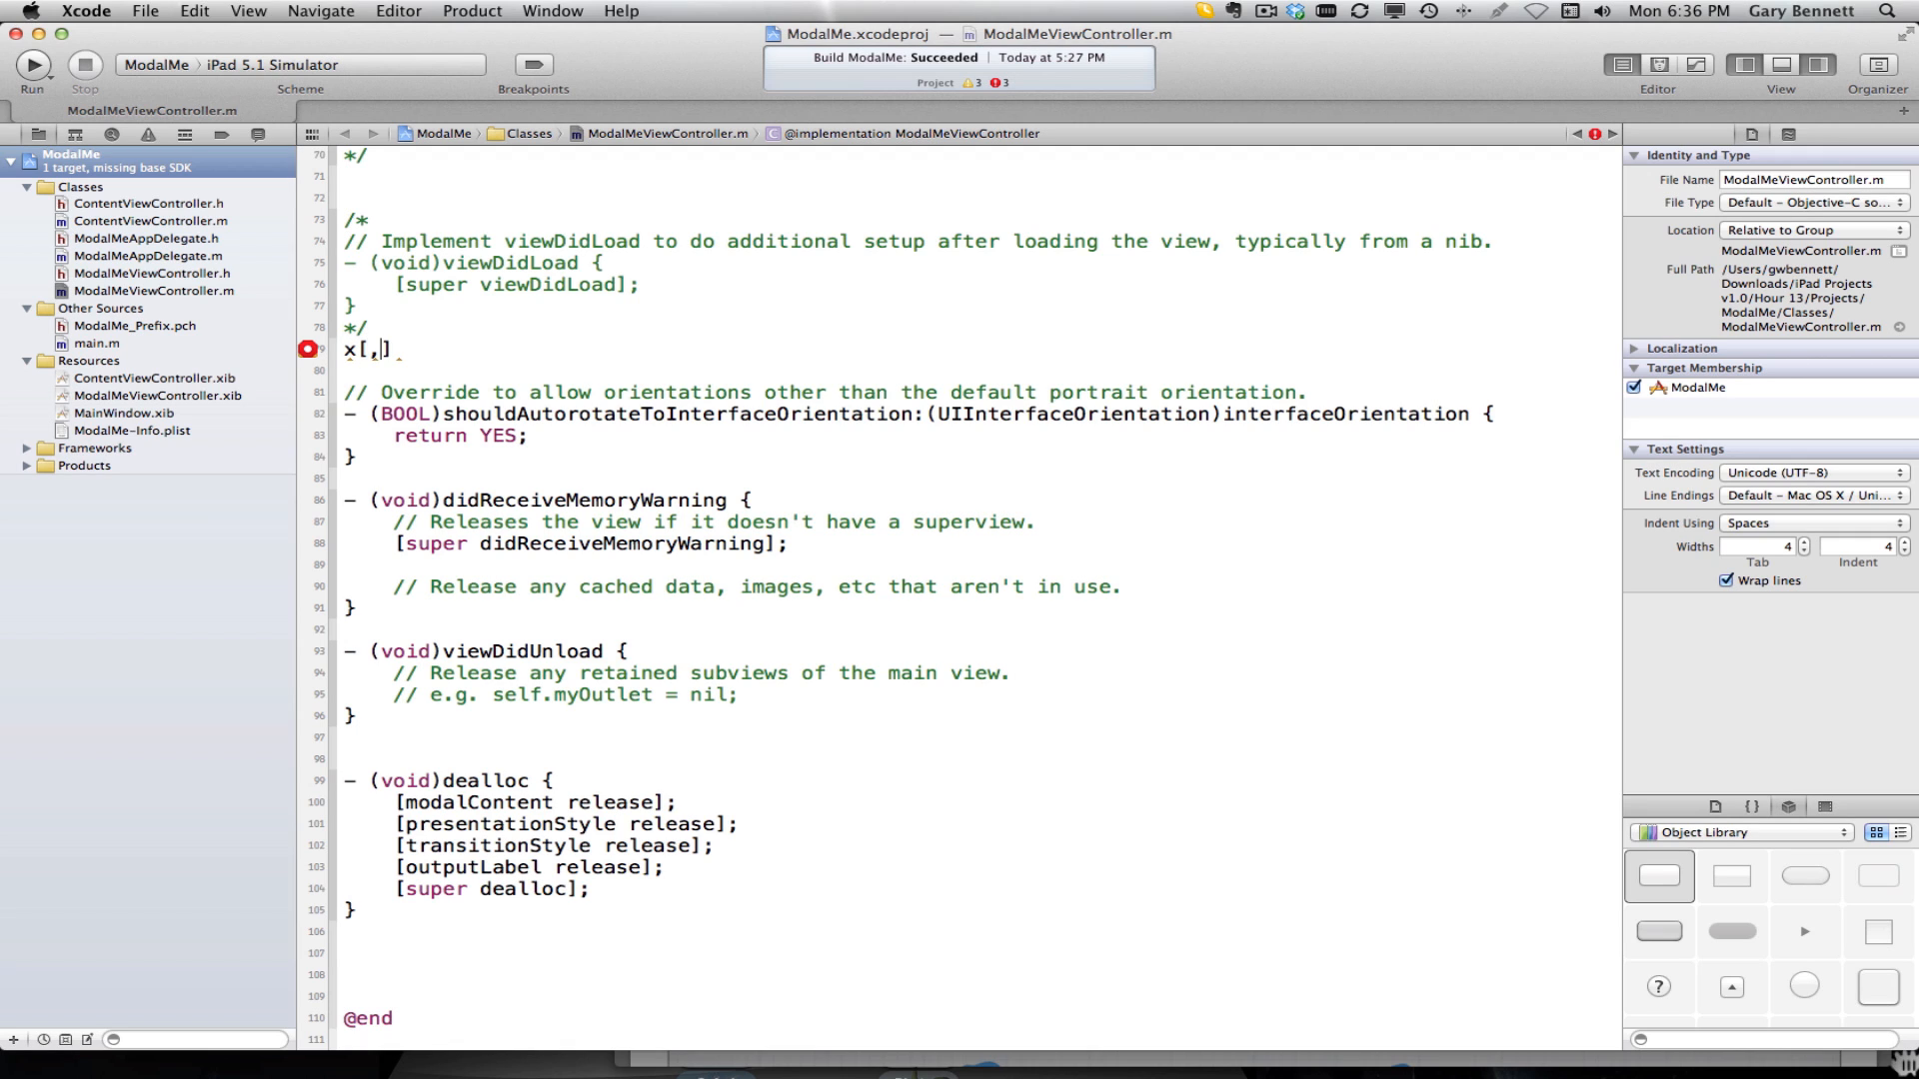
text(,b)
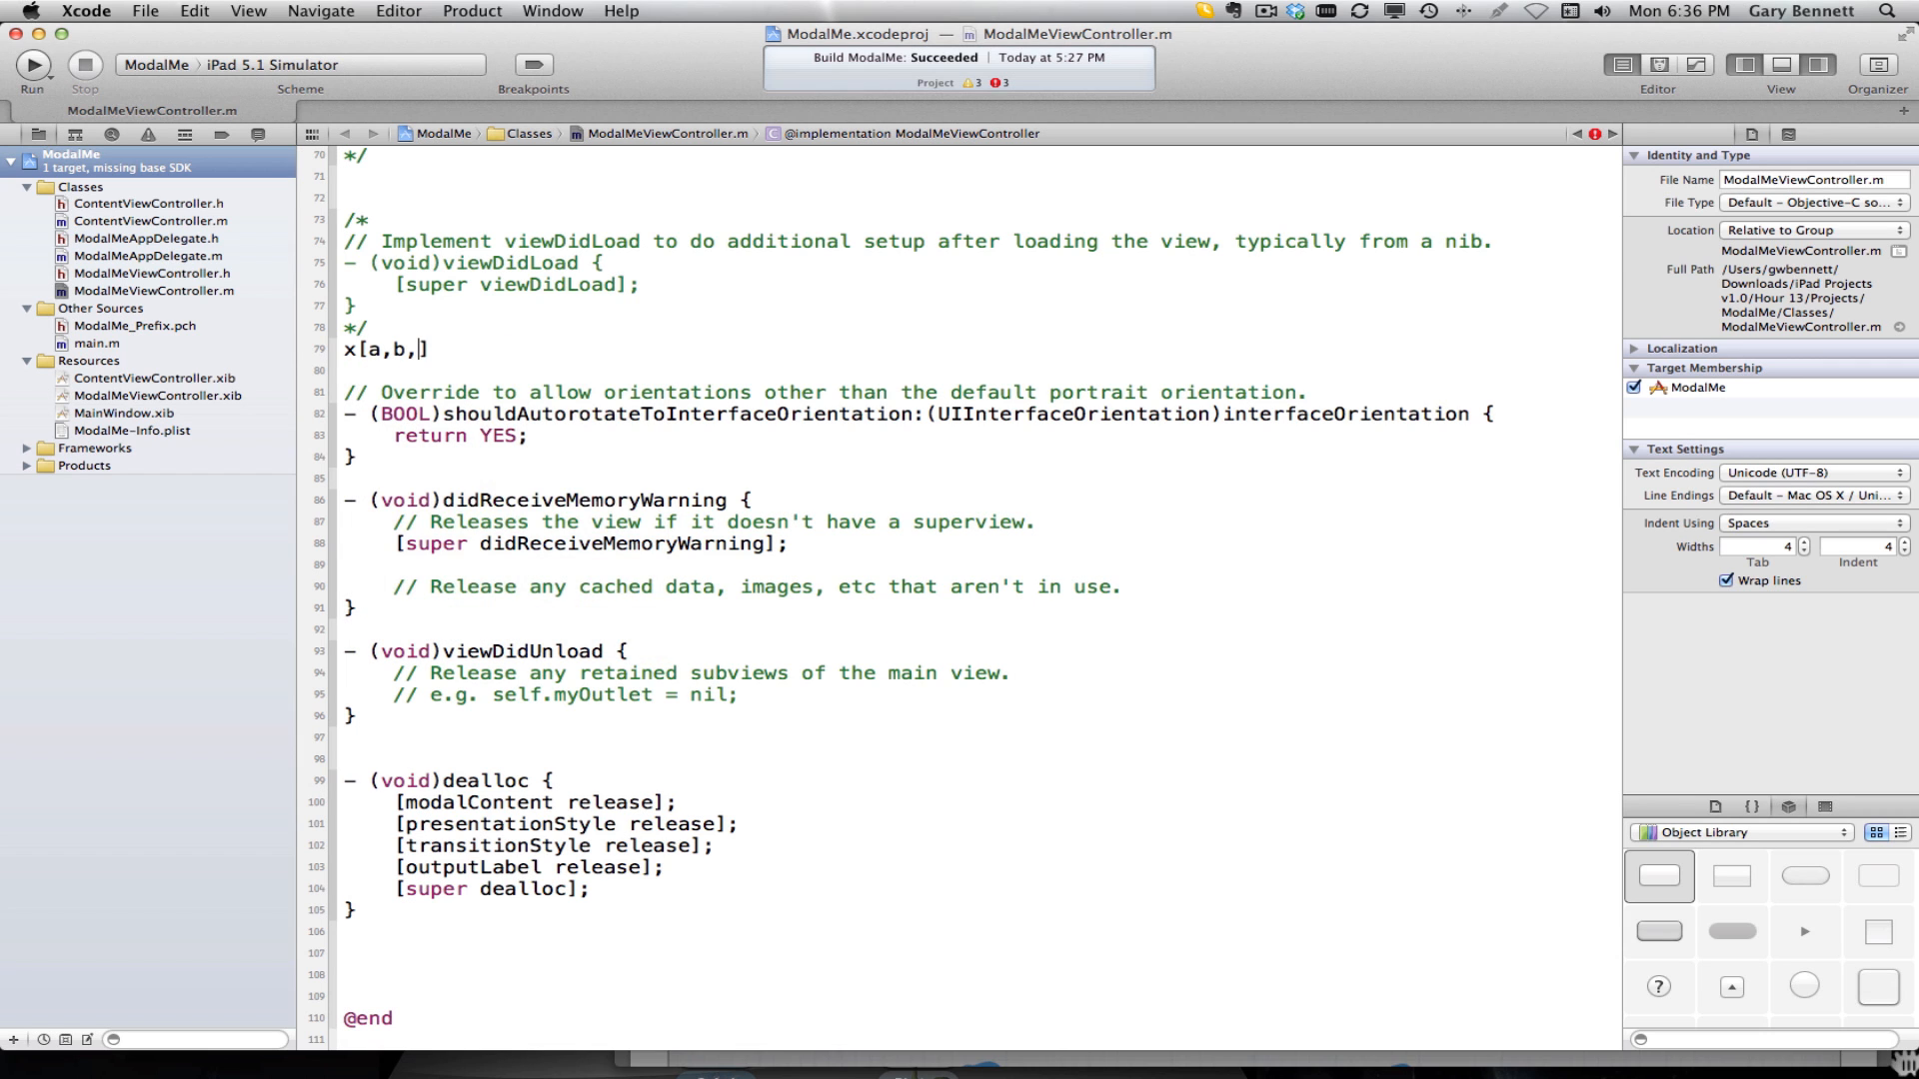
text(char)
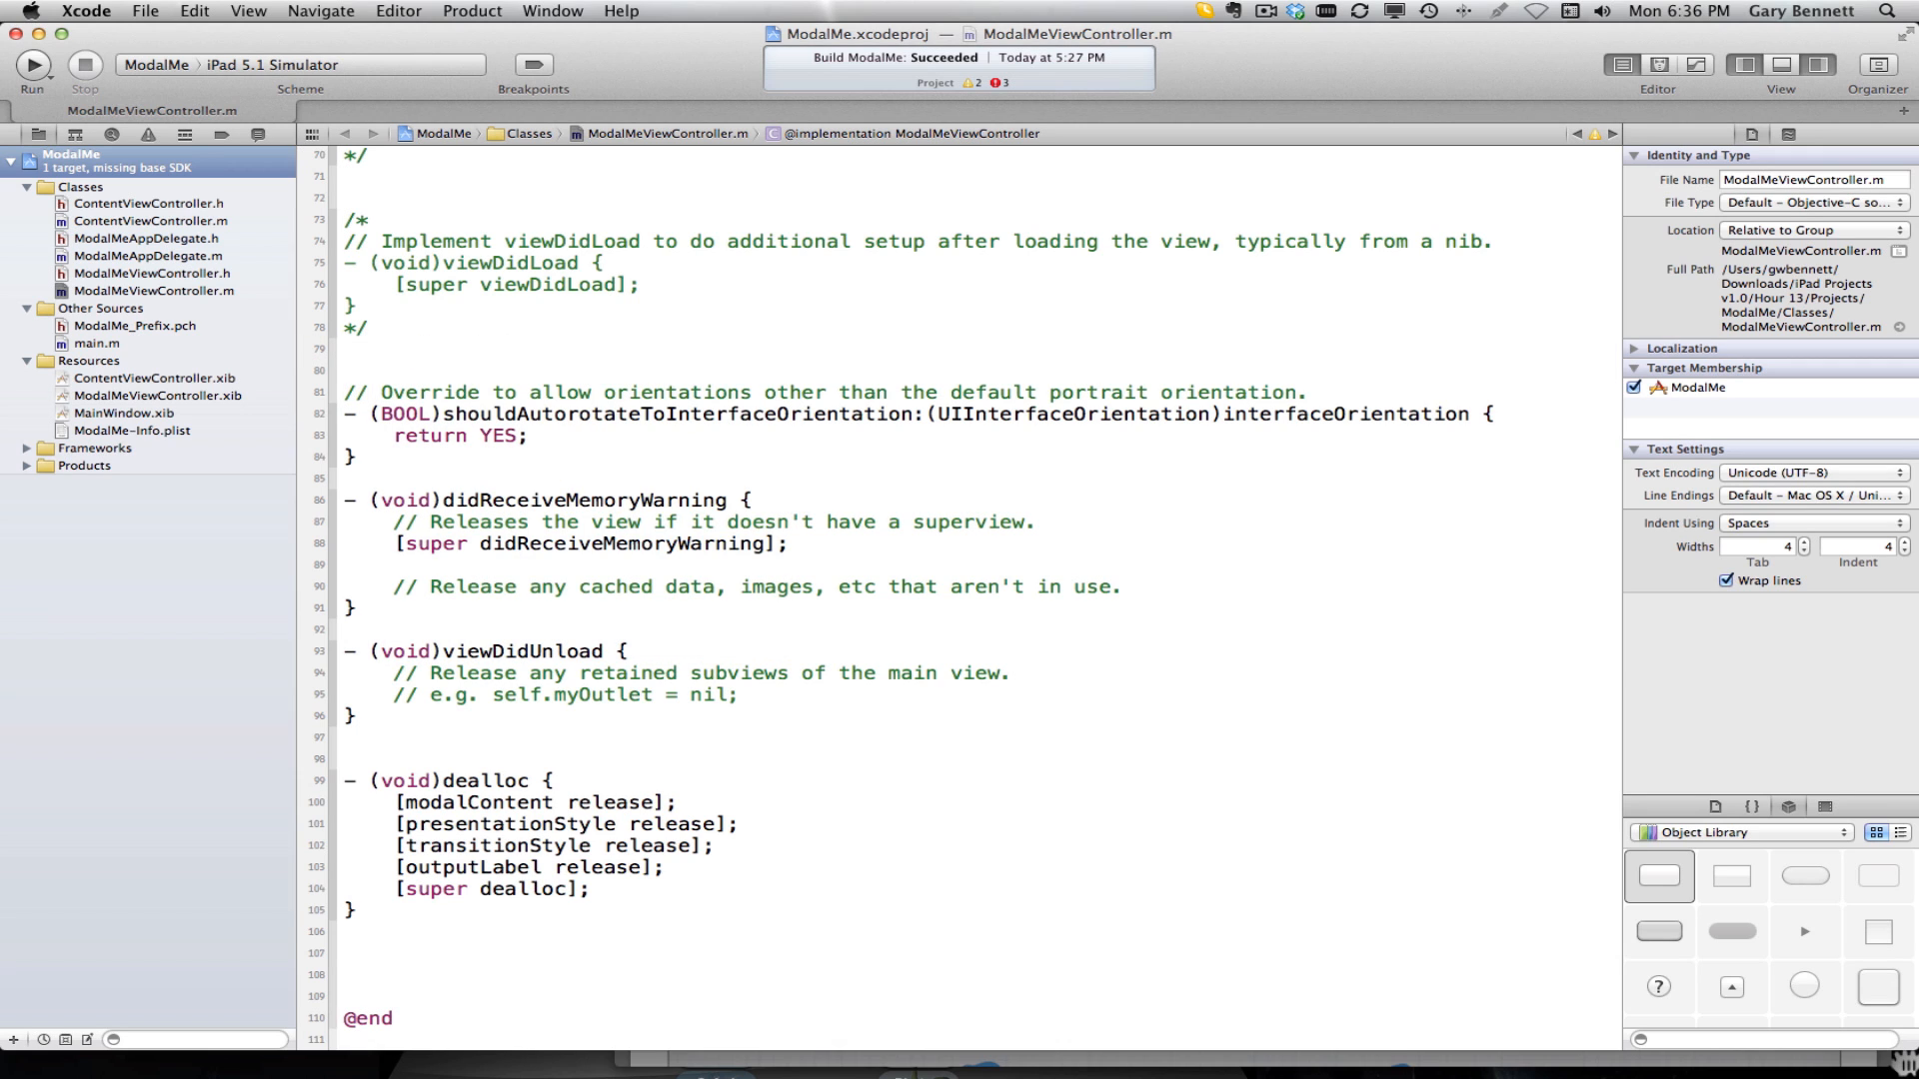
click(356, 350)
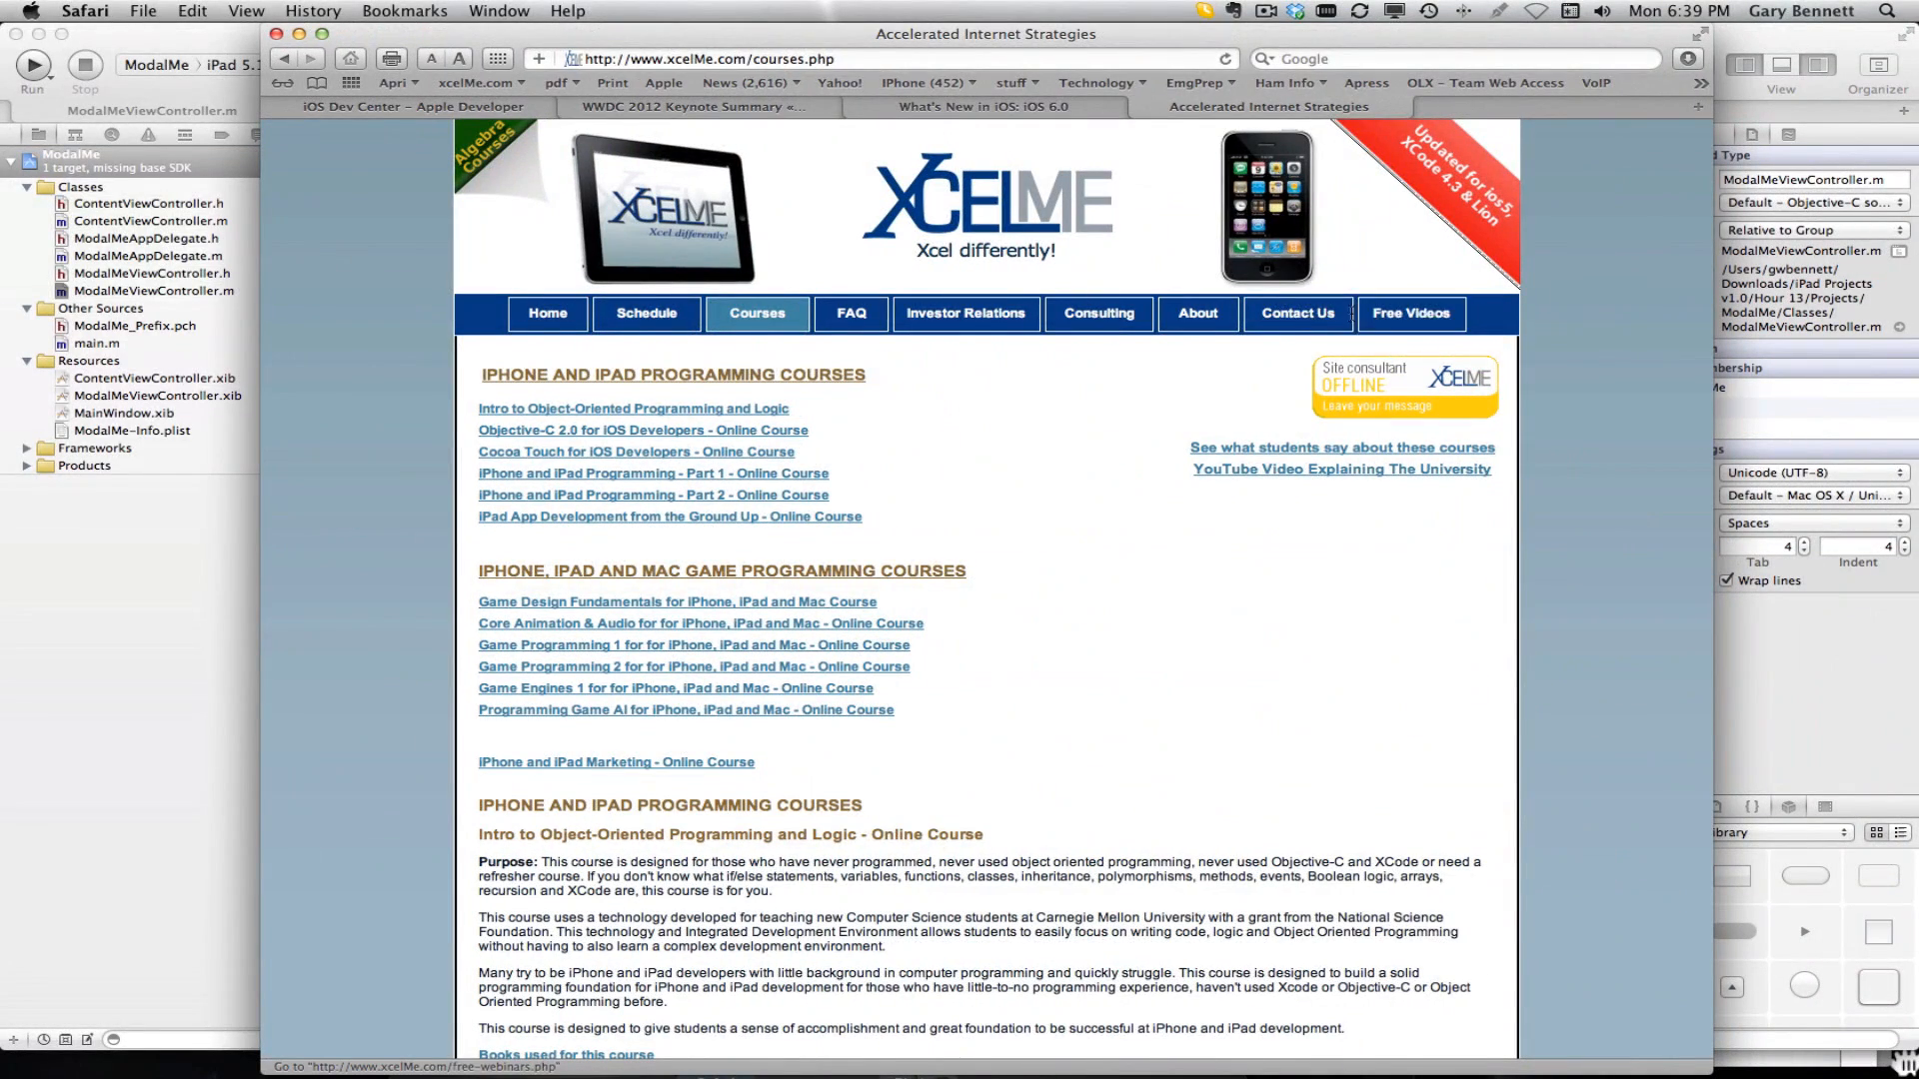
Show xcelMe's Free Webinars page via the Free Videos navigation entry
click(1409, 314)
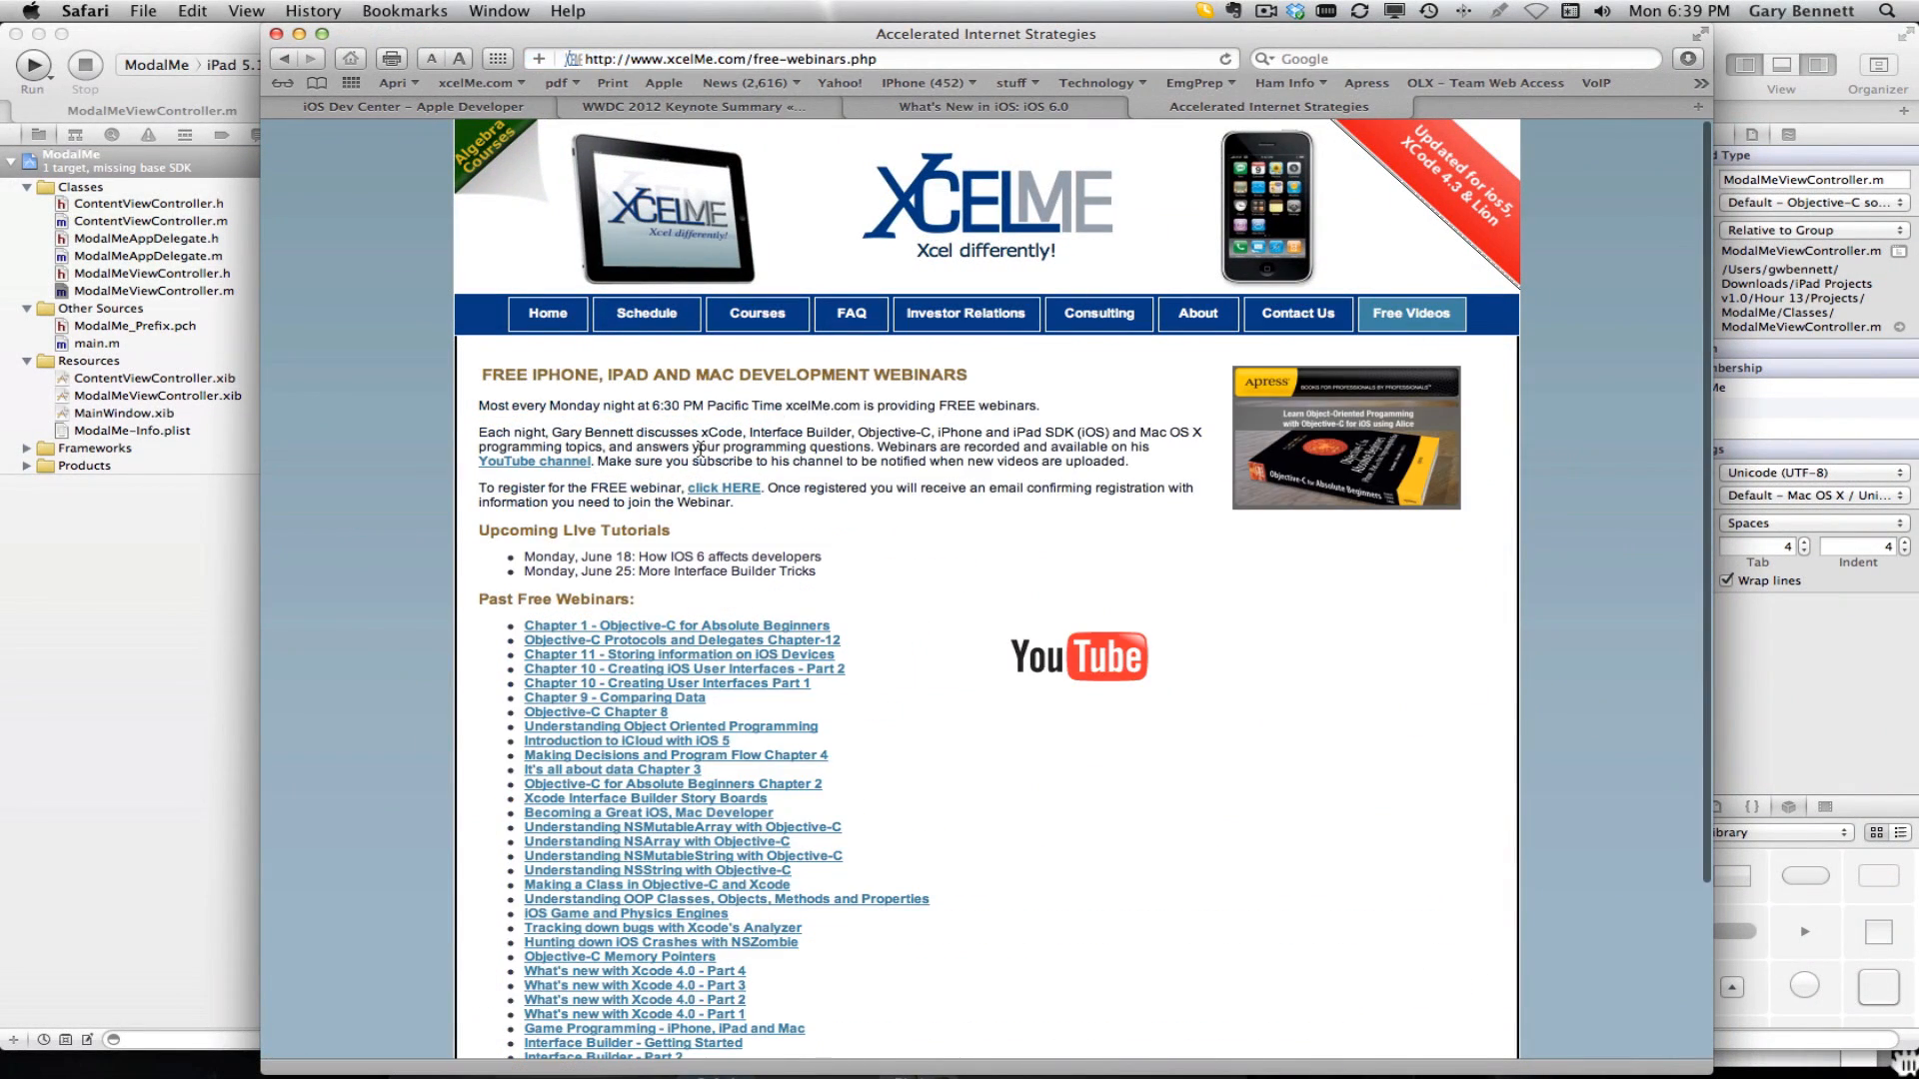
mouse_move(780, 722)
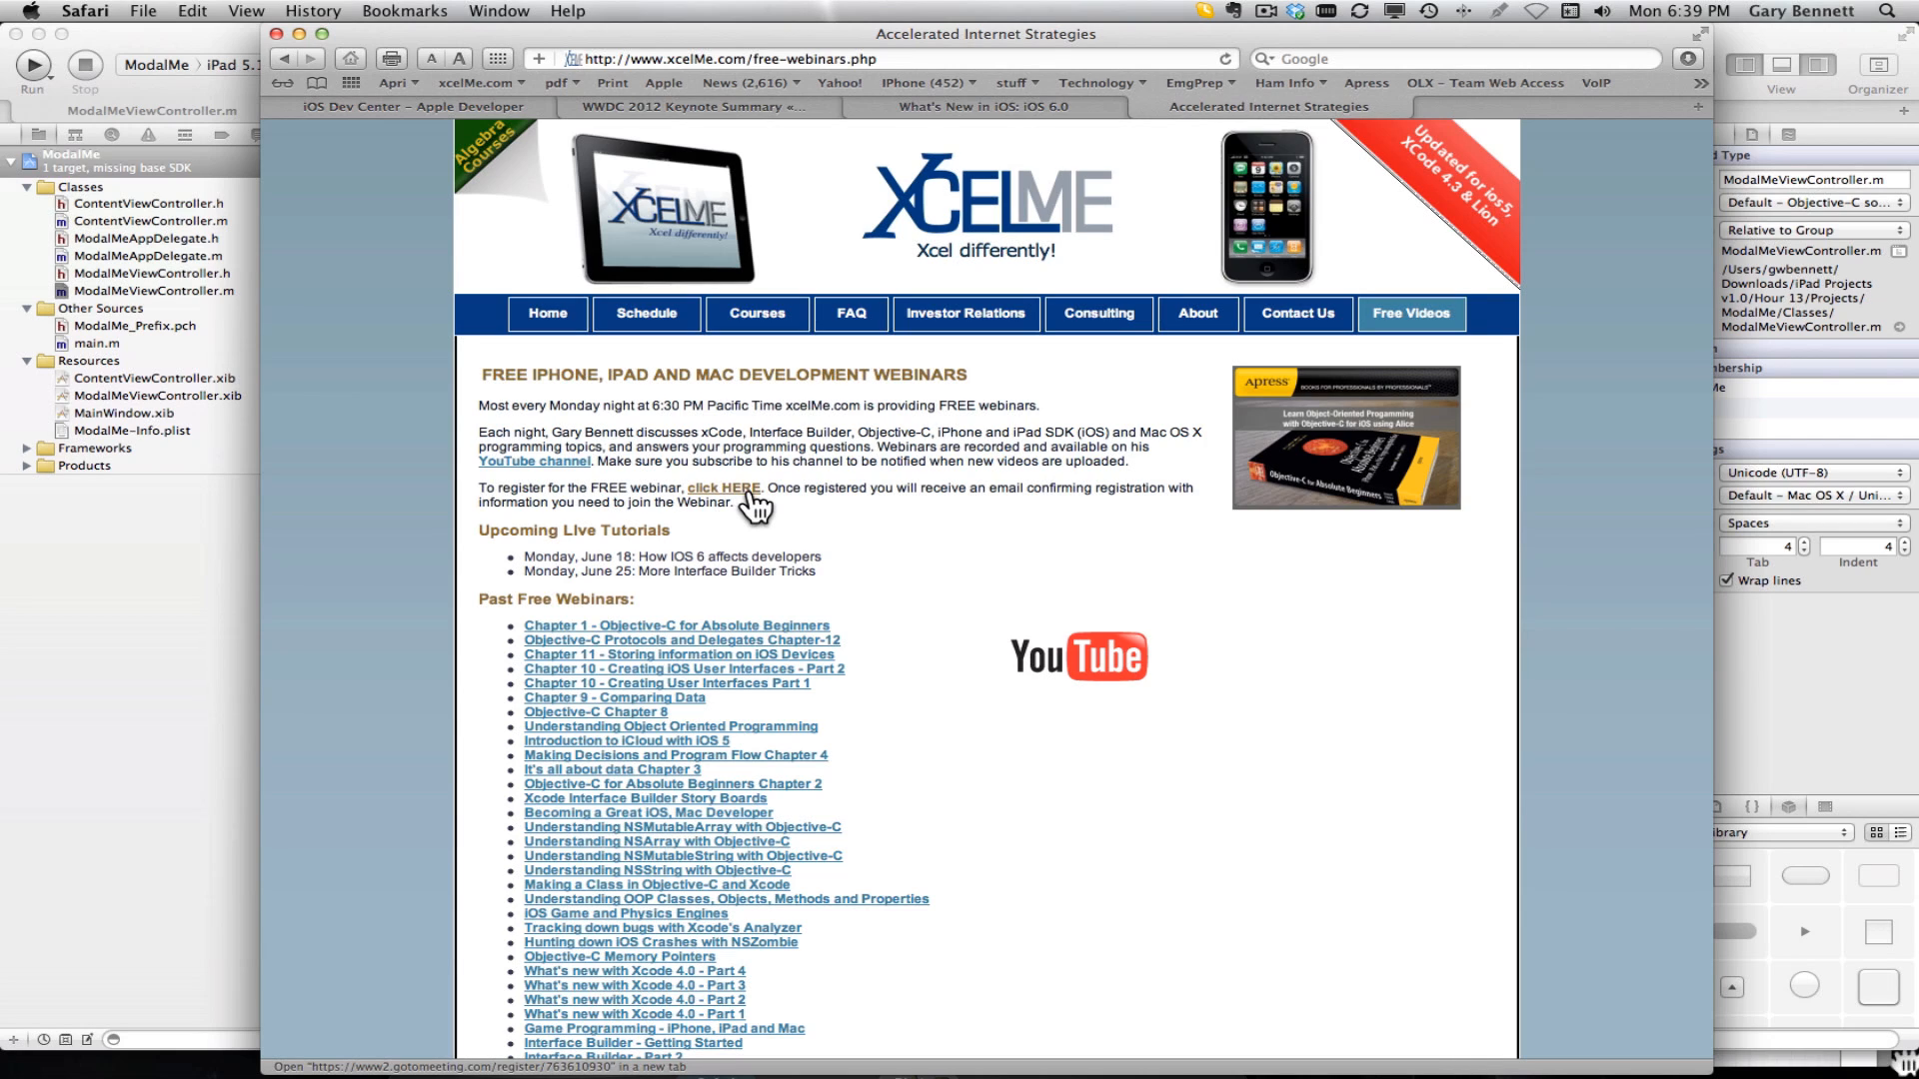
mouse_move(724, 488)
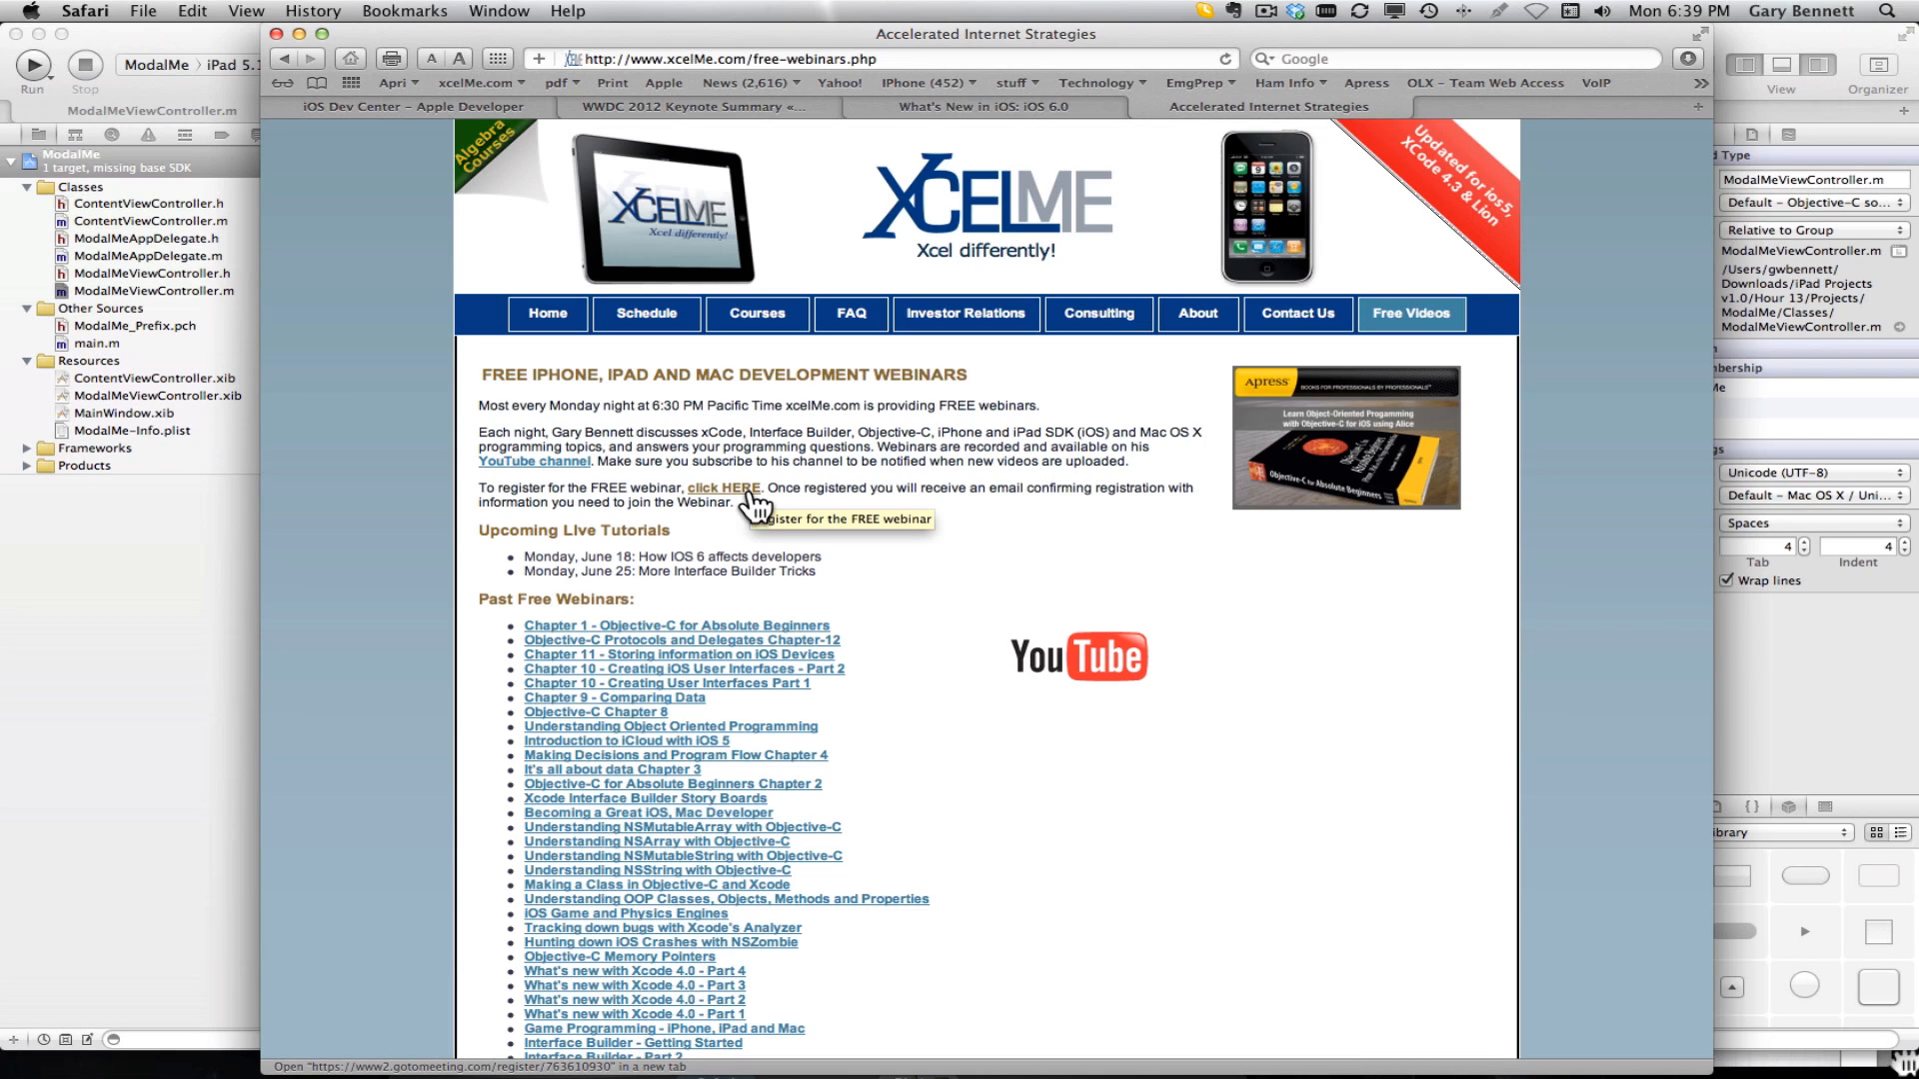